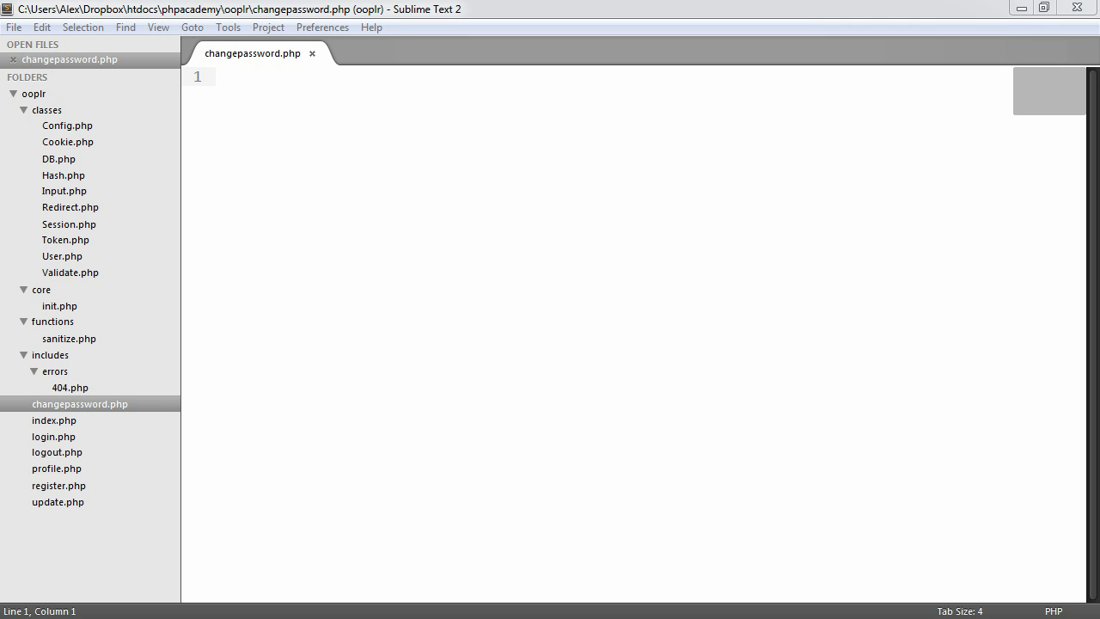
# Step: Write empty PHP tags and a post form with current, new and repeat password fields, Change button and token
pyautogui.write('<?php')
pyautogui.write('?>')
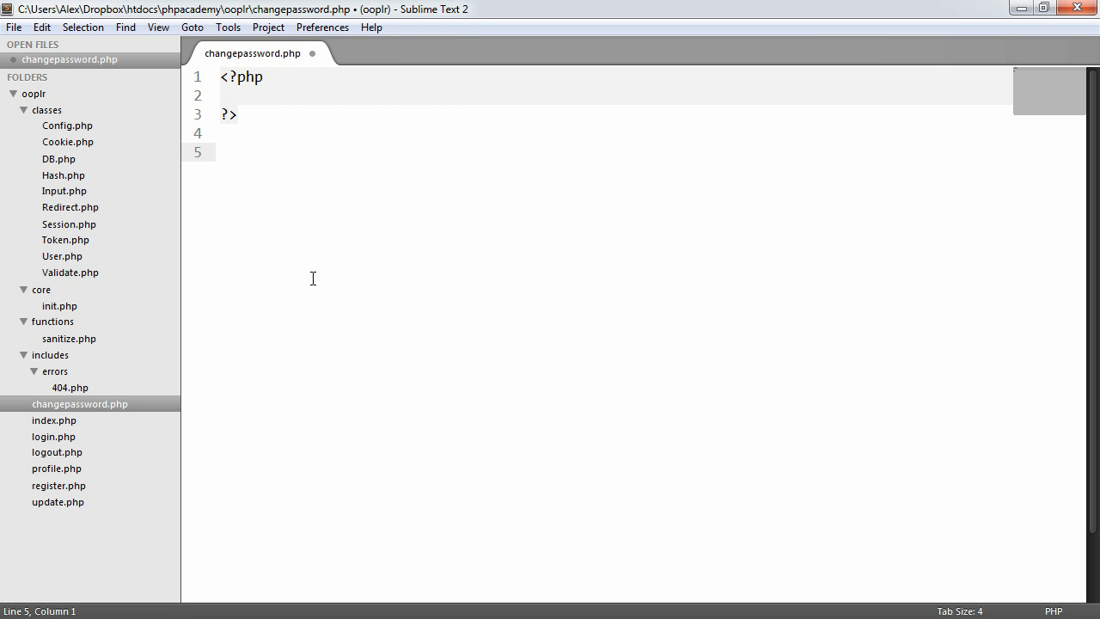
pyautogui.write('<form action="" method="post">')
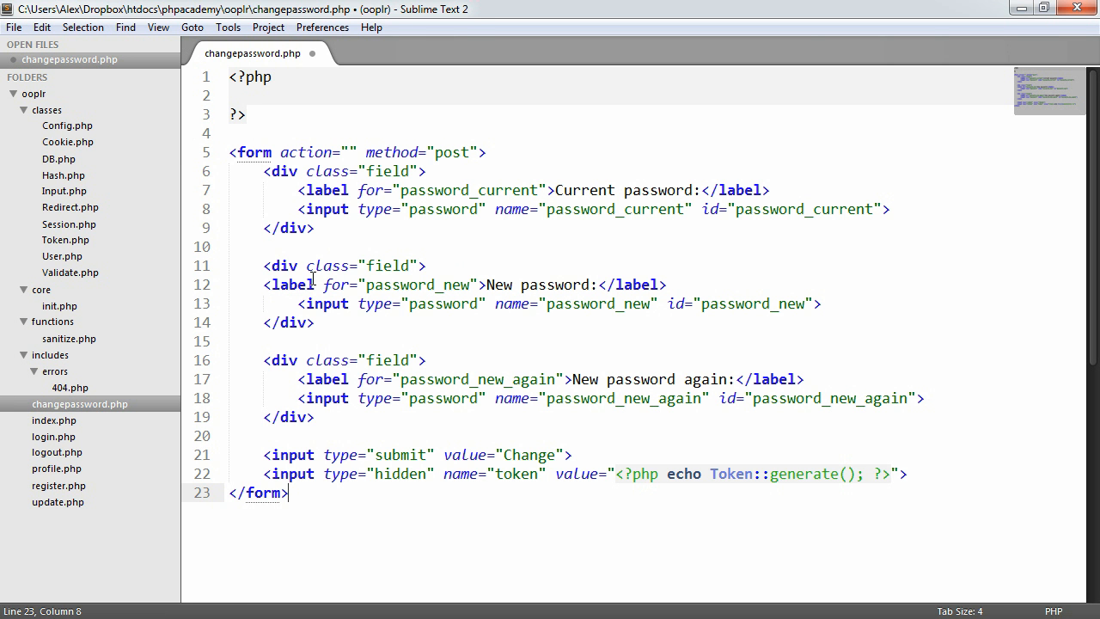
# Step: Remove the colons from the three password labels, save changepassword.php and review the form lines
pyautogui.press('ctrl+s')
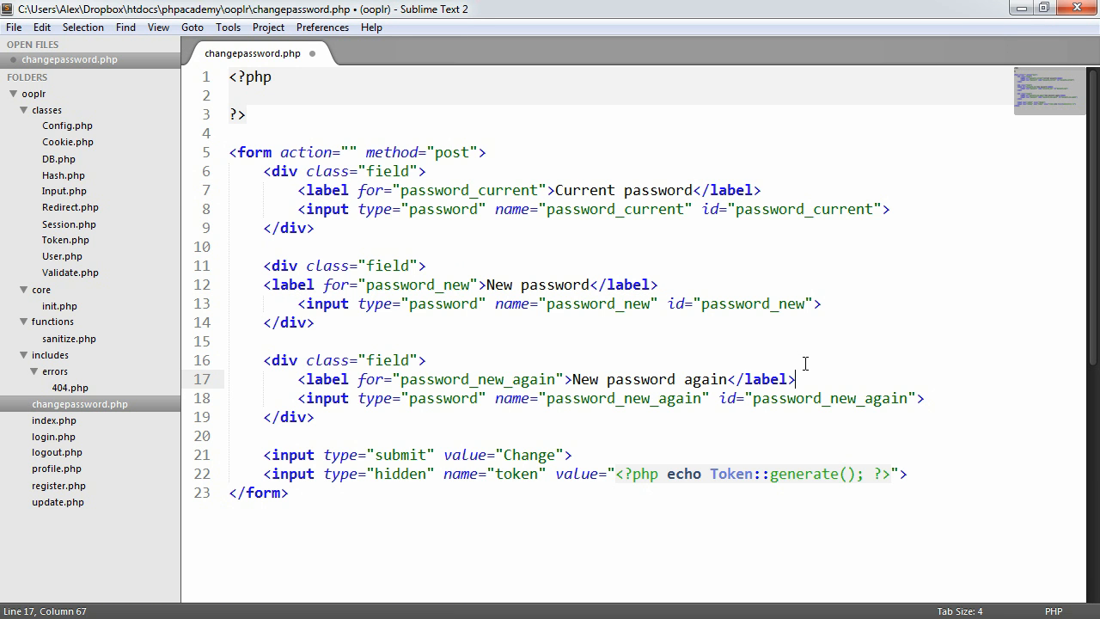
pyautogui.press('ctrl+s')
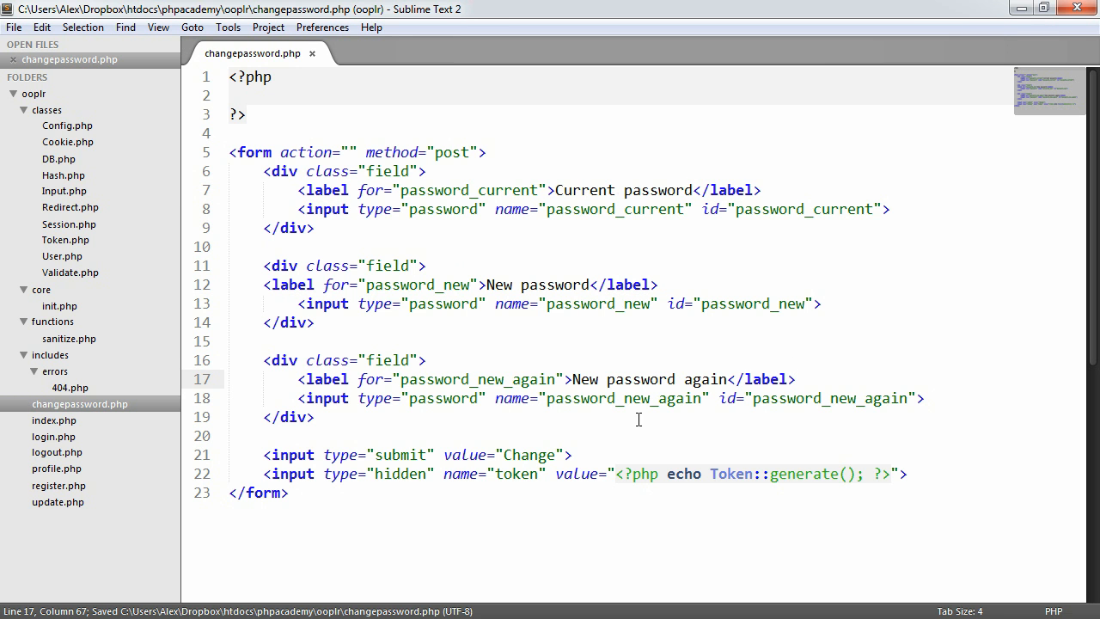
pyautogui.moveTo(207, 183)
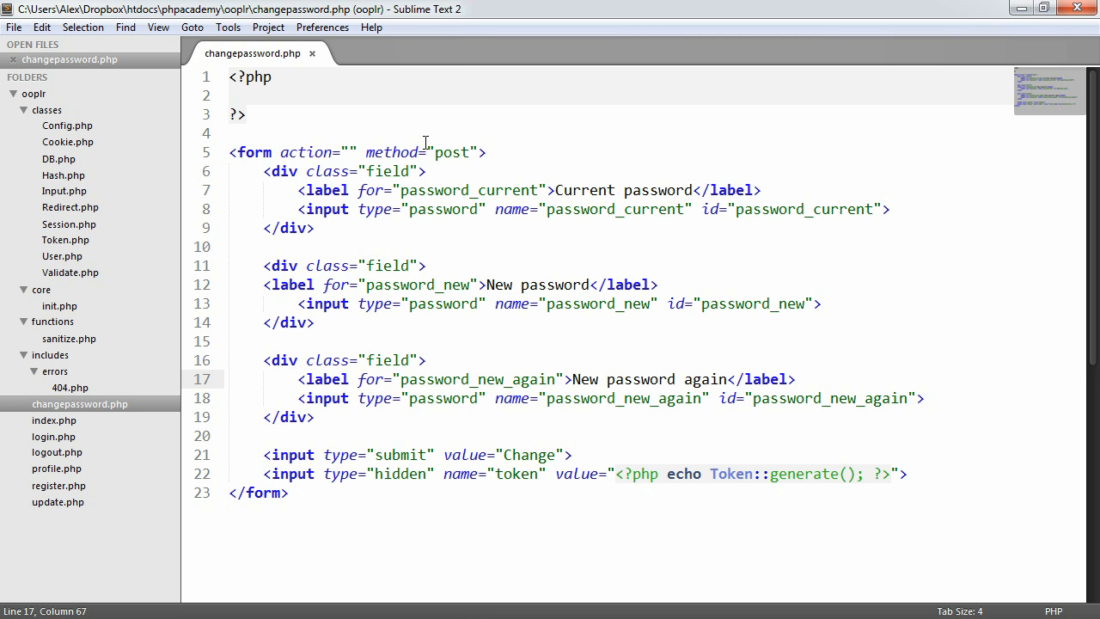
pyautogui.click(297, 171)
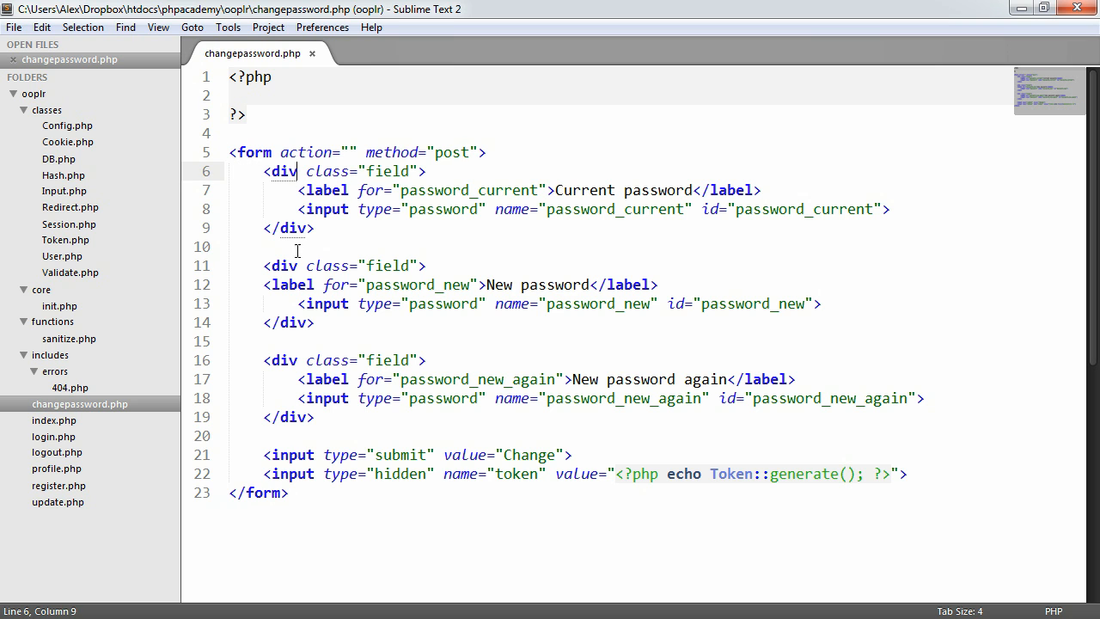
pyautogui.click(425, 359)
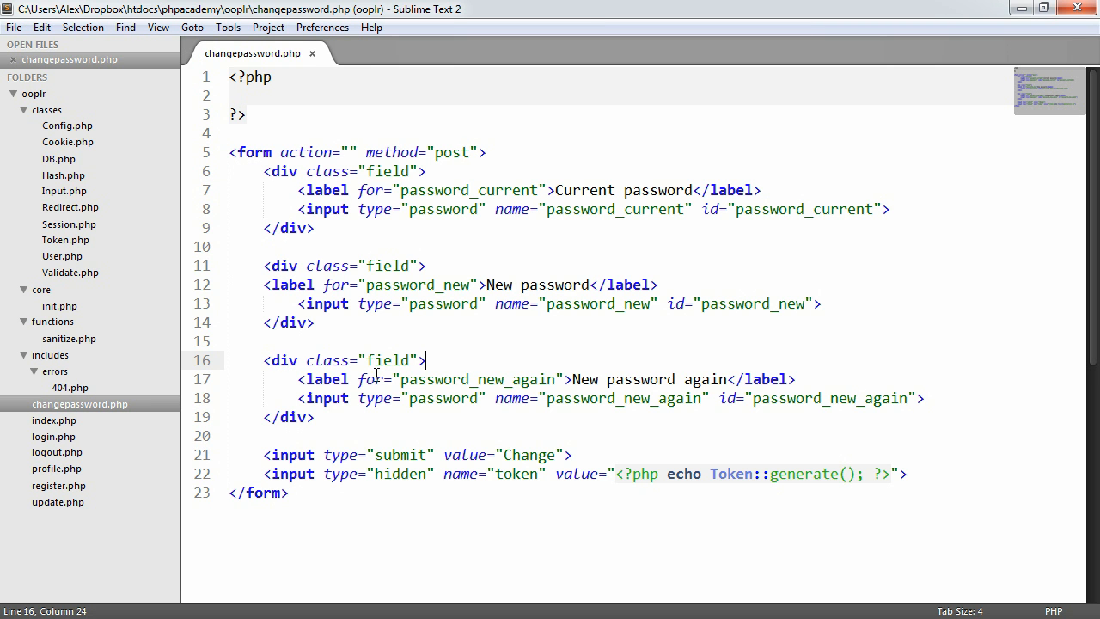
pyautogui.click(638, 397)
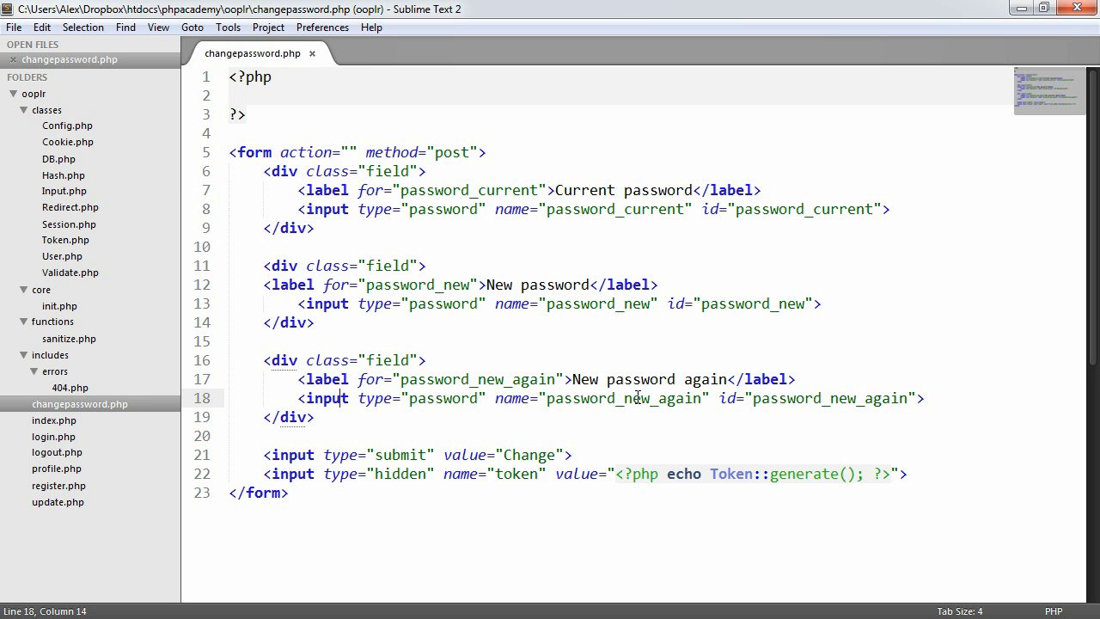
pyautogui.doubleClick(623, 398)
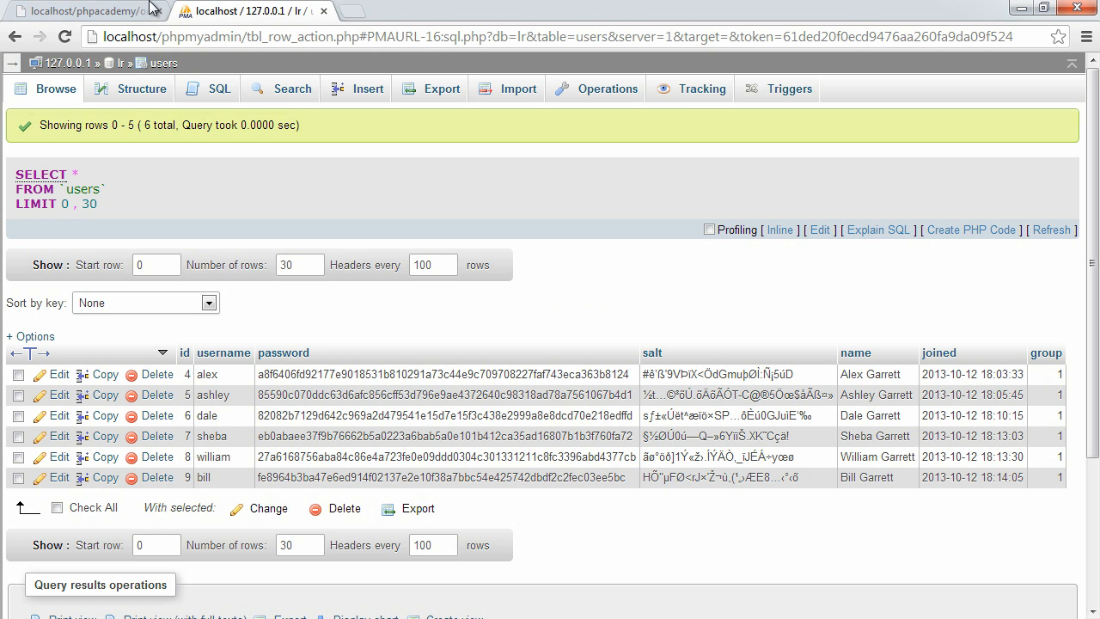
# Step: Switch Chrome from phpMyAdmin to the localhost update.php tab with the Name form
pyautogui.click(81, 10)
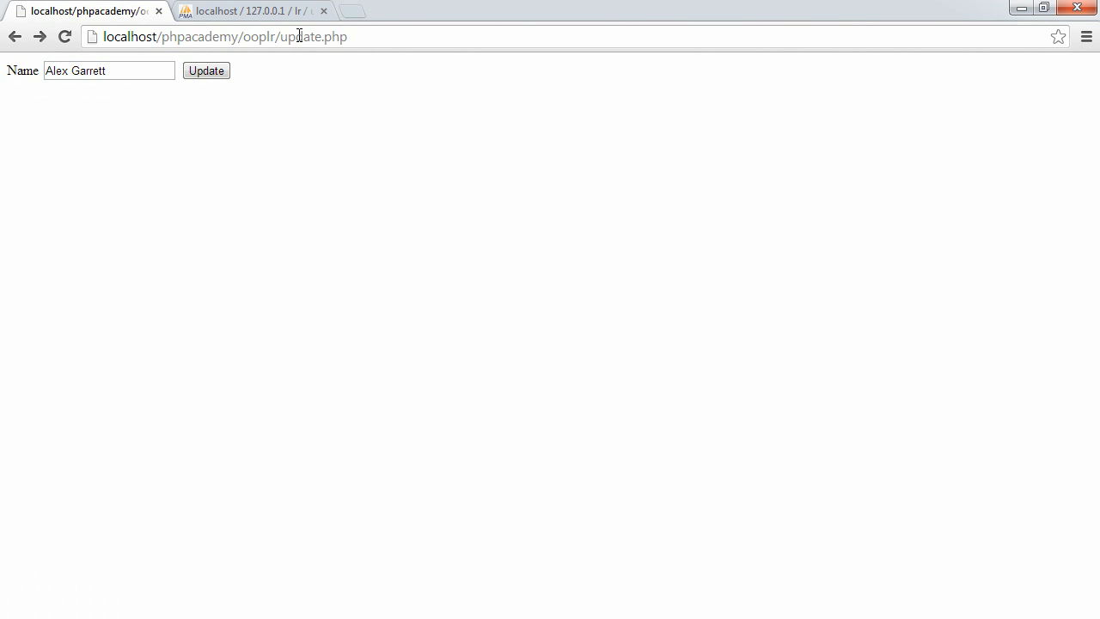
pyautogui.click(205, 71)
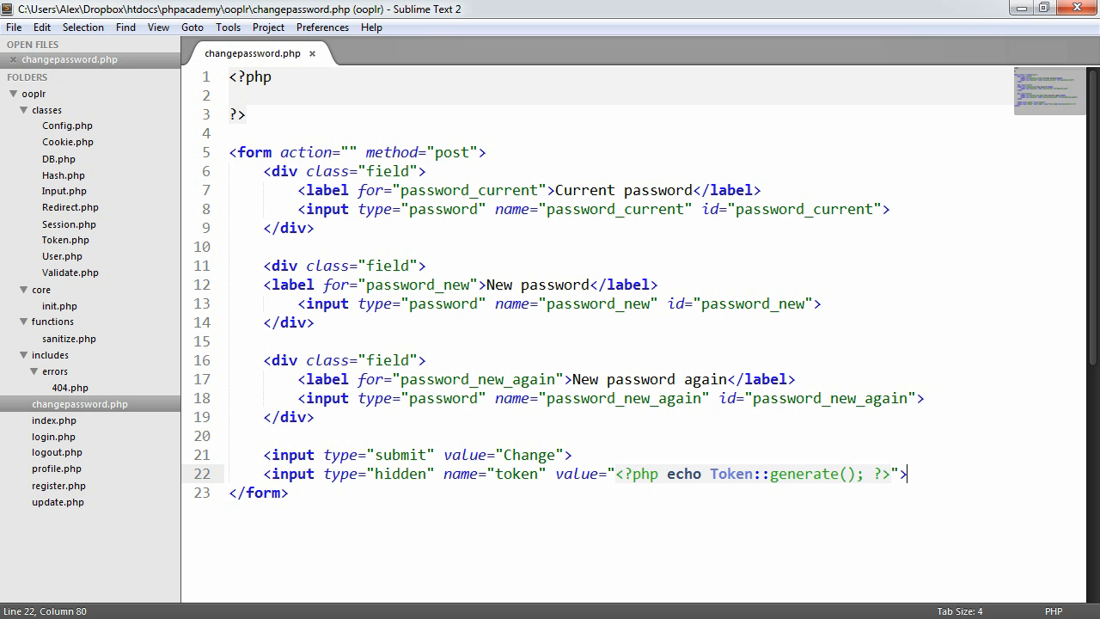
# Step: In index.php, duplicate the Update details item as a Change password link to changepassword.php
pyautogui.click(54, 437)
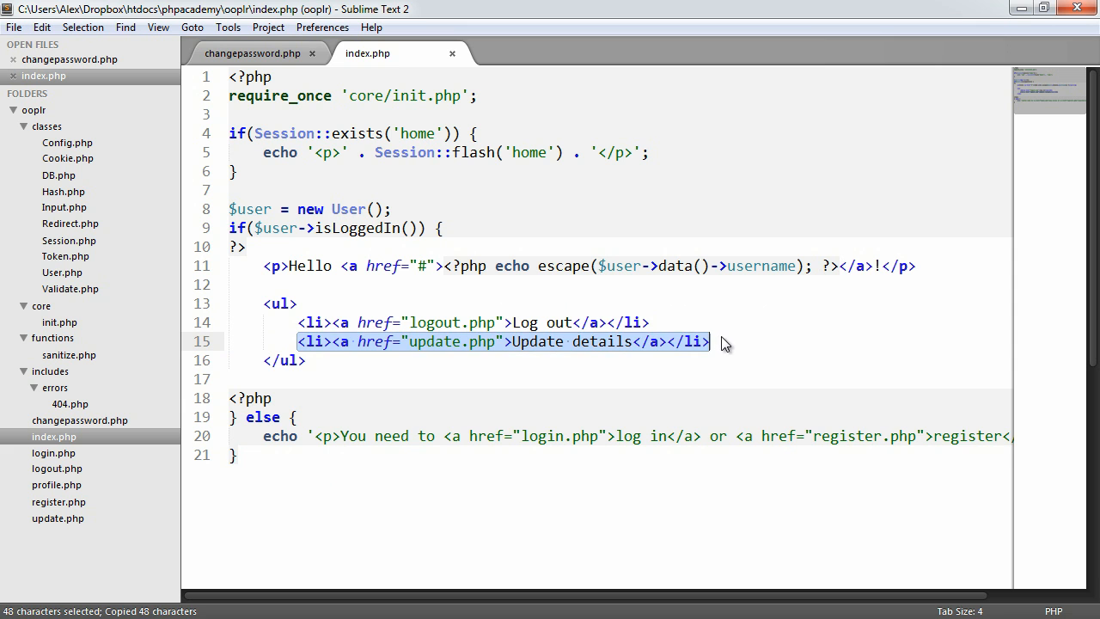
pyautogui.press('ctrl+v')
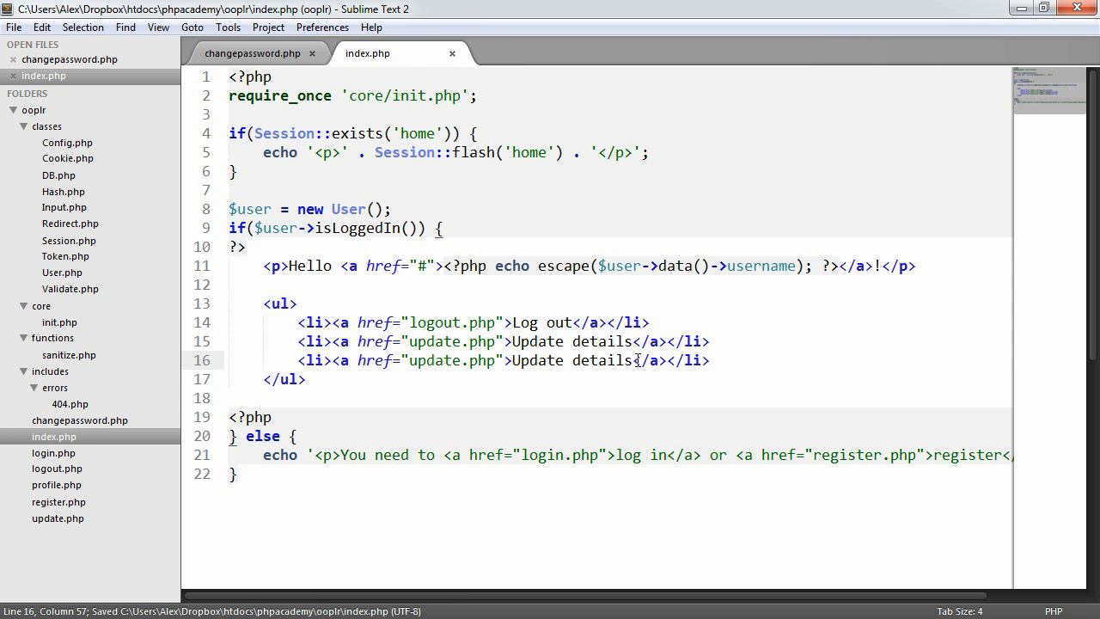
pyautogui.press('backspace')
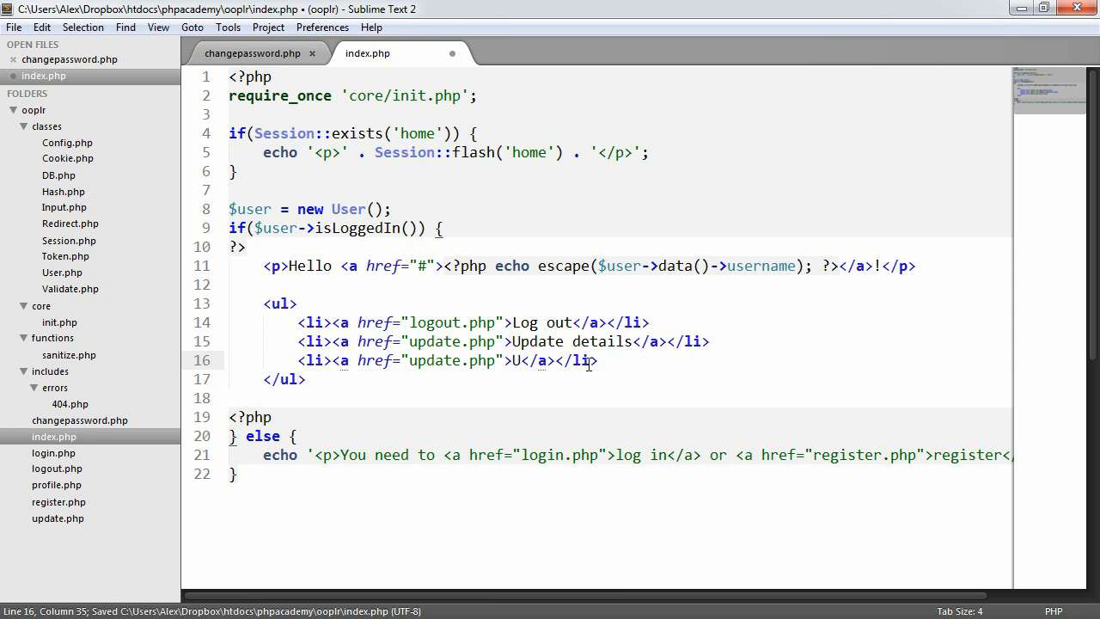
pyautogui.write('hange password')
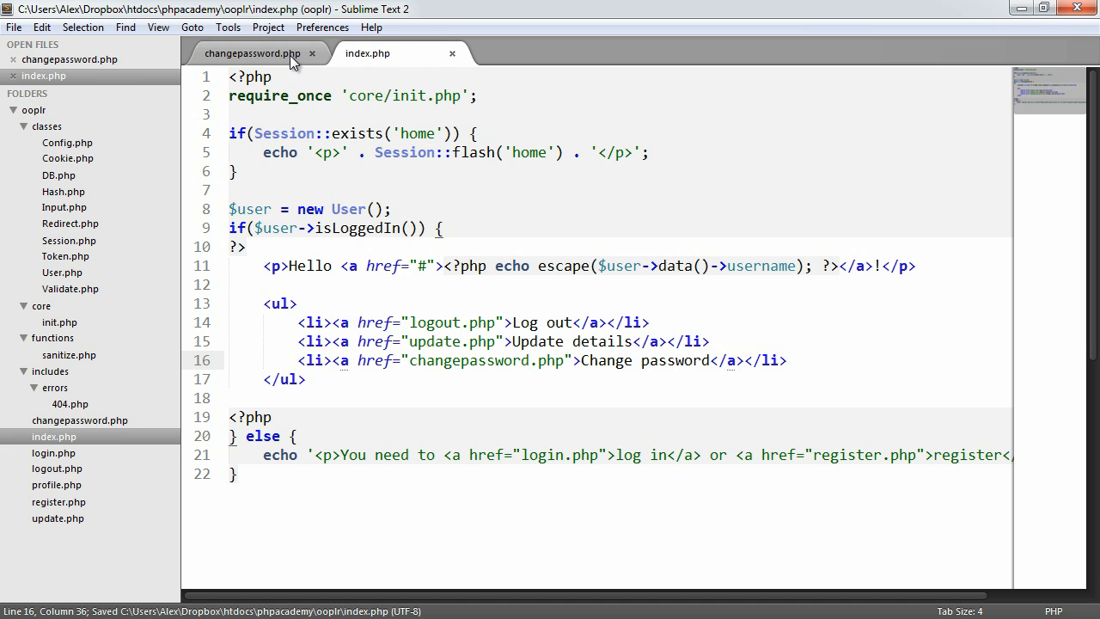
# Step: Refresh the home page in Chrome and follow the new Change password link
pyautogui.click(252, 53)
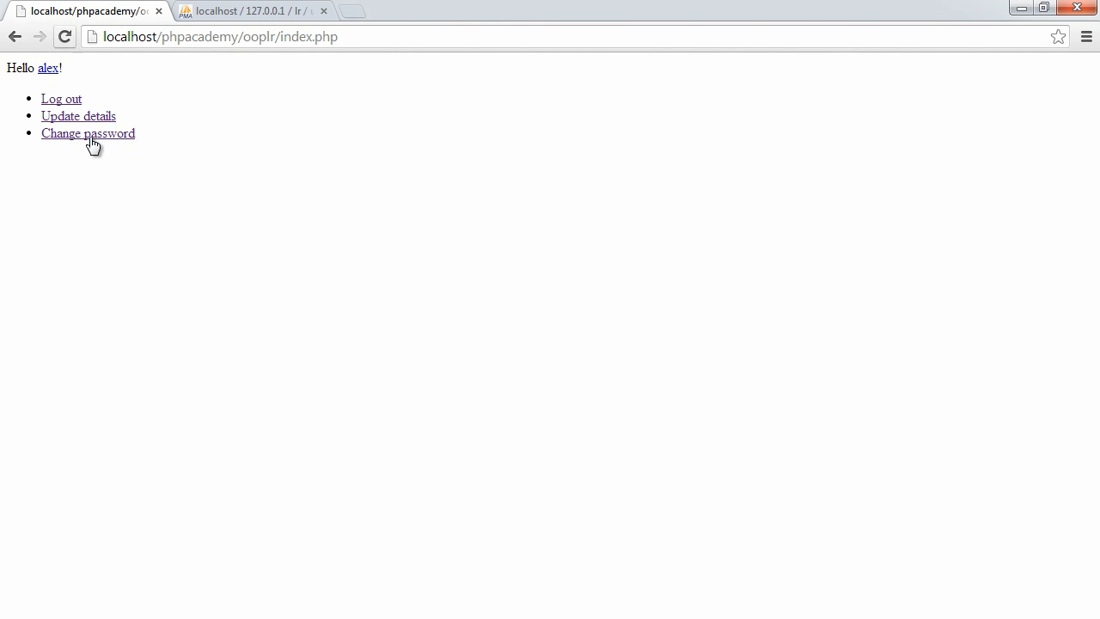
pyautogui.click(88, 133)
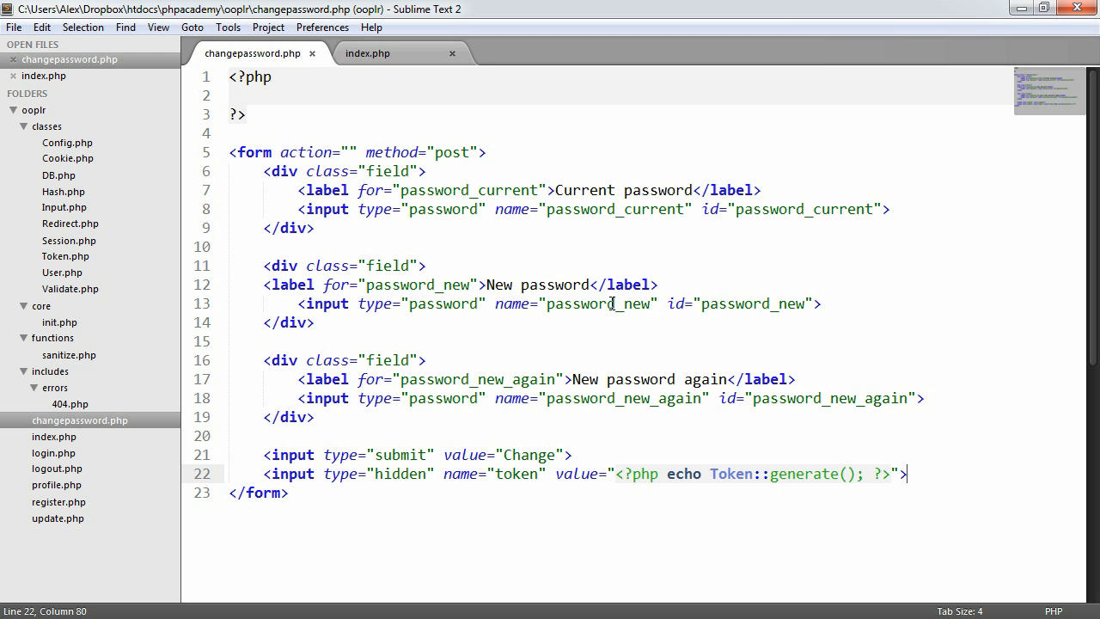
# Step: Require core/init.php and create a new User object in changepassword.php
pyautogui.press('ctrl+s')
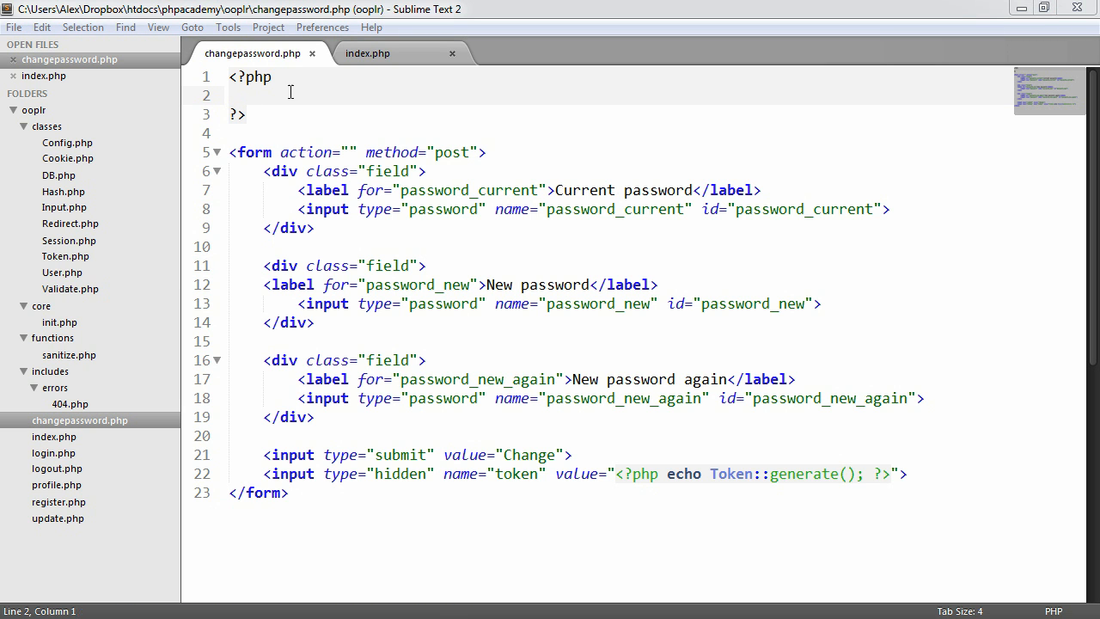
pyautogui.write('require')
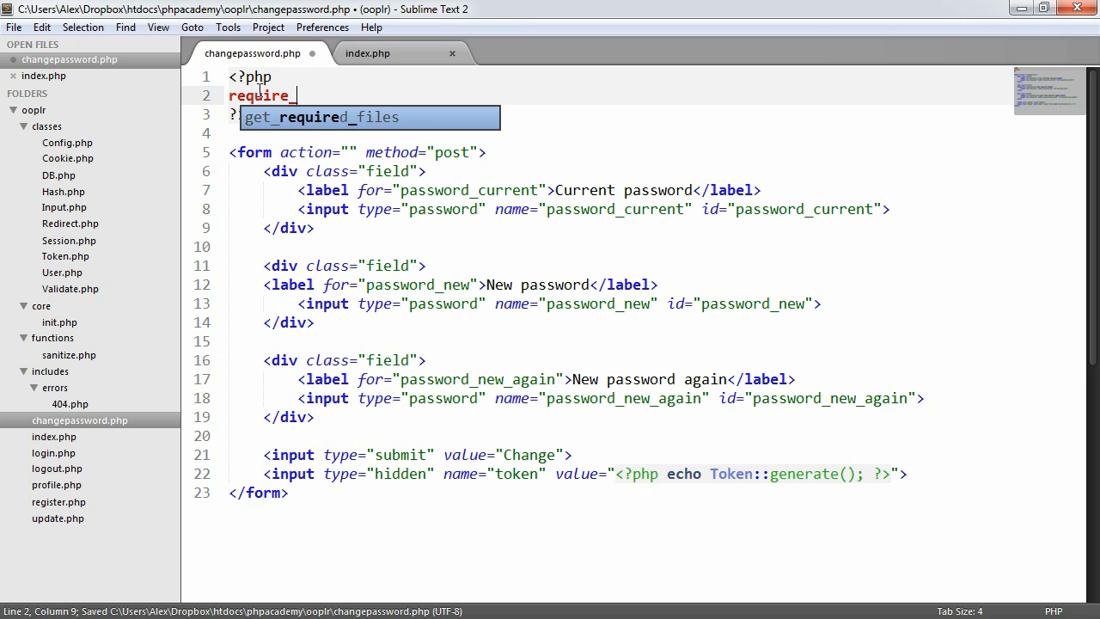
pyautogui.write("_once '';")
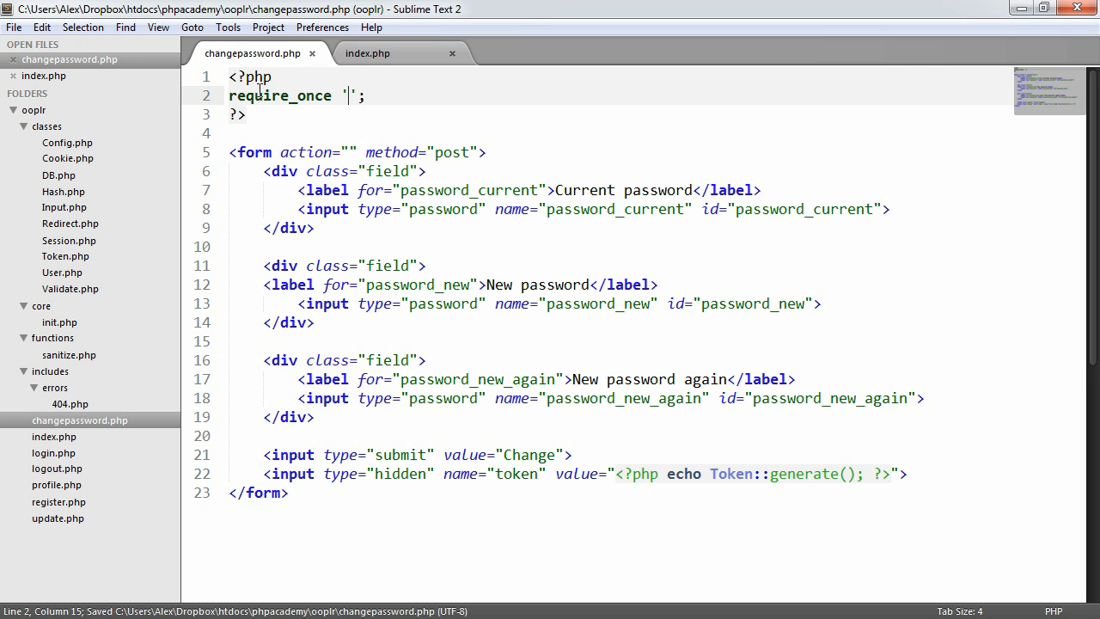
pyautogui.write('core/inoi')
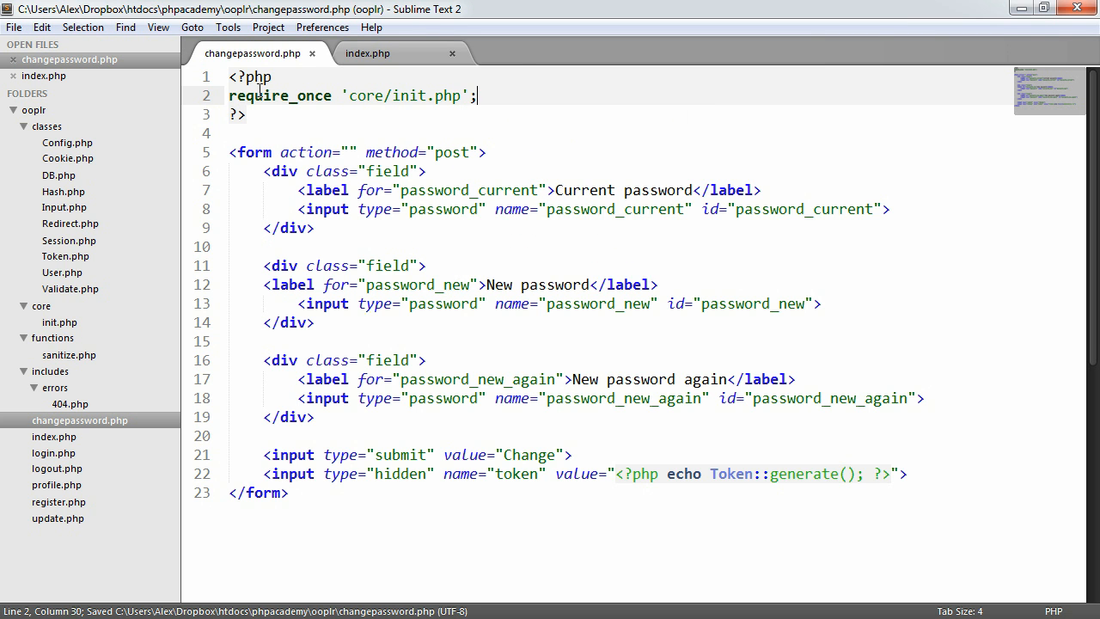
pyautogui.write('$user')
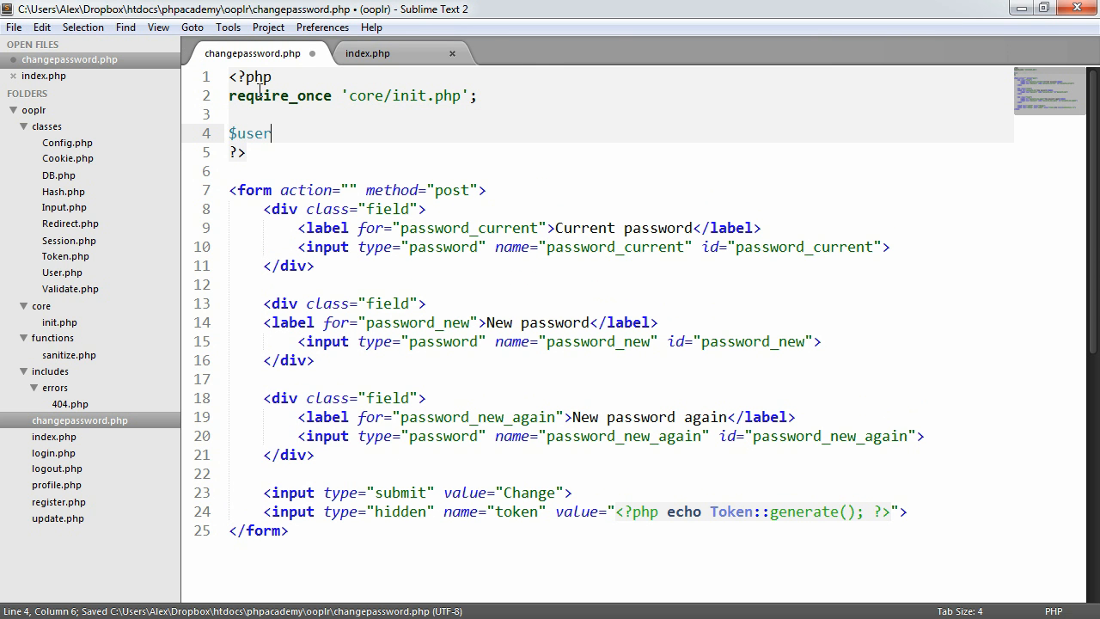
pyautogui.write('= new User();')
pyautogui.click(621, 171)
pyautogui.write('if() {')
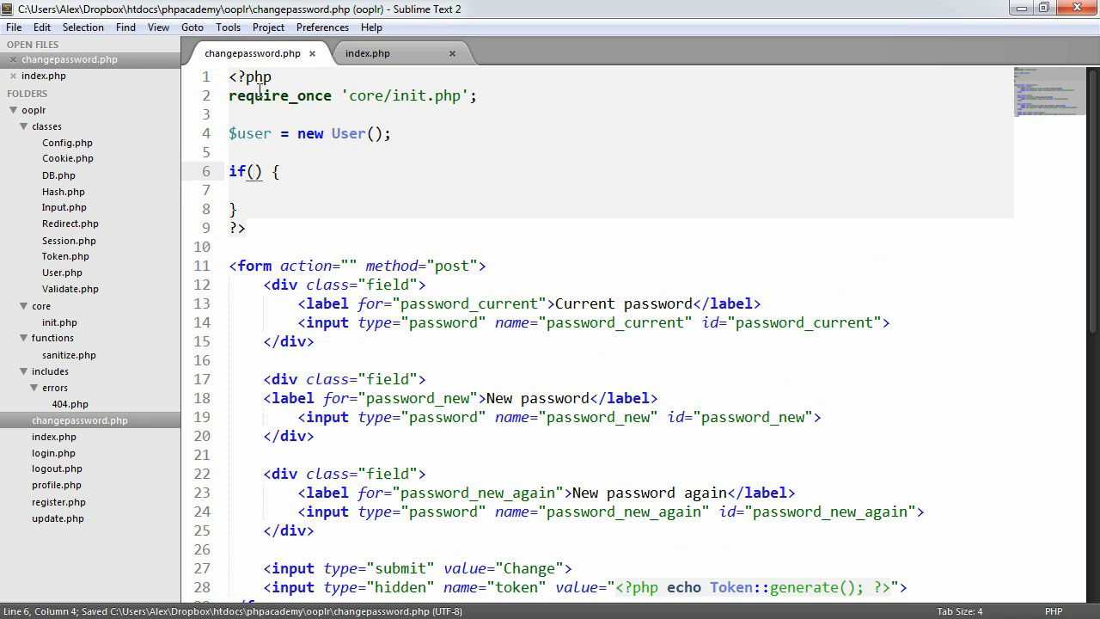
# Step: Redirect visitors who are not logged in to index.php via Redirect::to
pyautogui.write('!')
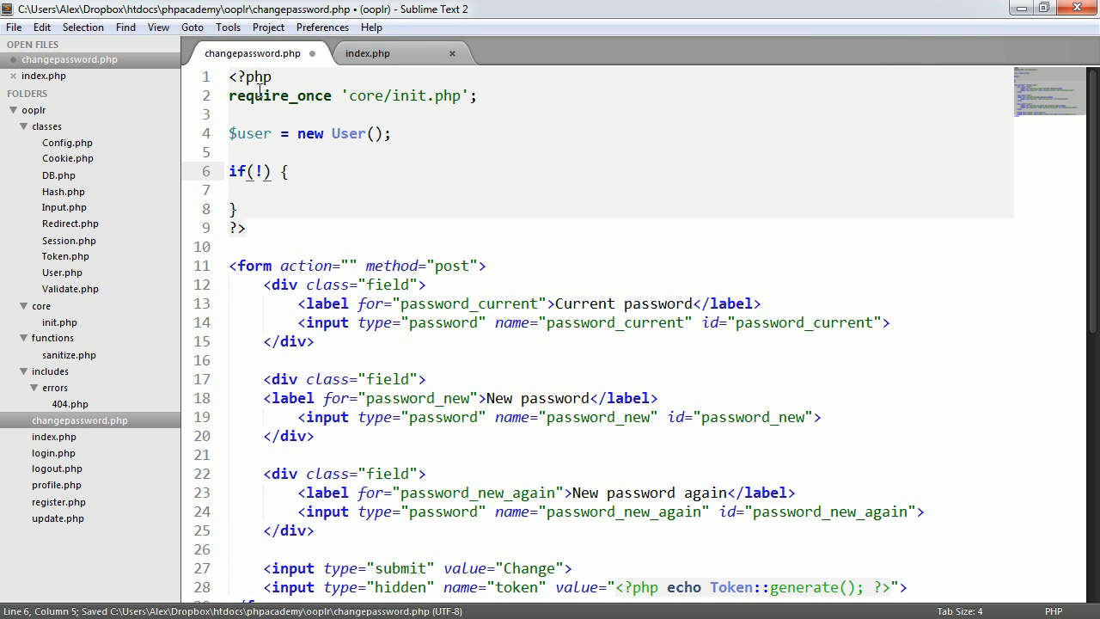
pyautogui.write('$user->')
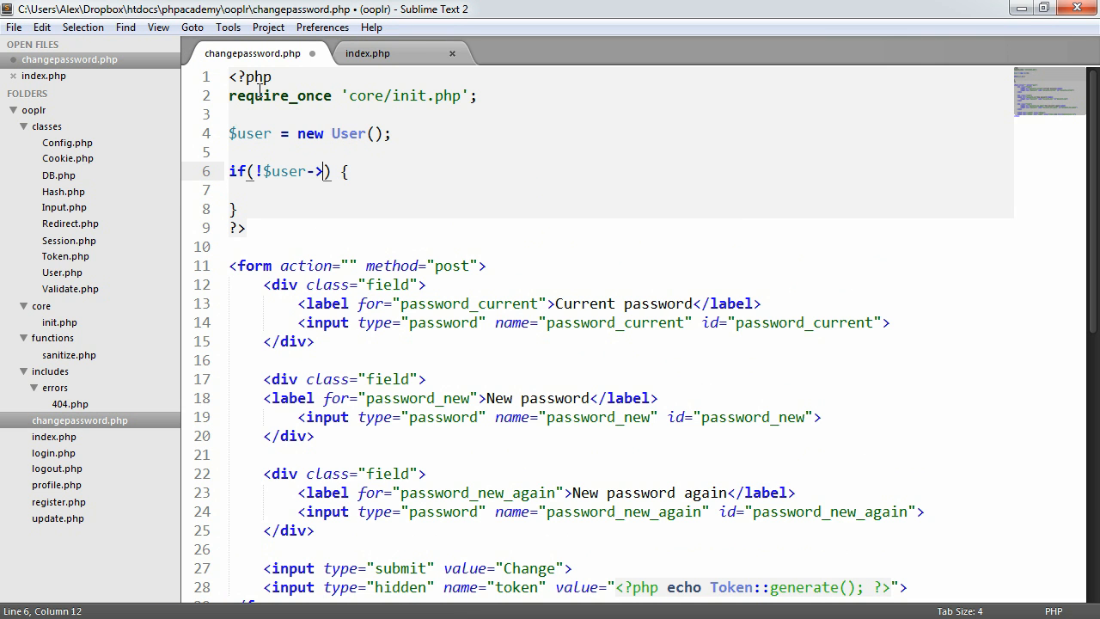
pyautogui.write('isLoggedIn()')
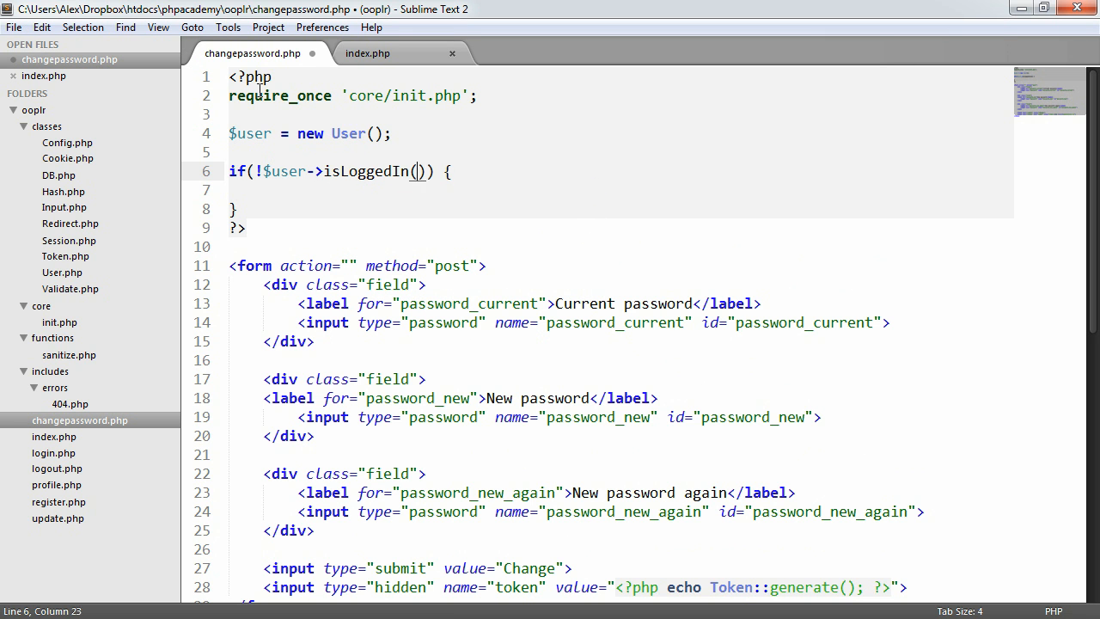
pyautogui.write('Redirect::to();')
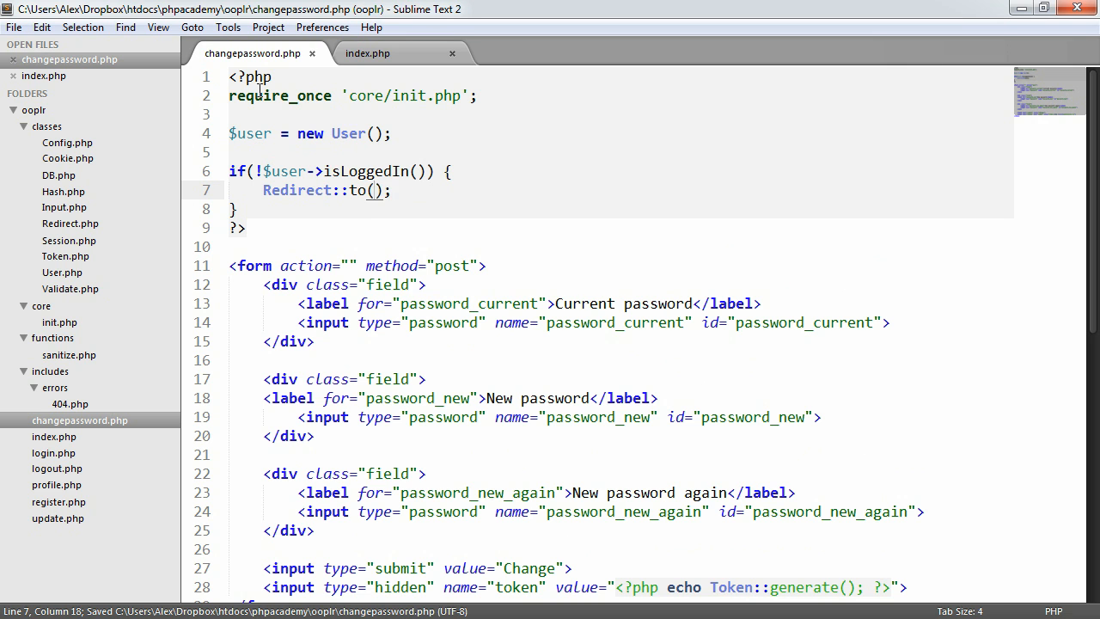
pyautogui.write("'index.php'")
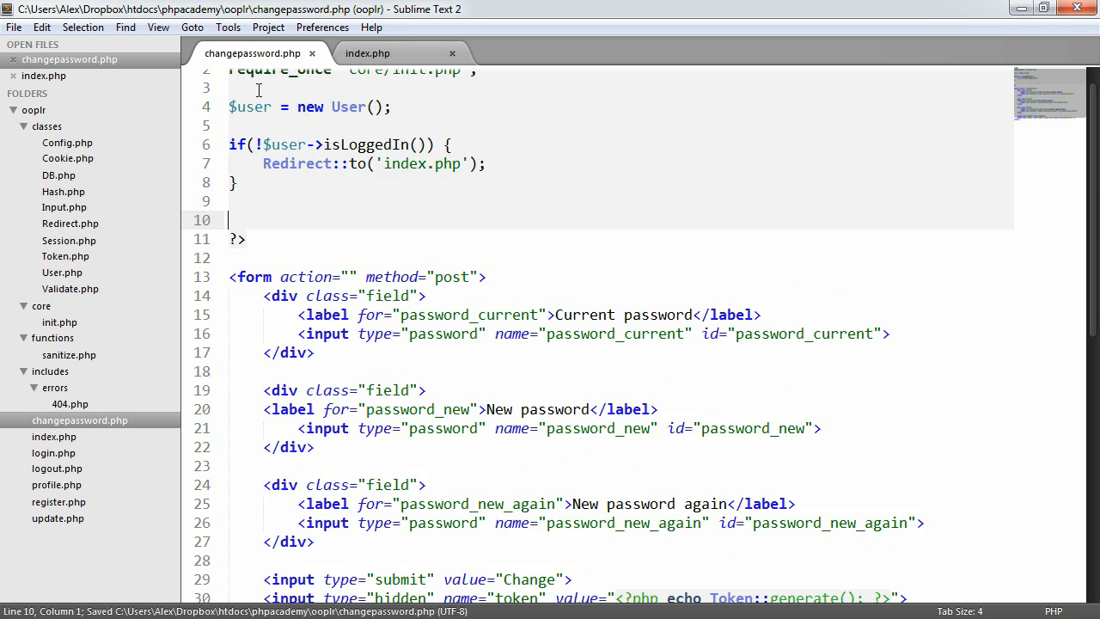
# Step: Wrap a Token::check(Input::get('token')) condition inside an if(Input::exists()) block
pyautogui.write('if()')
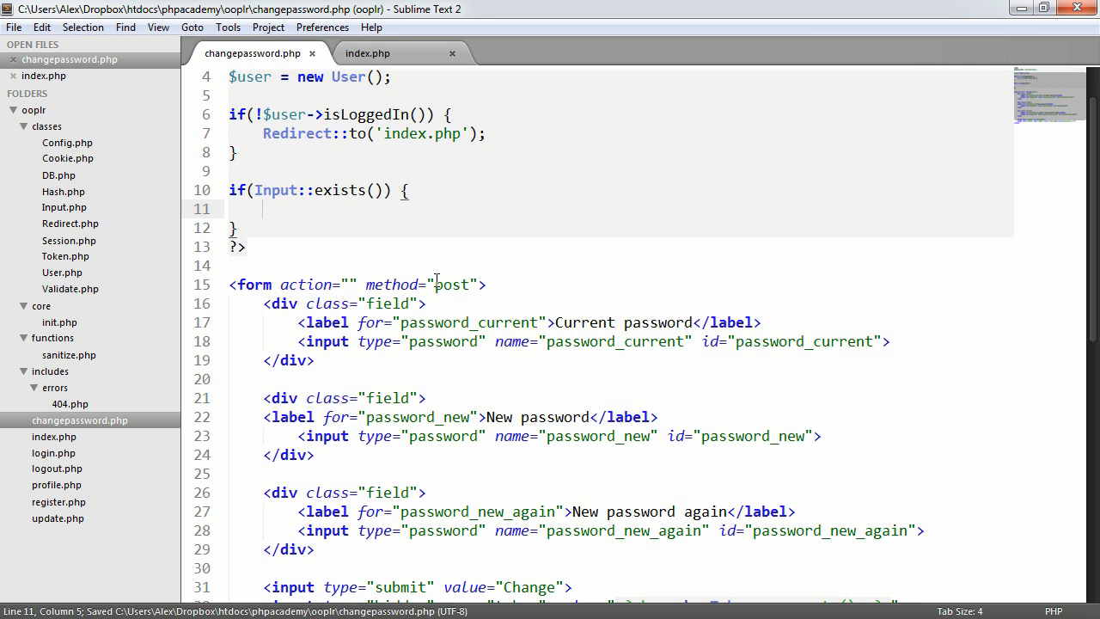
pyautogui.write('if() {')
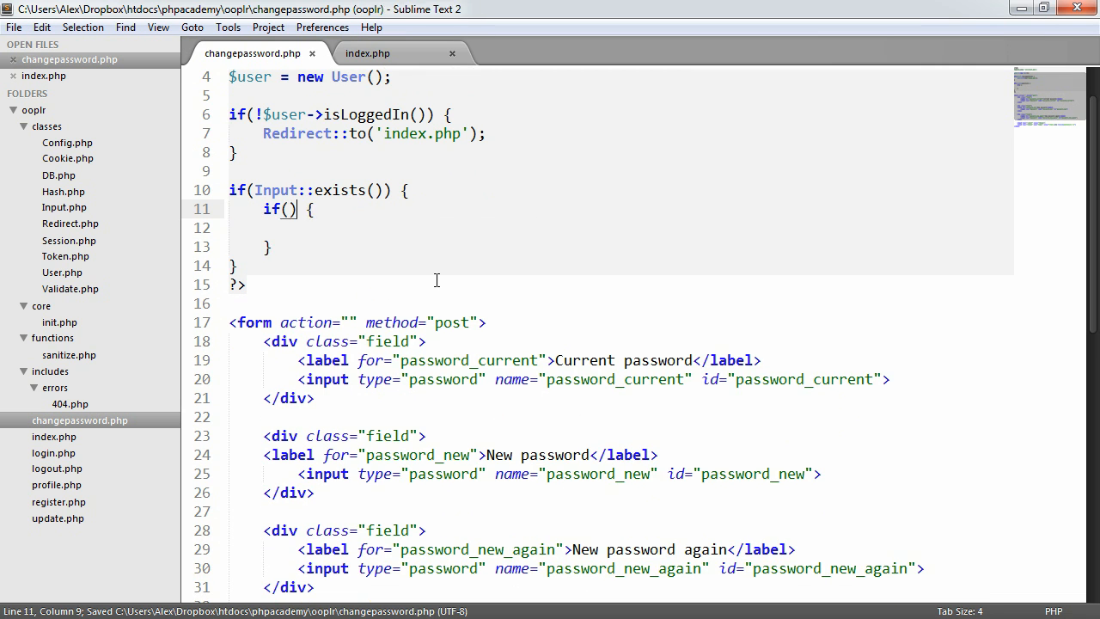
pyautogui.write('Toke')
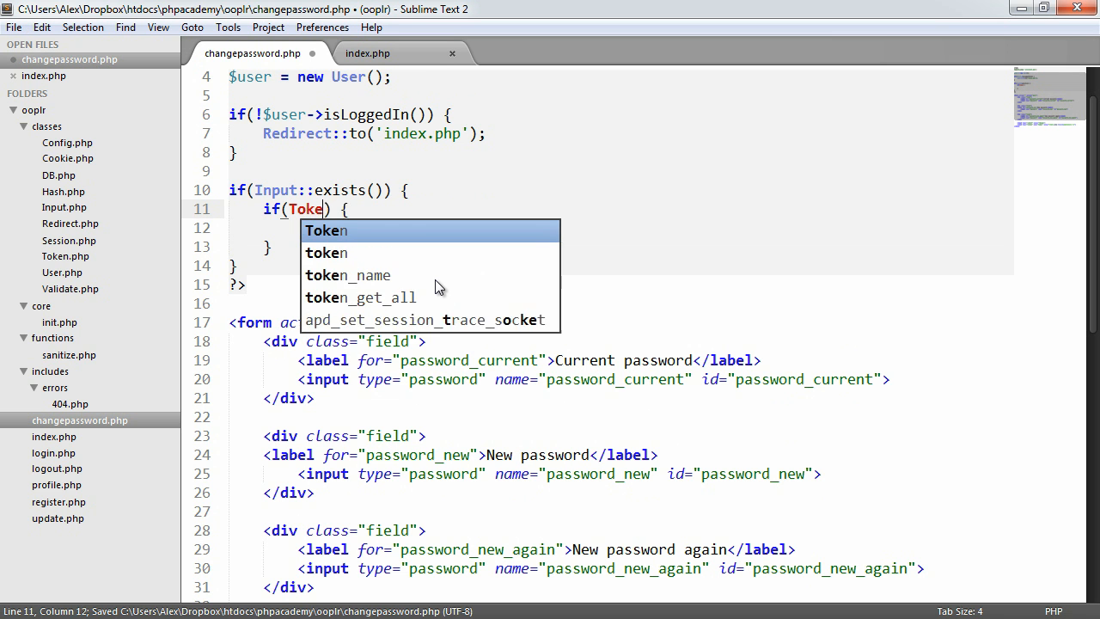
pyautogui.write('n::check(')
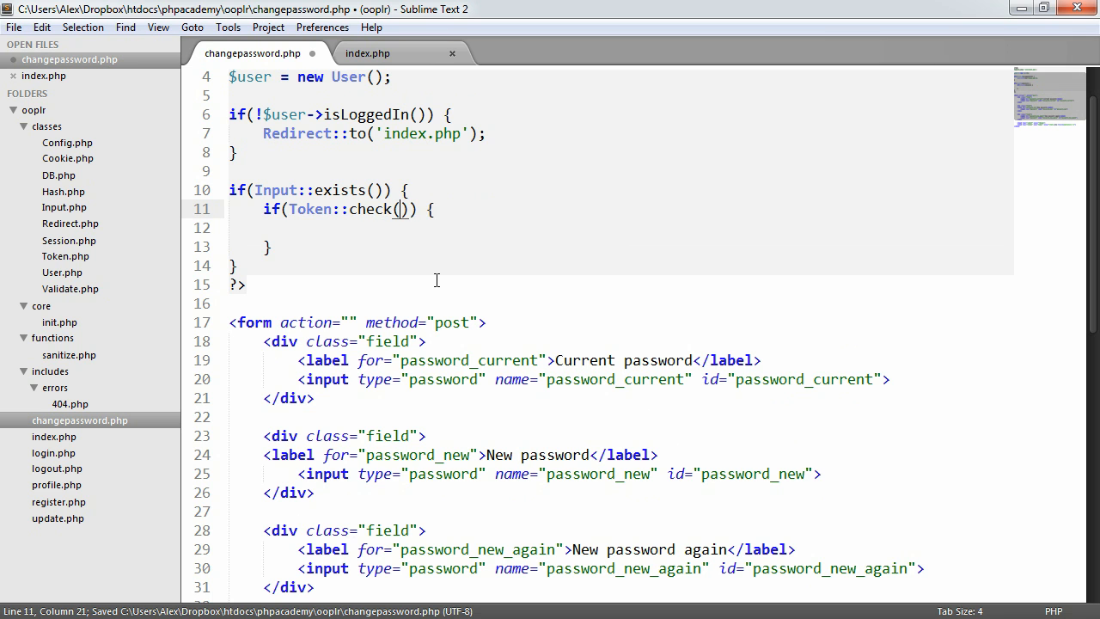
pyautogui.write("Input::get('")
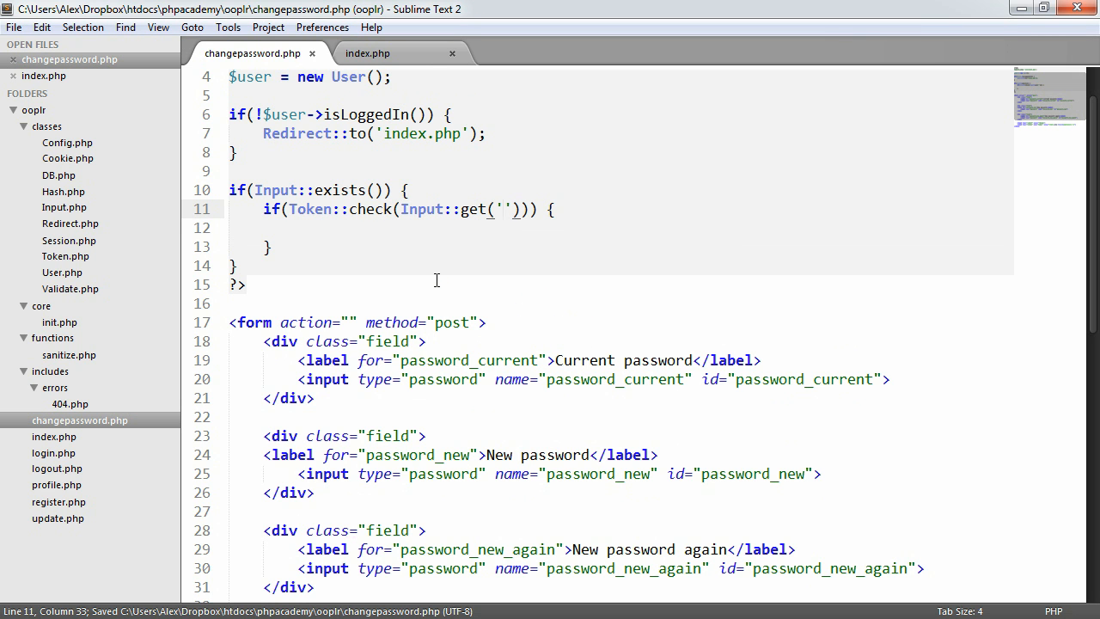
pyautogui.write('token')
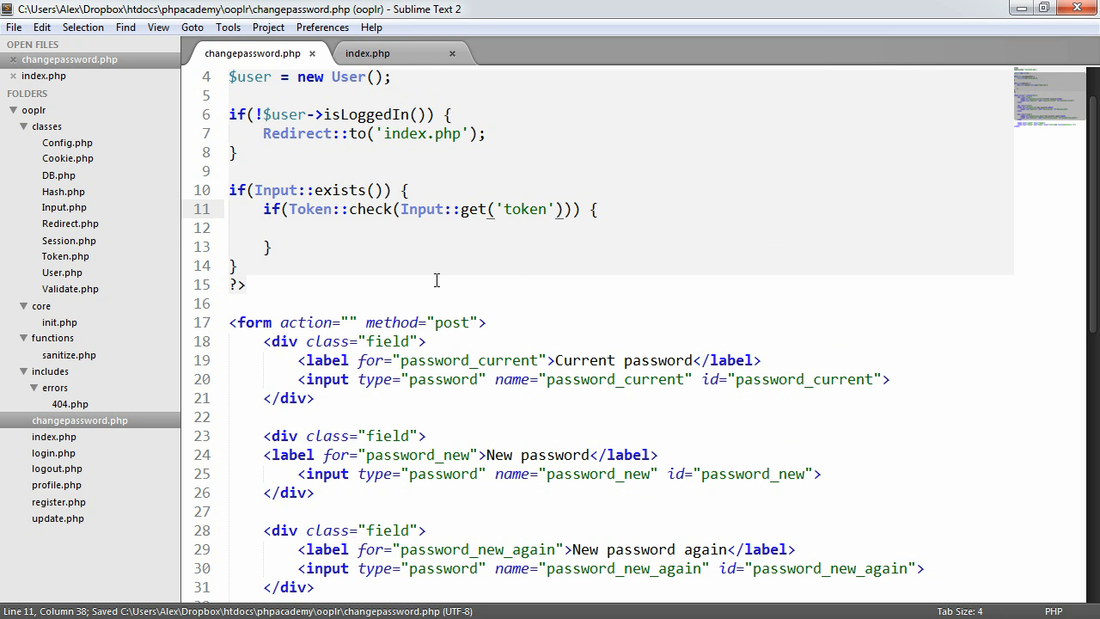
# Step: Add a test echo inside the token check and submit the form in Chrome
pyautogui.scroll(-3)
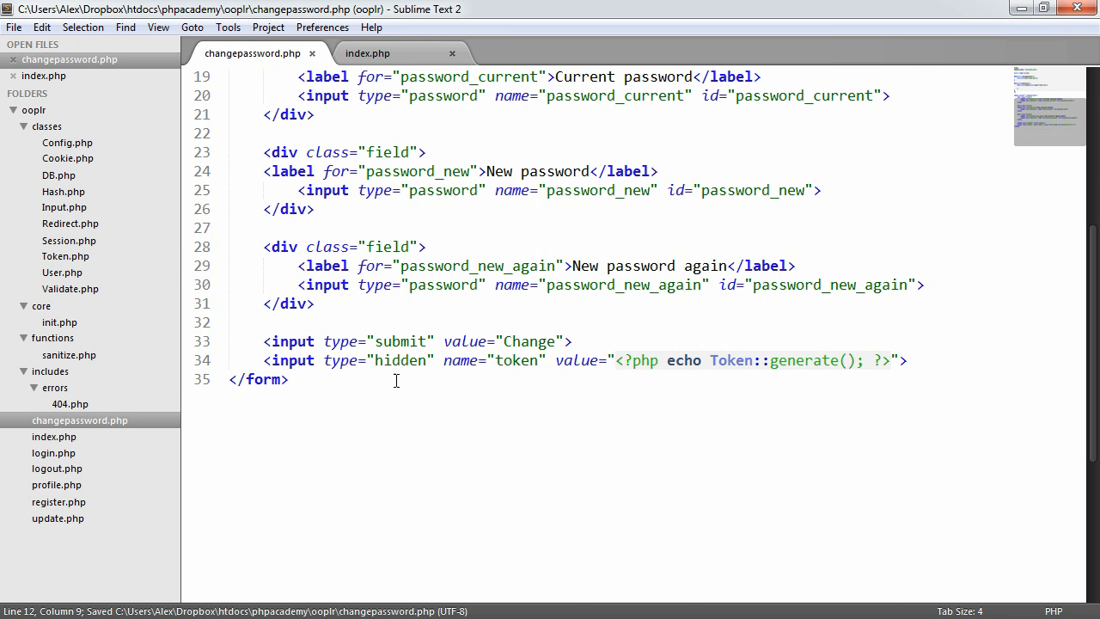
pyautogui.scroll(3)
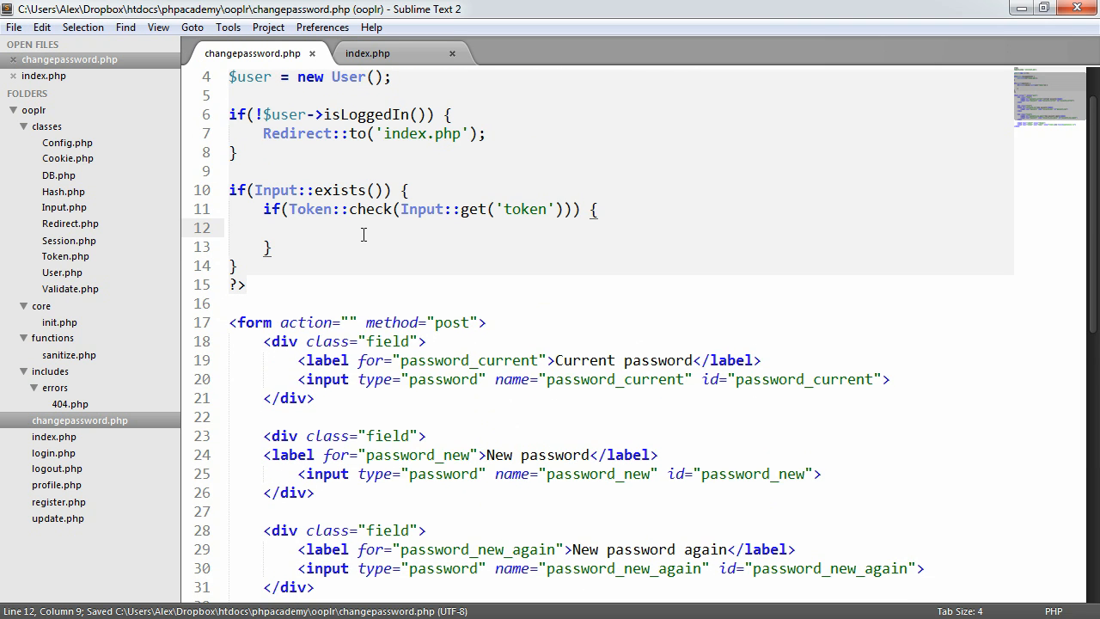
pyautogui.write("echo ''")
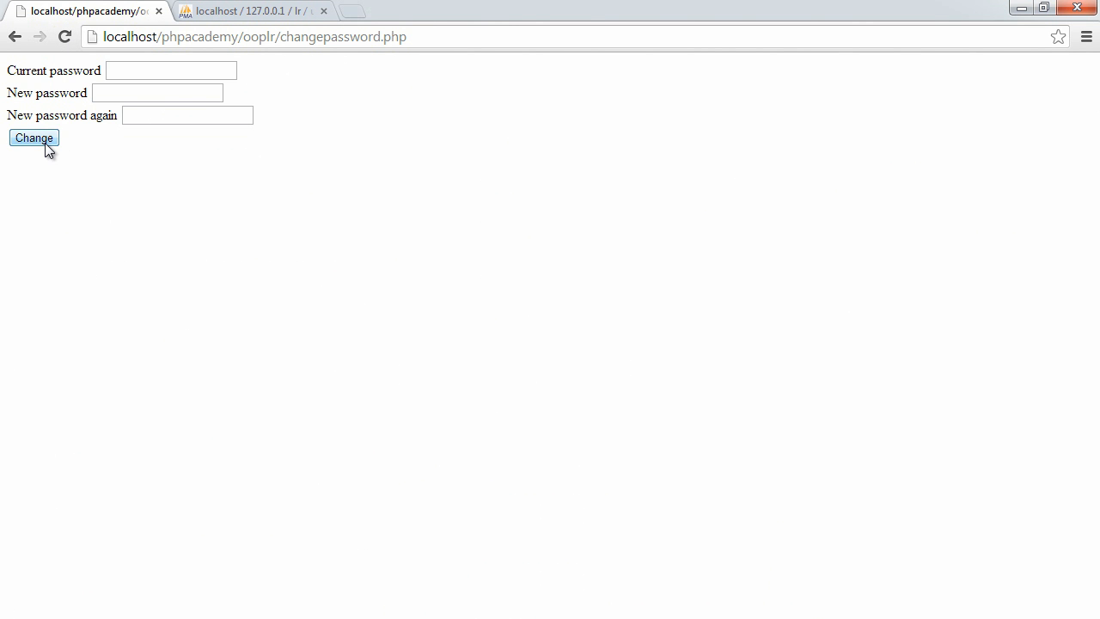
pyautogui.click(33, 137)
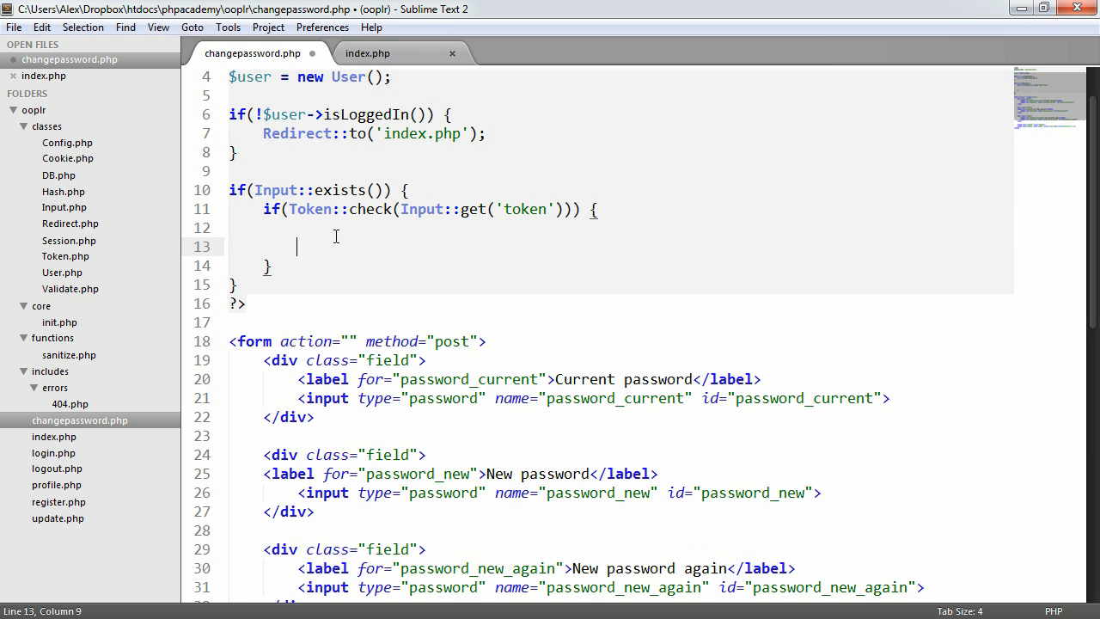
# Step: Leave blank lines inside the empty token check block and save changepassword.php
pyautogui.press('ctrl+s')
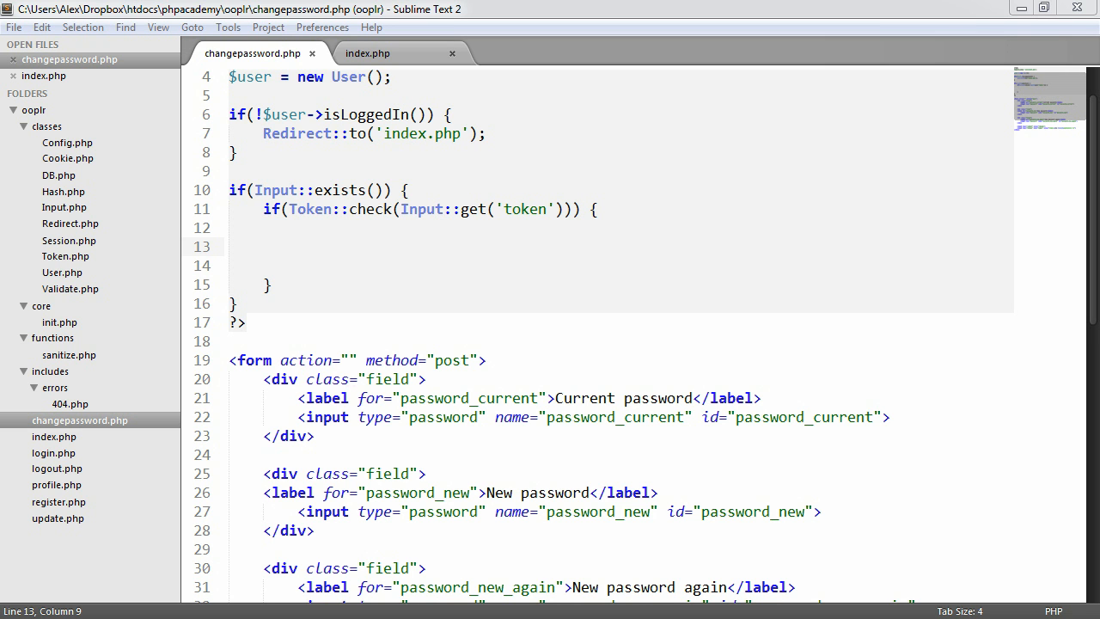
pyautogui.moveTo(360, 303)
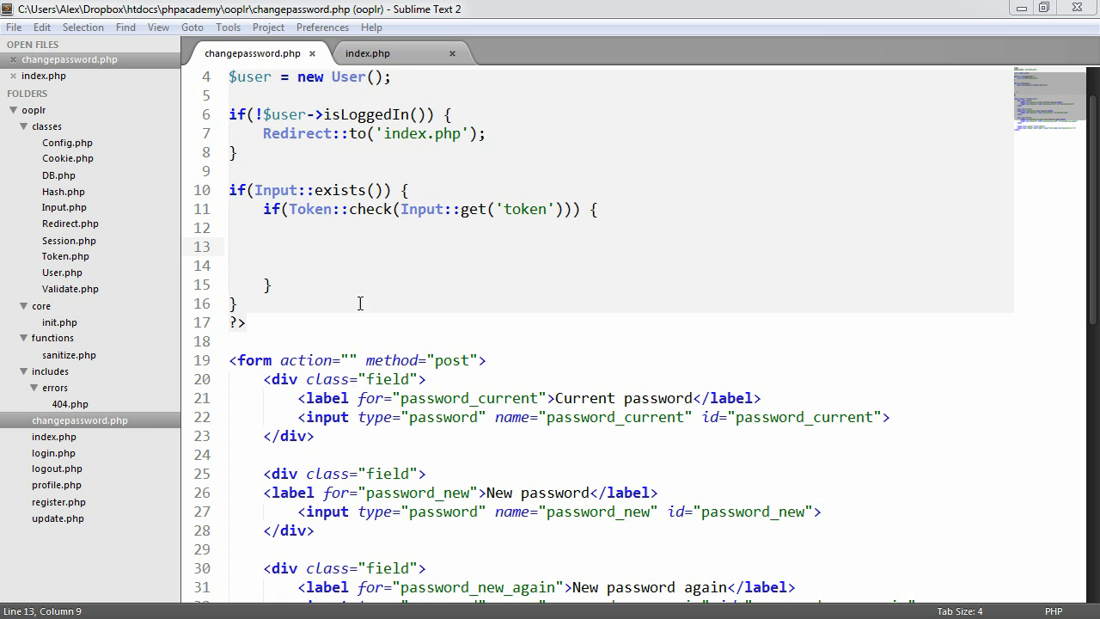
pyautogui.press('ctrl+s')
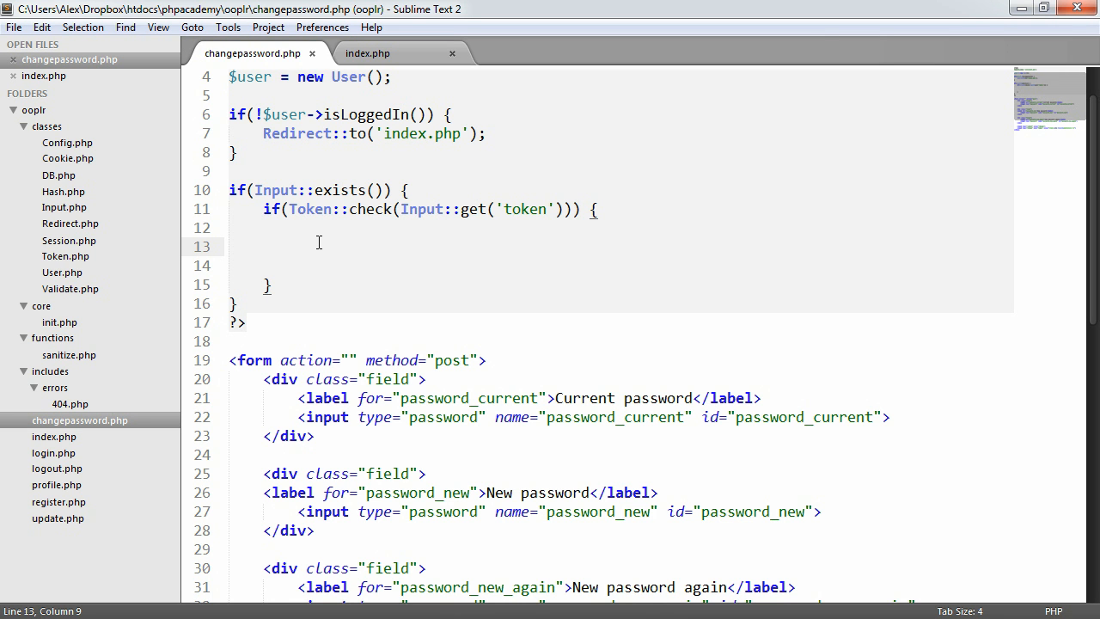
pyautogui.moveTo(210, 176)
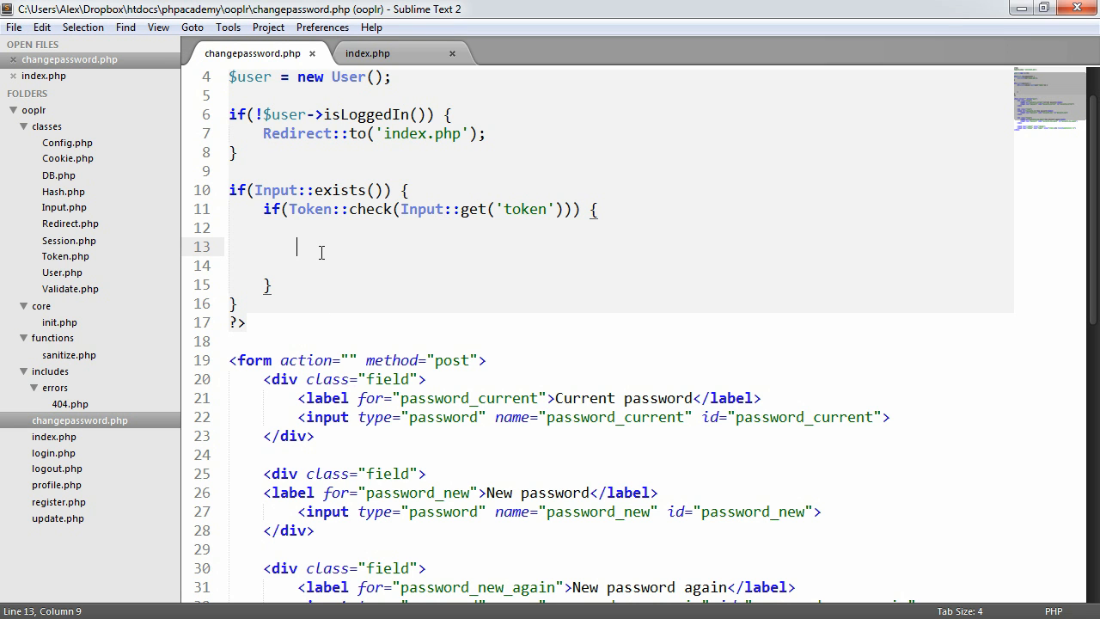
# Step: Create a Validate object and start $validate->check($_POST, array(...)) for the rules
pyautogui.write('$validatio')
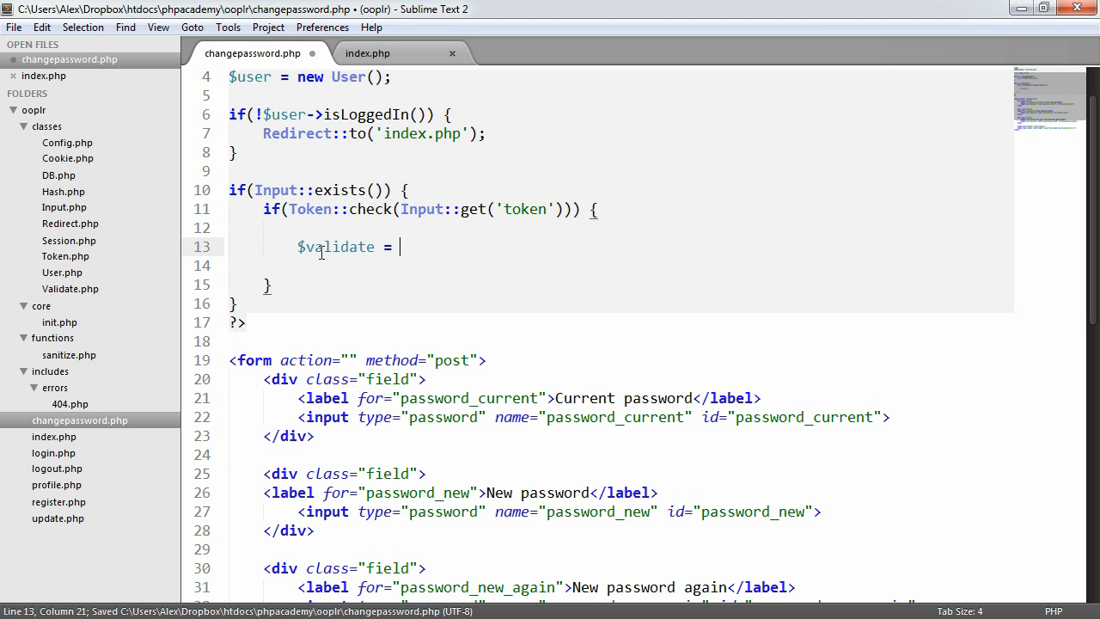
pyautogui.write('new Validate();')
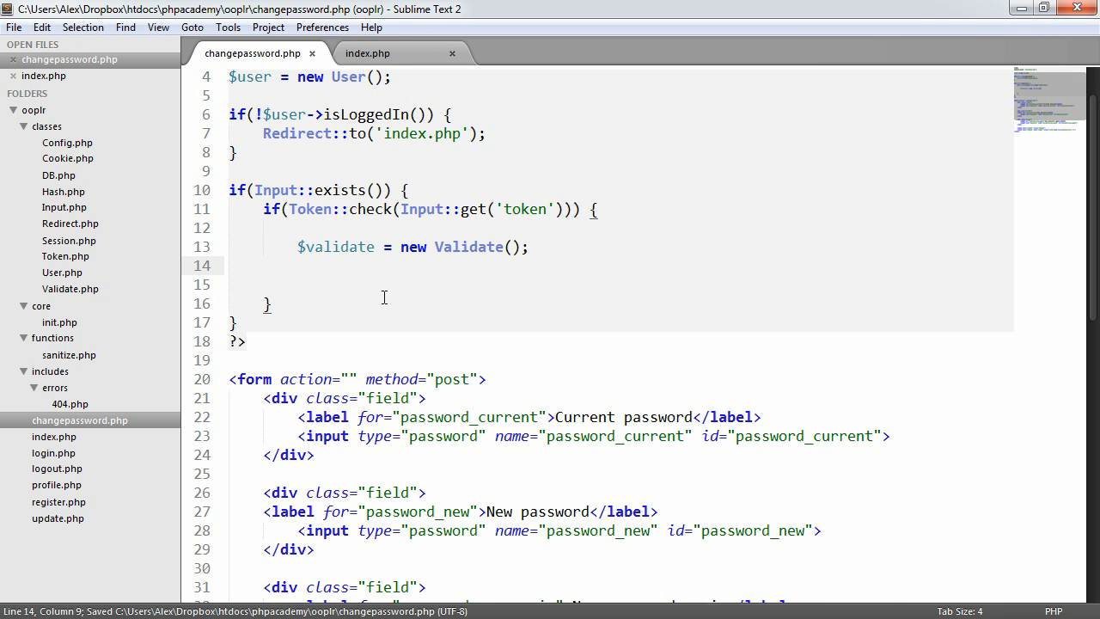
pyautogui.write('$validation =')
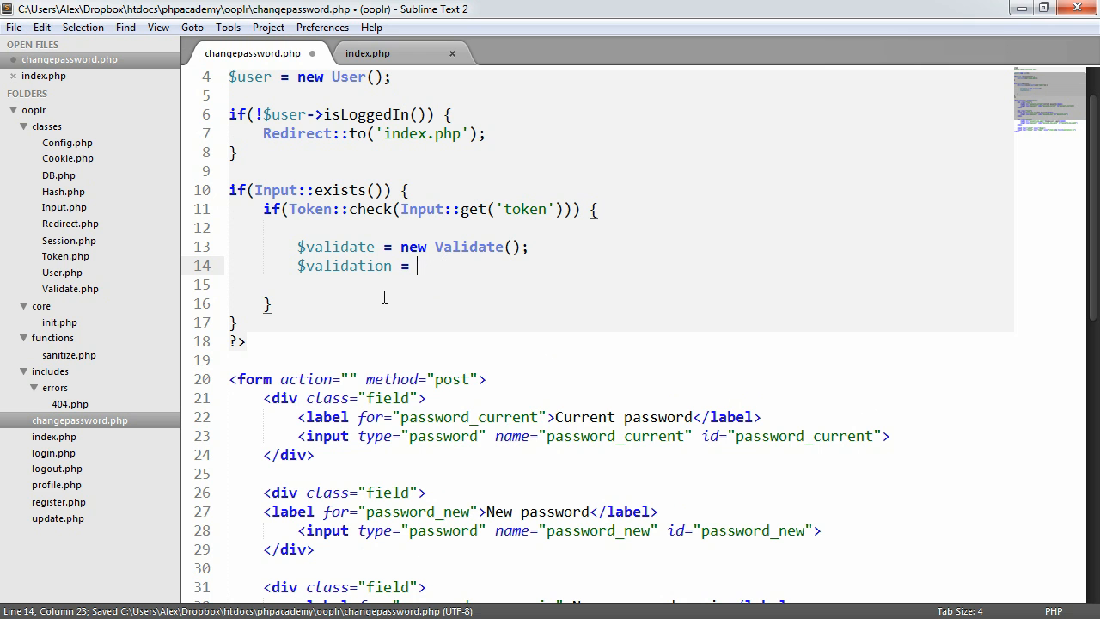
pyautogui.write('$validate->check($_);')
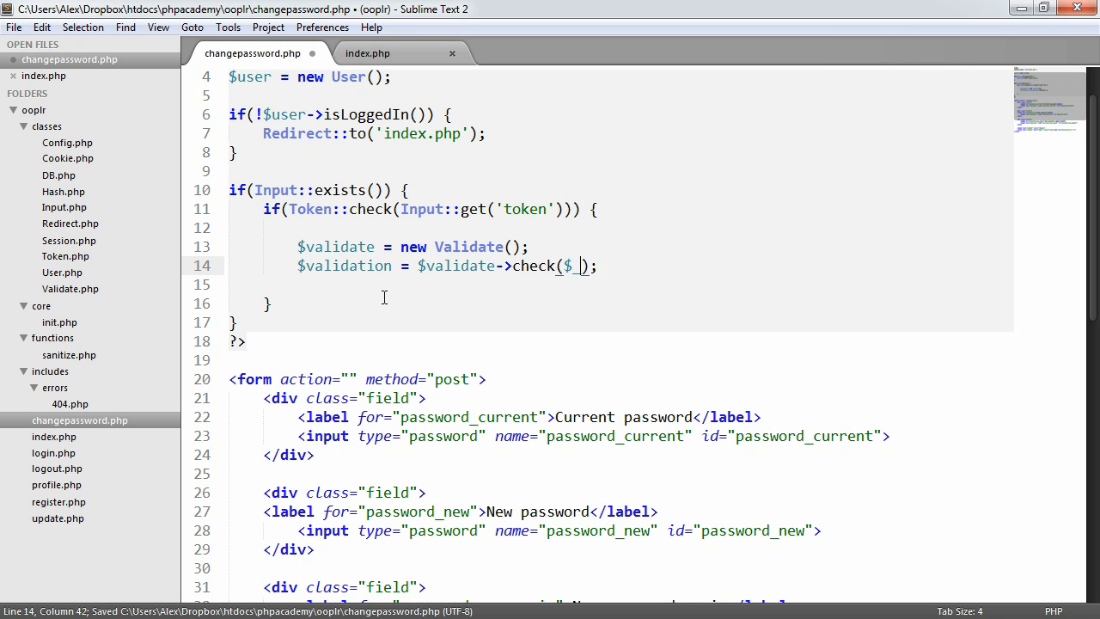
pyautogui.write('POST, array')
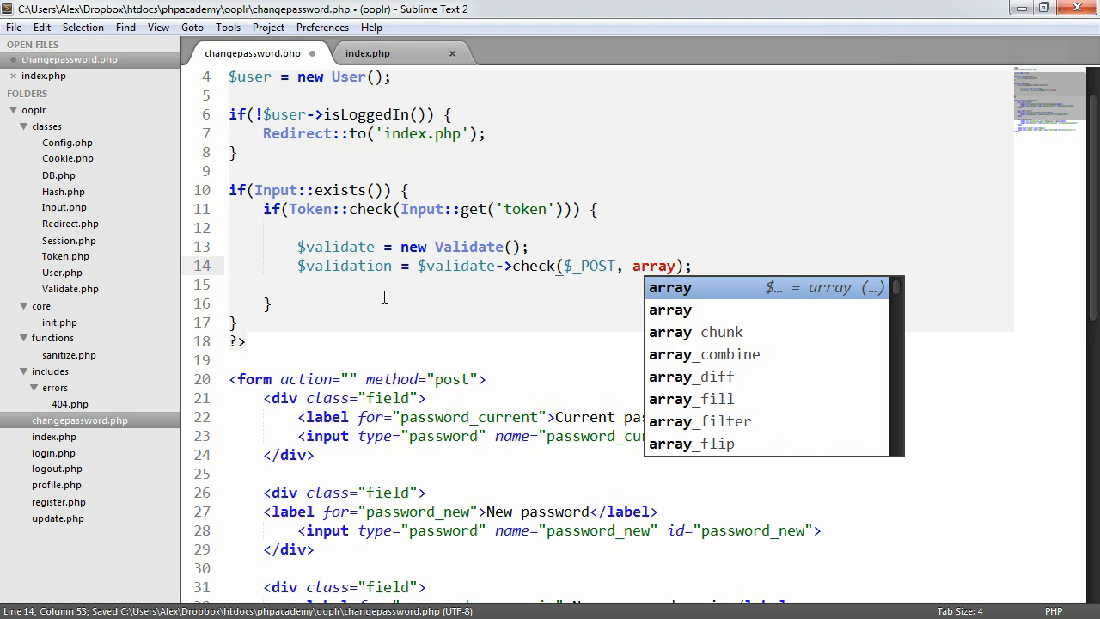
pyautogui.press('Return')
pyautogui.write("'")
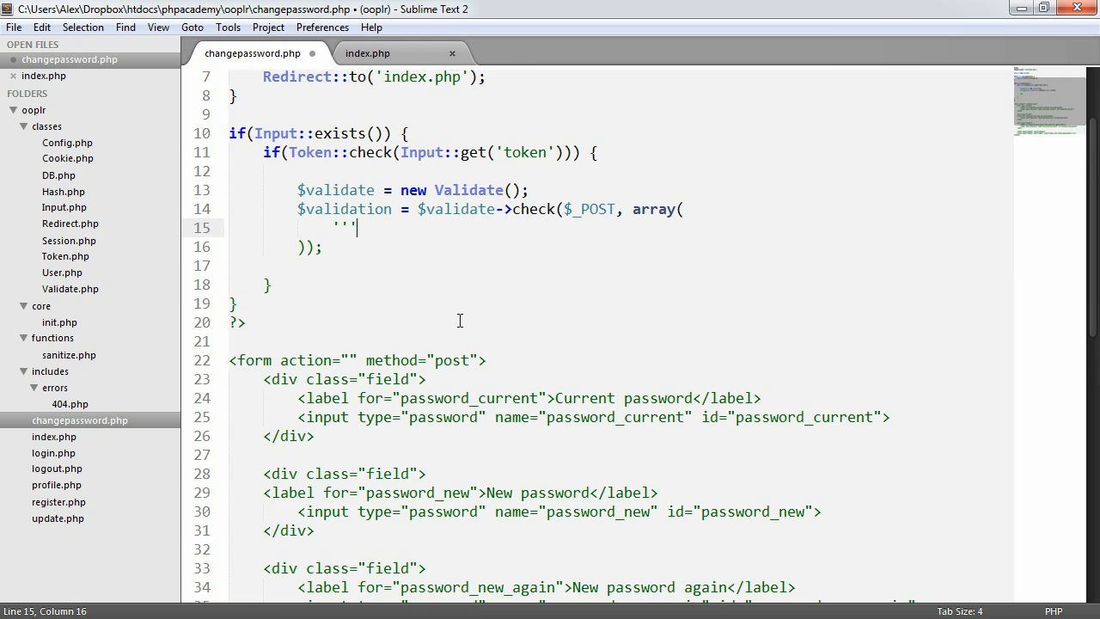
# Step: Add empty rule arrays for password_current, password_new and password_new_again
pyautogui.write('password_current')
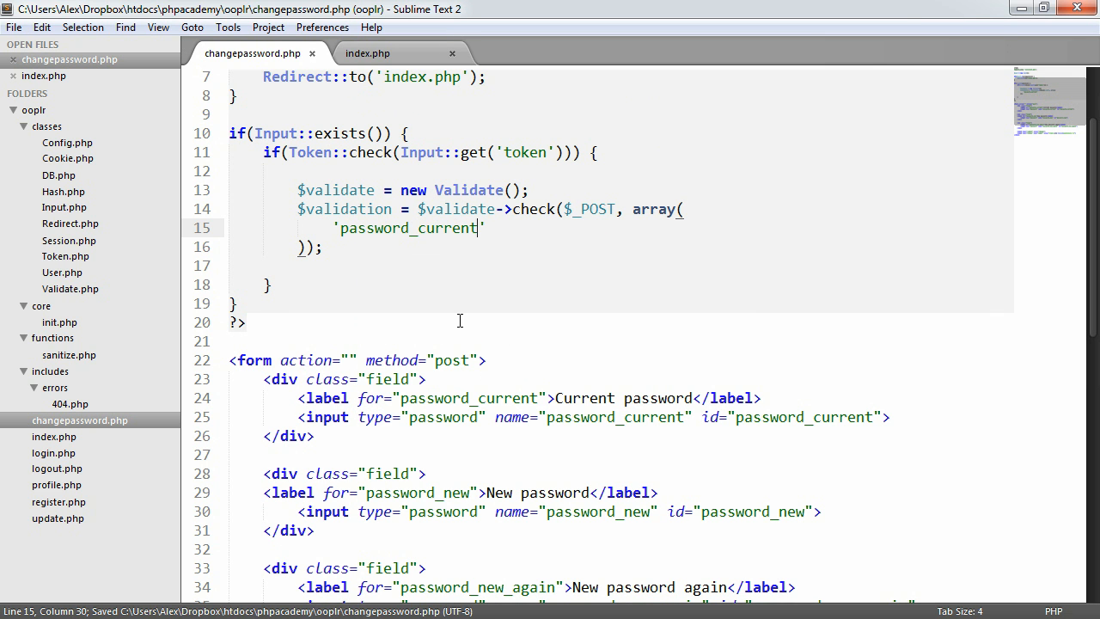
pyautogui.write('=>')
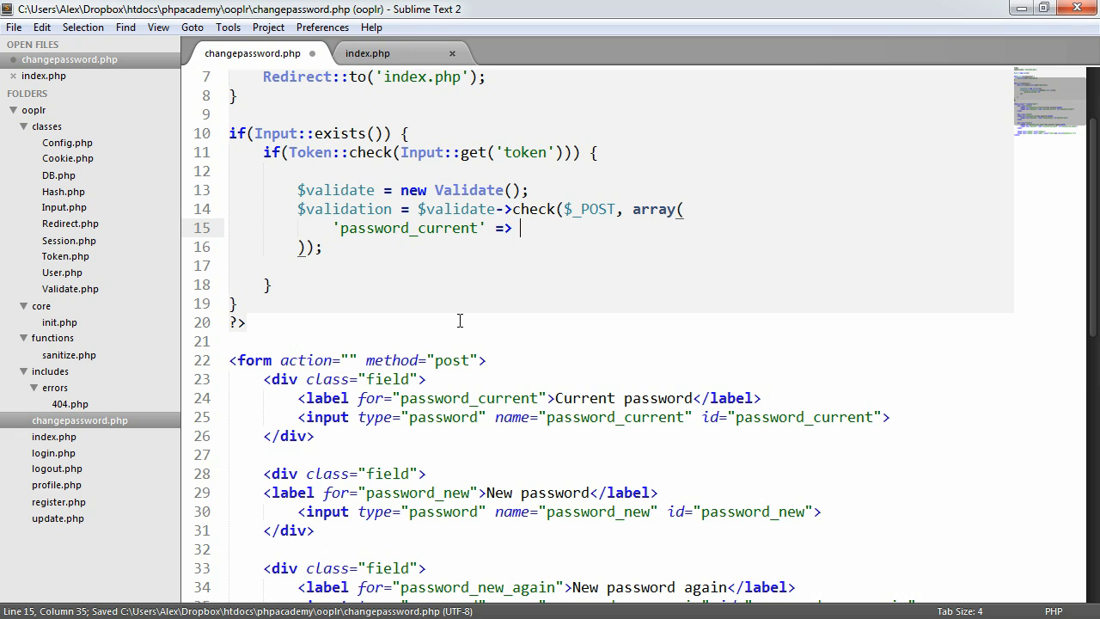
pyautogui.write('array(),')
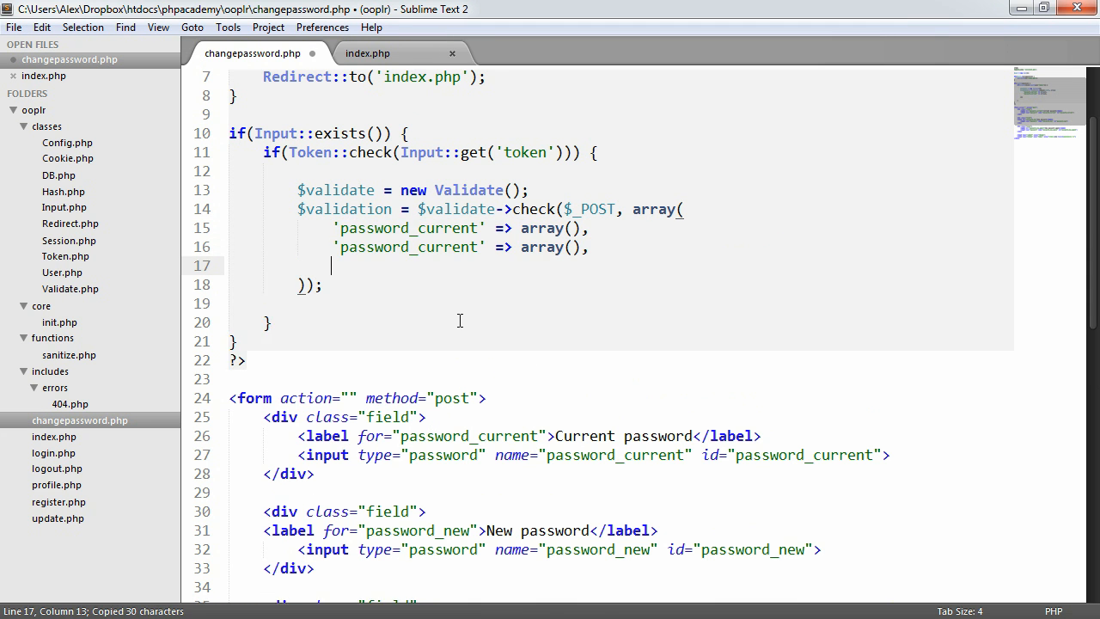
pyautogui.write('pass')
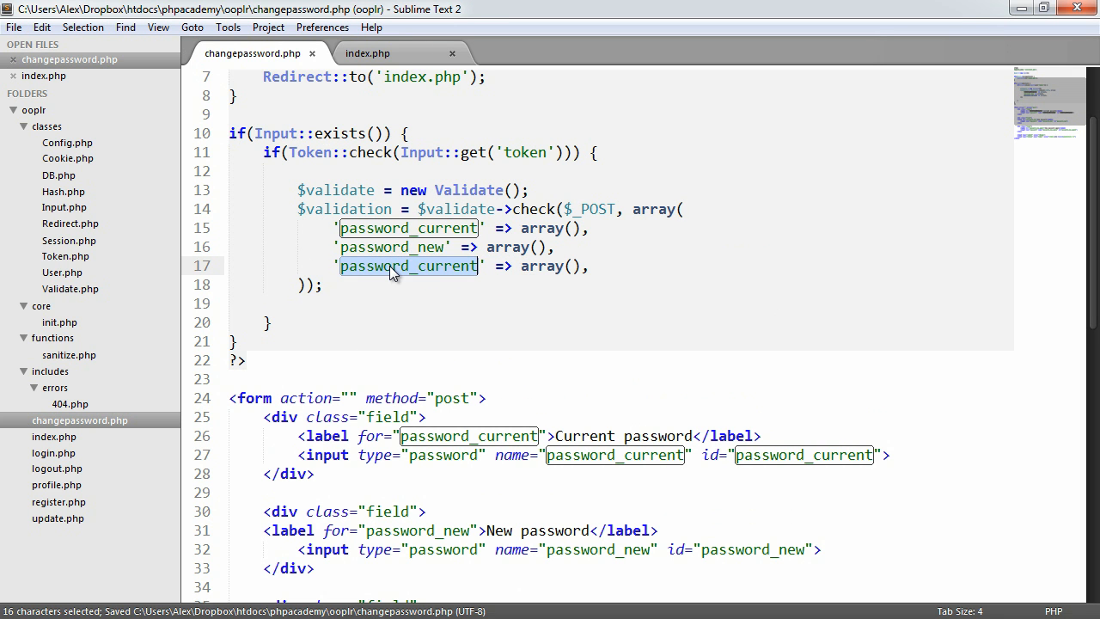
pyautogui.write('password_new')
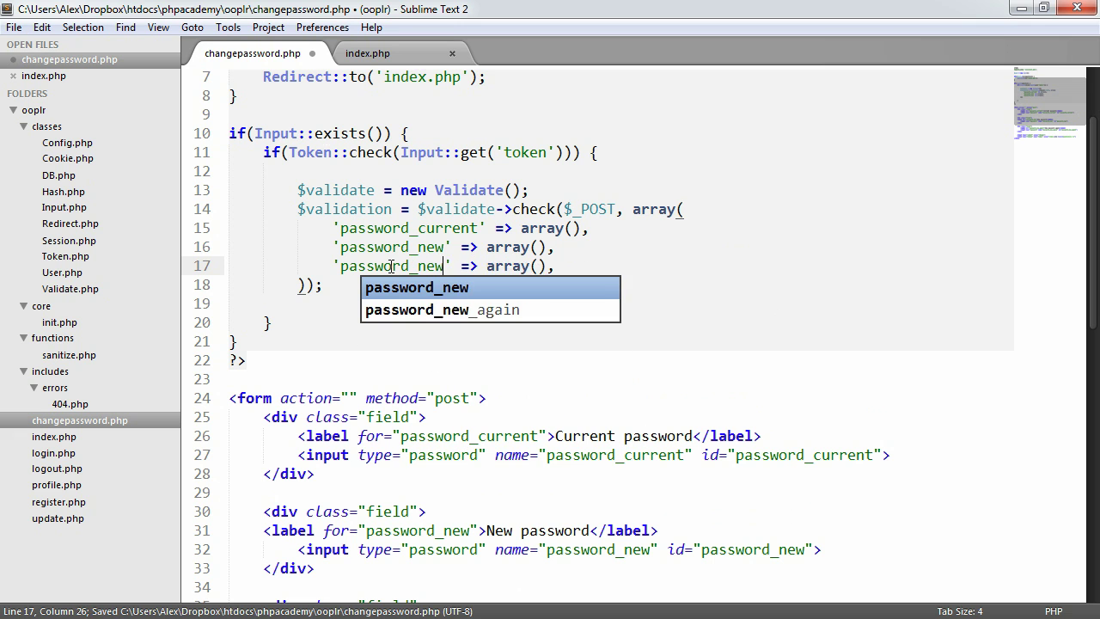
pyautogui.write('_again')
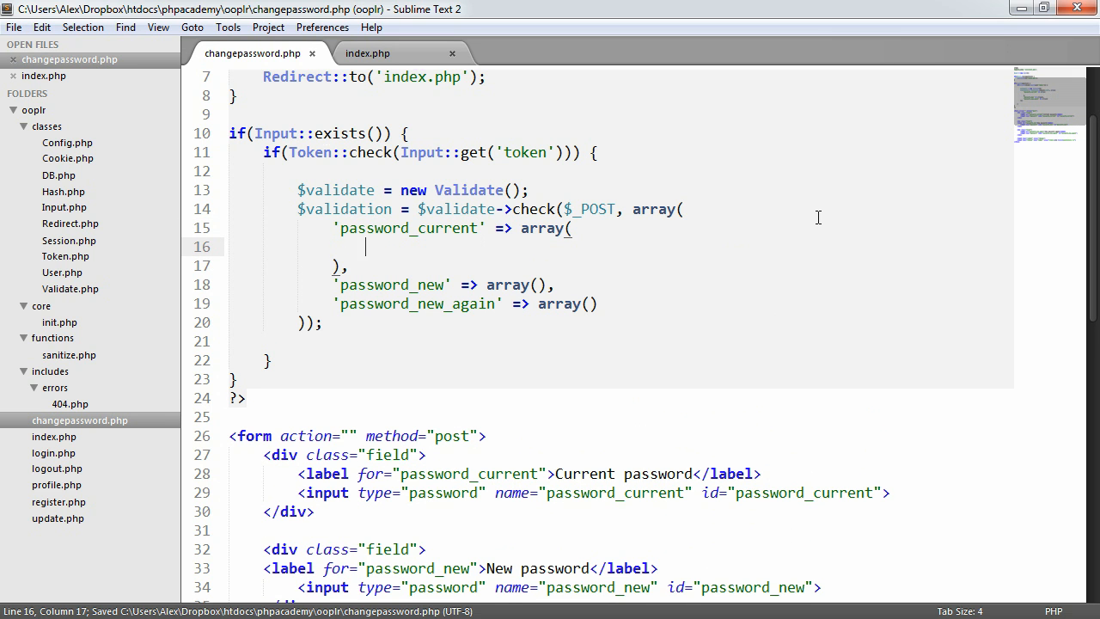
# Step: Give the current and new password fields 'required' => true and 'min' => 6
pyautogui.write("'required' =>")
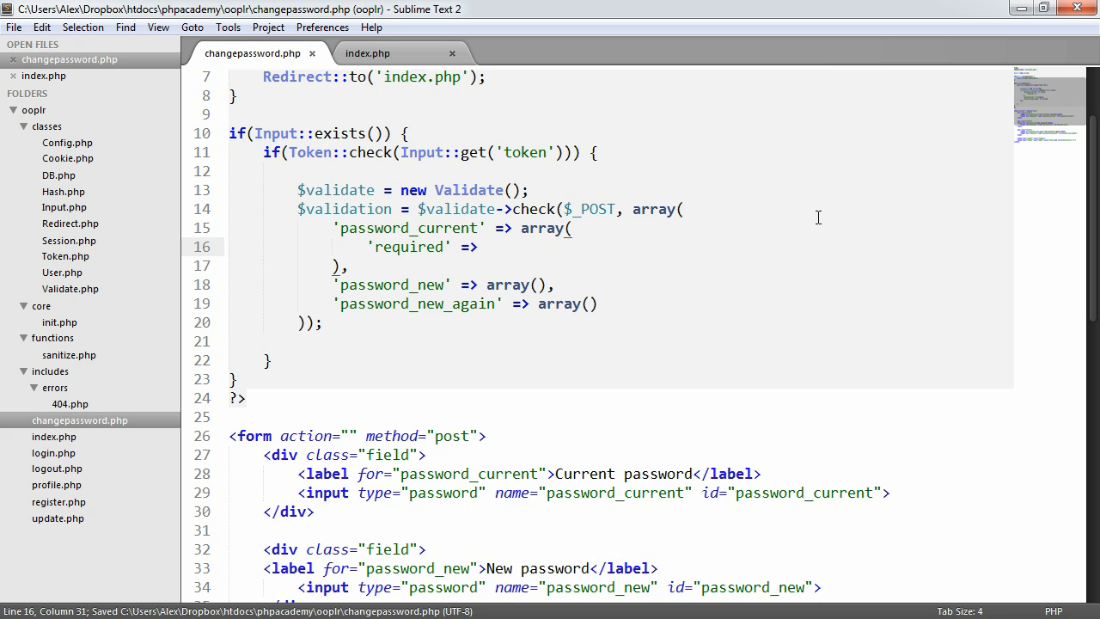
pyautogui.write('true,')
pyautogui.write("'min")
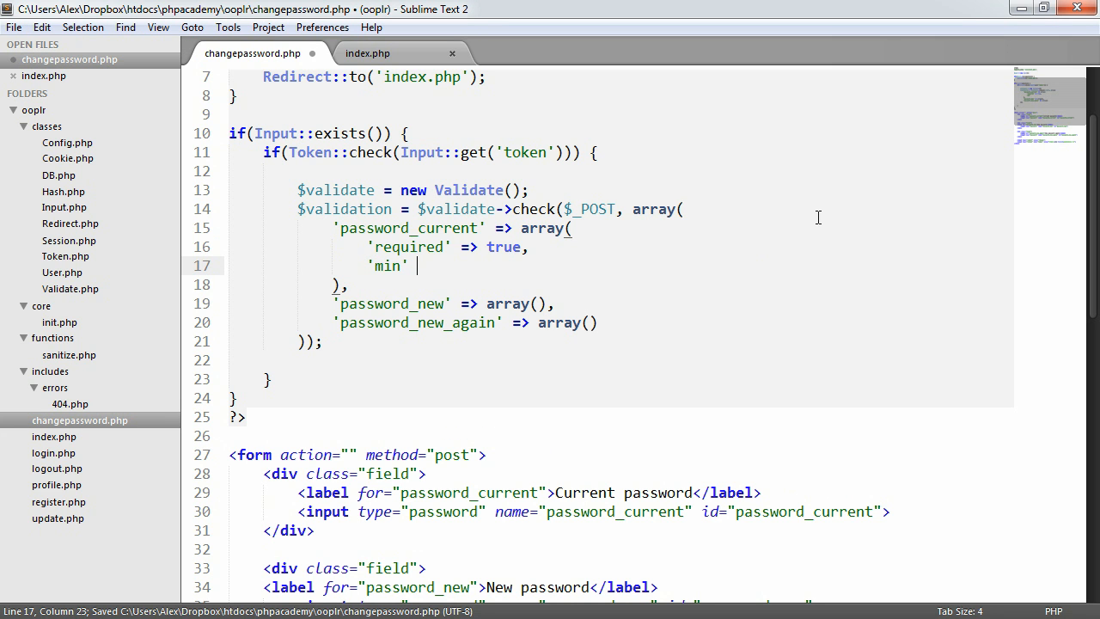
pyautogui.write('=> 6')
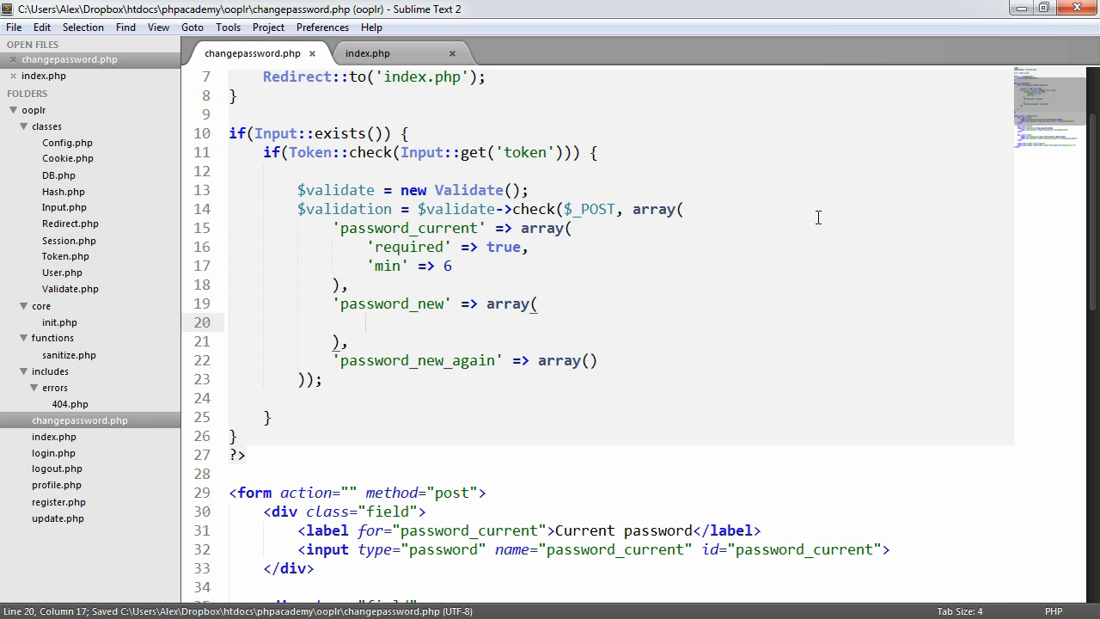
pyautogui.write("required'")
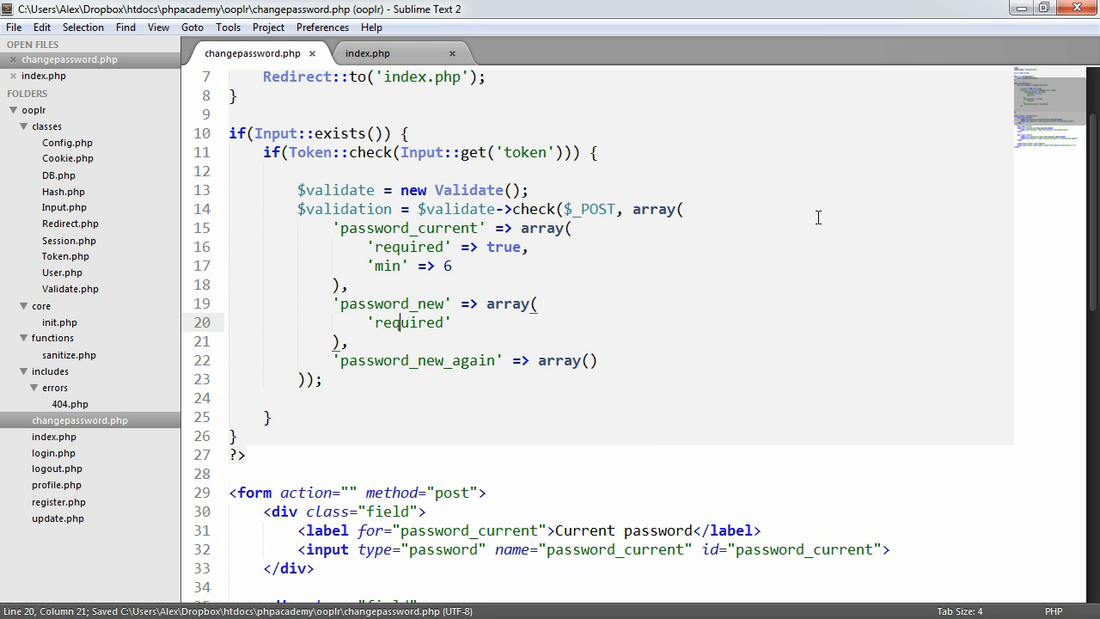
pyautogui.write('=> true,')
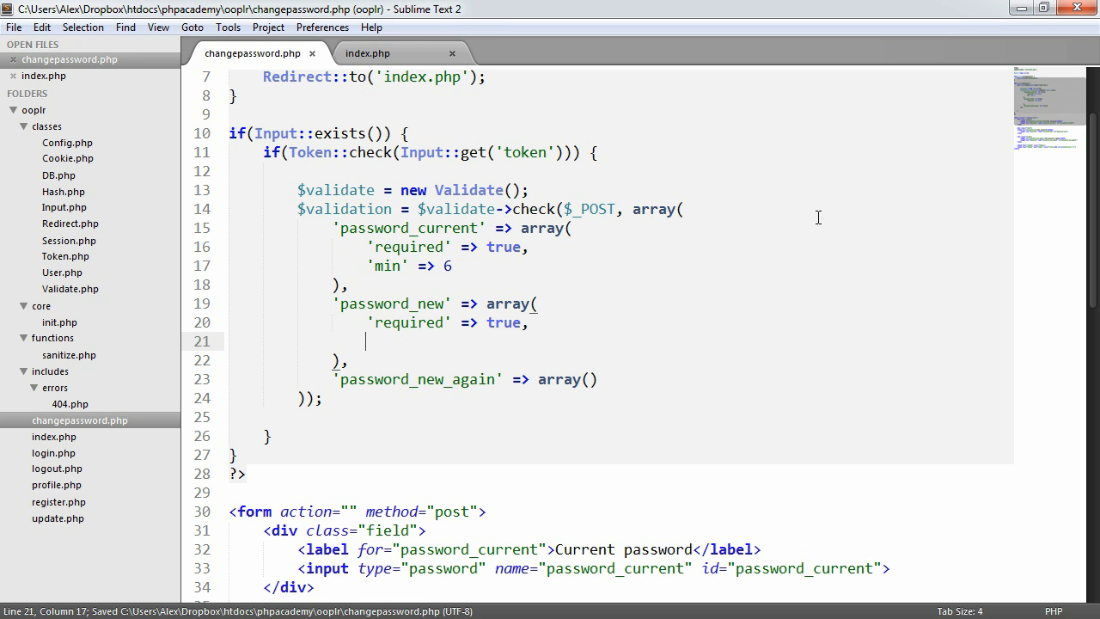
pyautogui.write("'mnin'")
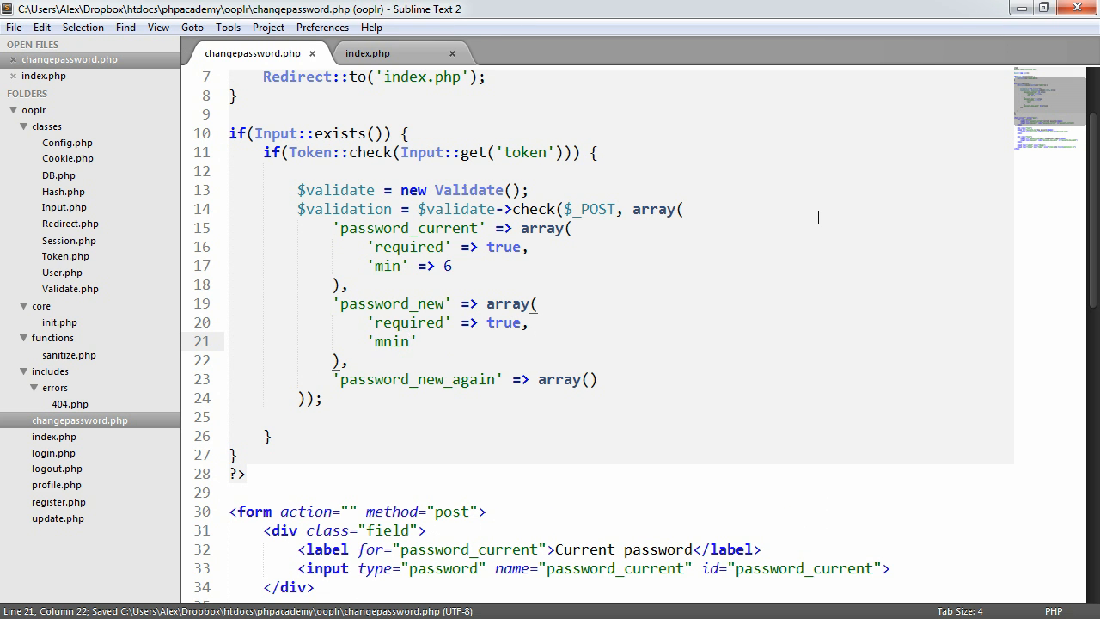
pyautogui.write("min' => 6")
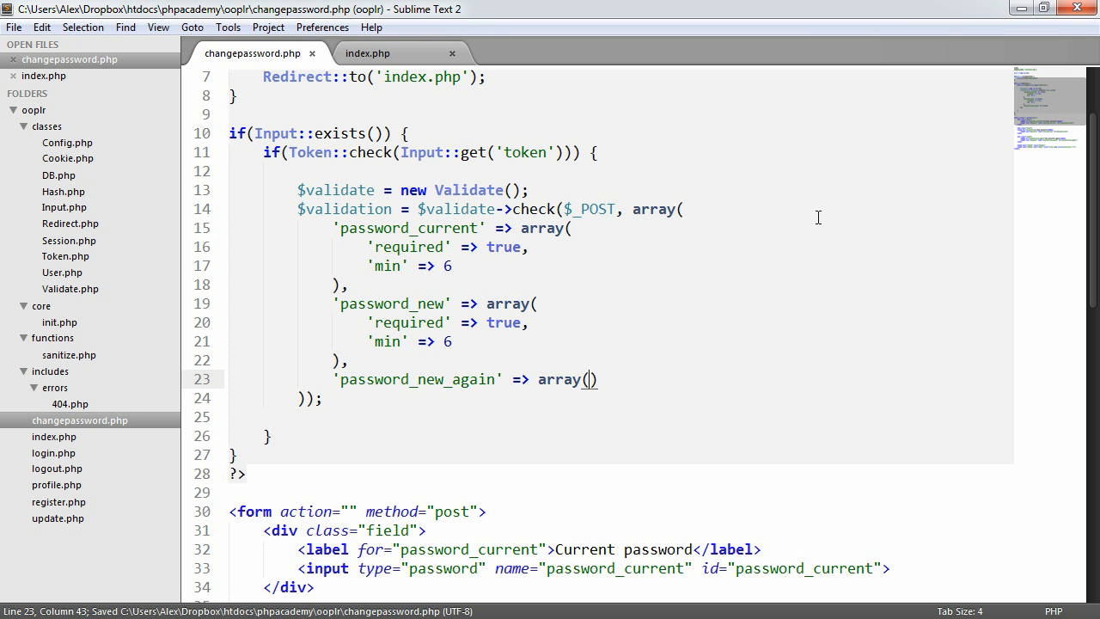
# Step: Reuse required and min for password_new_again and add 'matches' => 'password_new'
pyautogui.press('enter')
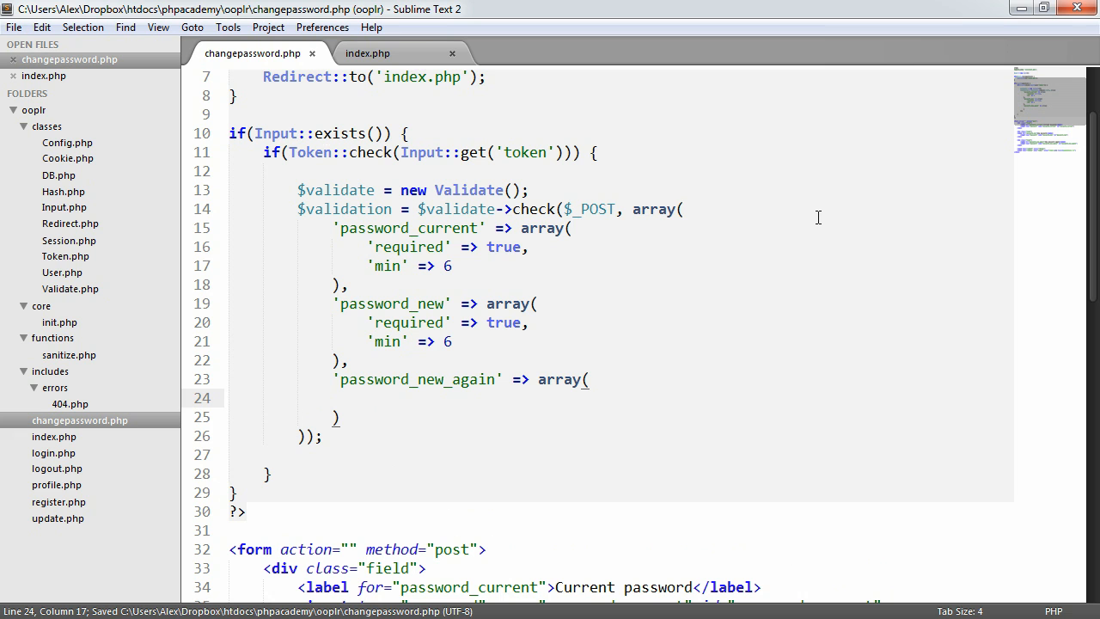
pyautogui.moveTo(375, 322); pyautogui.dragTo(453, 341)
pyautogui.write("'matches' =>")
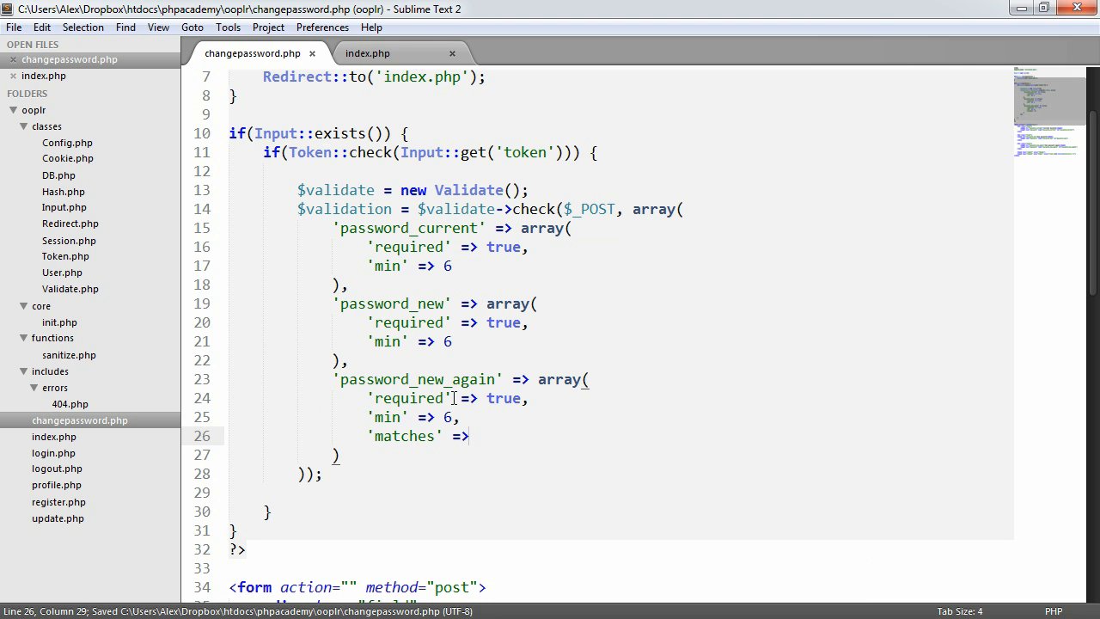
pyautogui.write("passwor'")
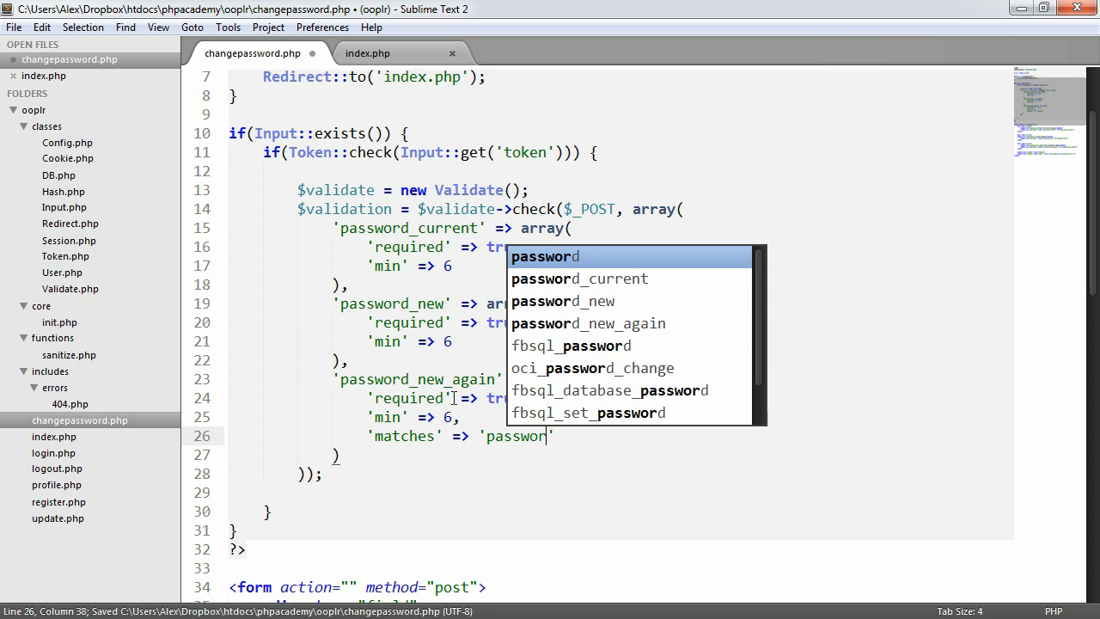
pyautogui.click(562, 301)
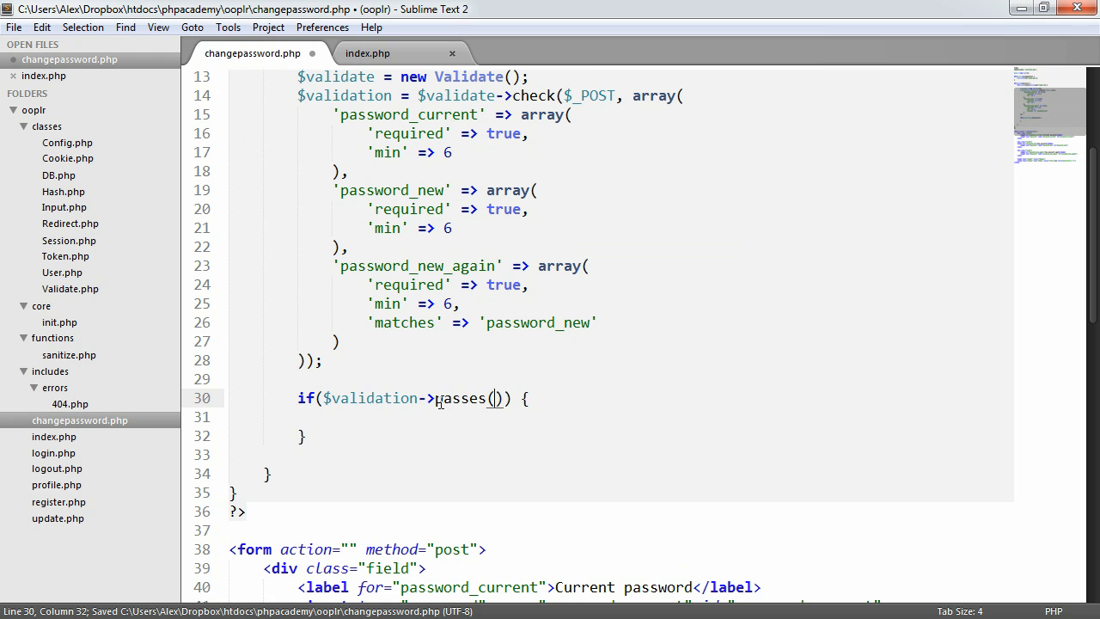
# Step: Add if($validation->passes()) with a change-password comment, else foreach over errors echoing each $error
pyautogui.write('// change of password')
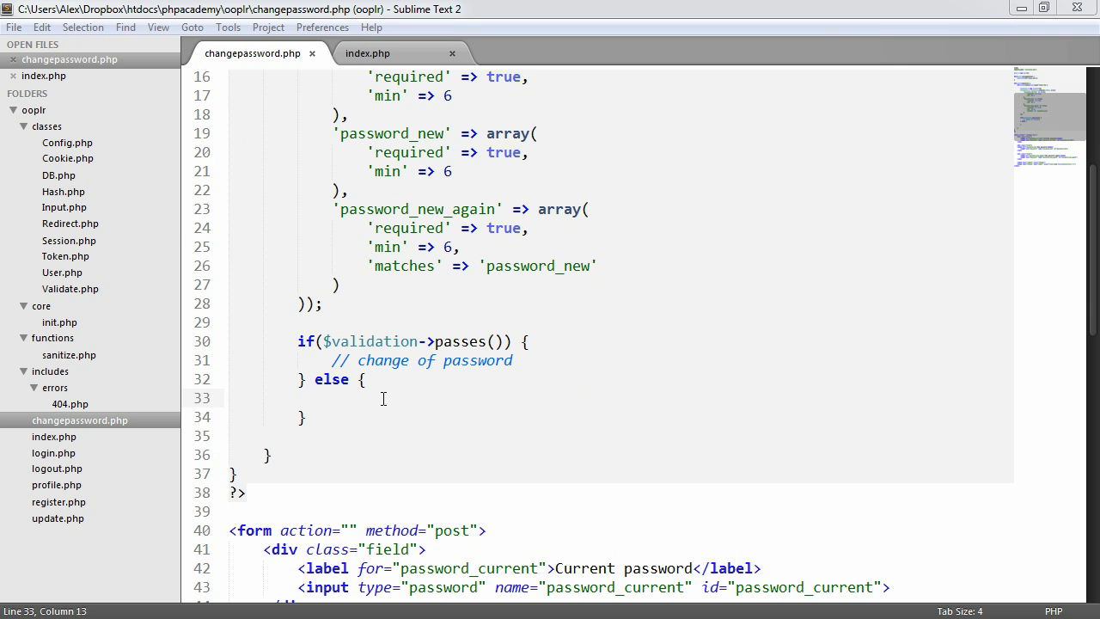
pyautogui.write('foreach() {}')
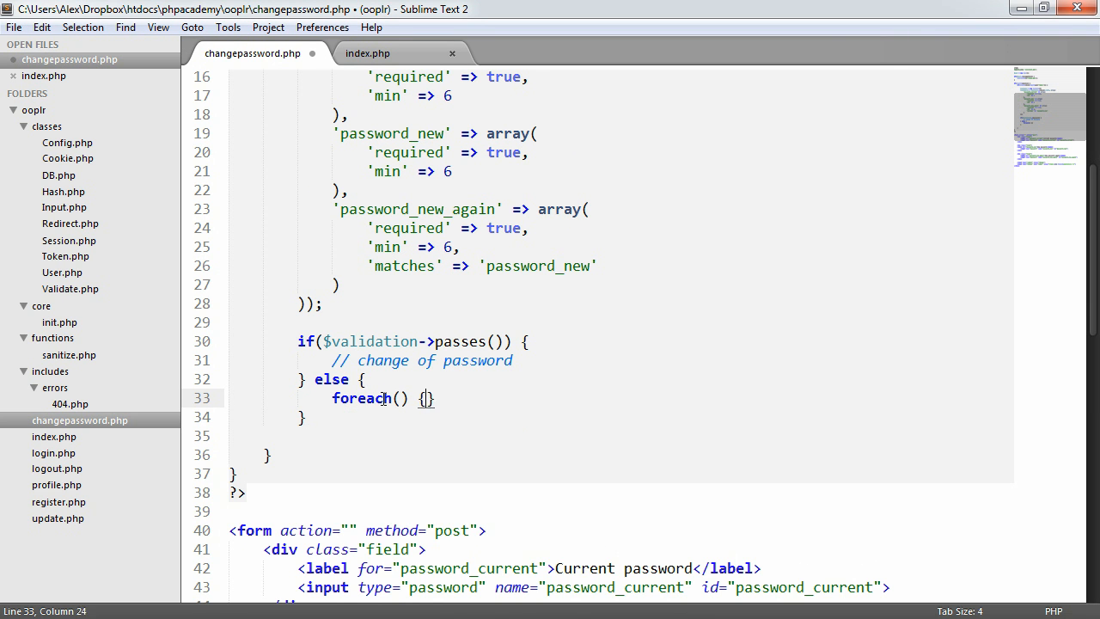
pyautogui.write('$')
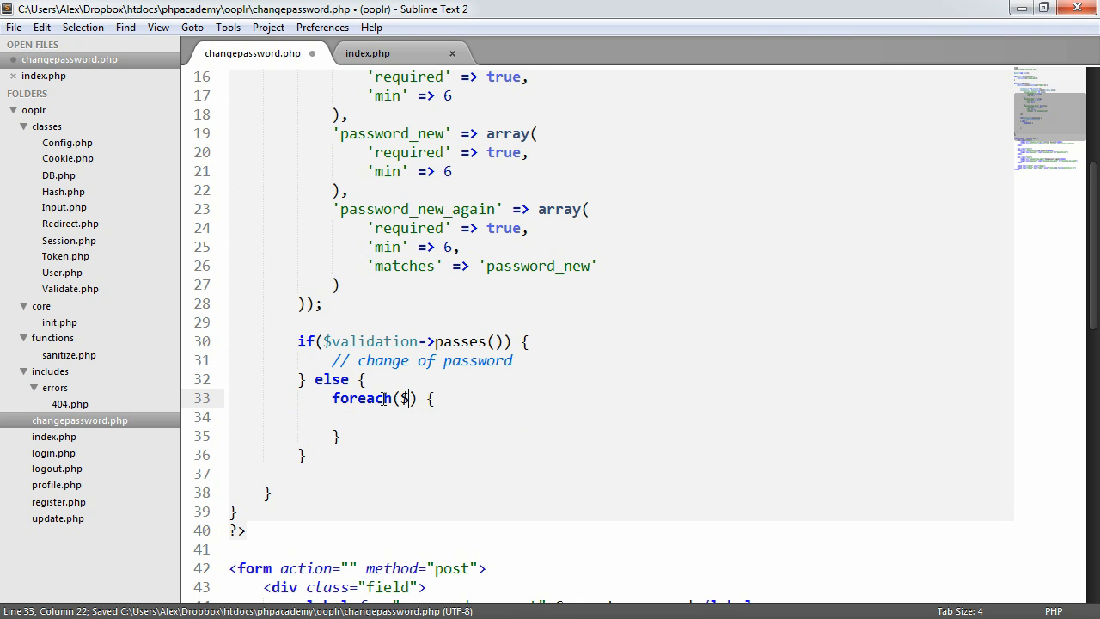
pyautogui.write('validation->errors() as $error')
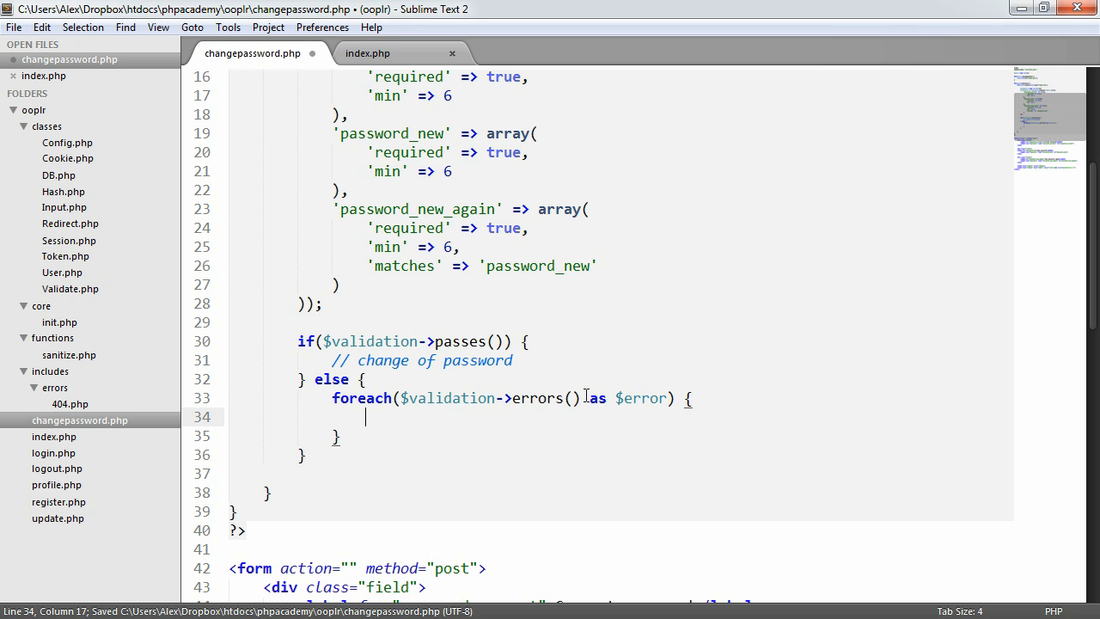
pyautogui.write('echo $errro')
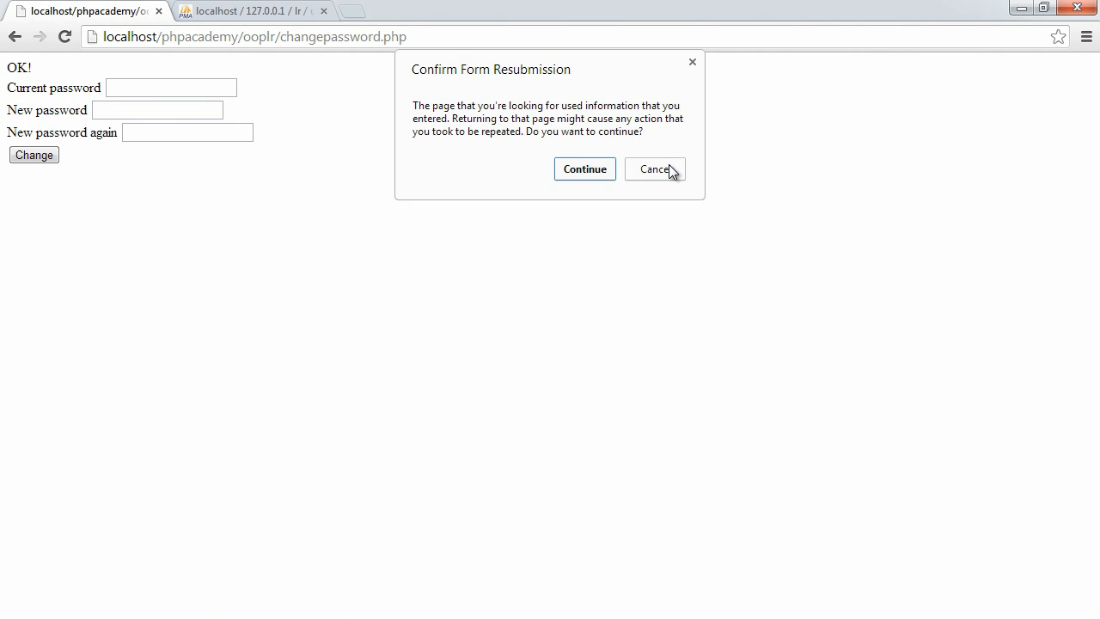
# Step: Decline resubmission, enter only the current password and submit to see required errors
pyautogui.click(584, 169)
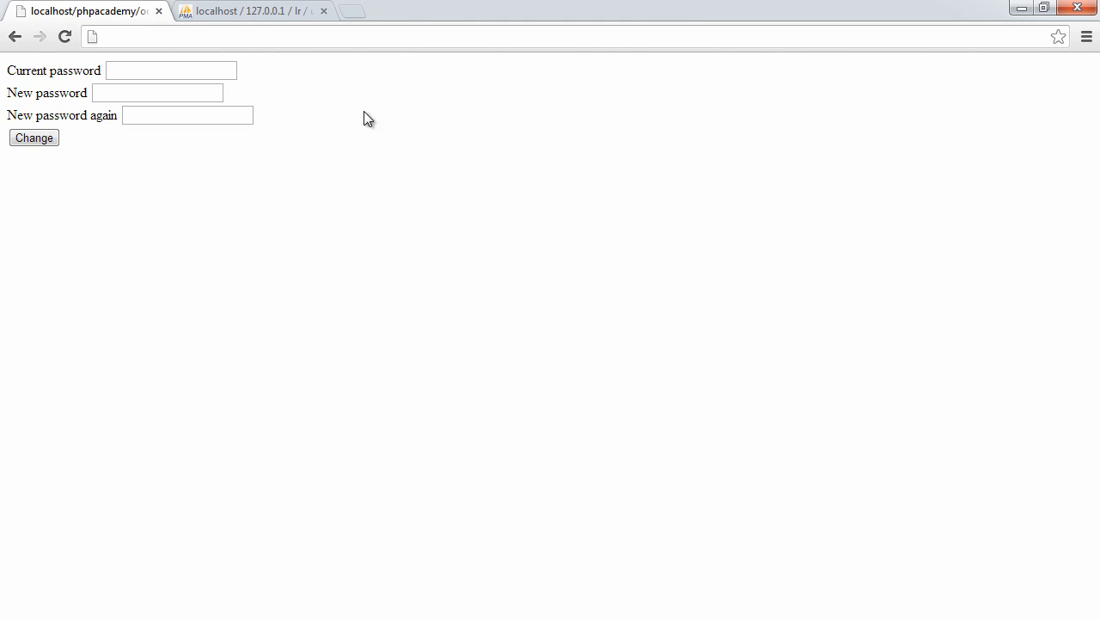
pyautogui.click(171, 71)
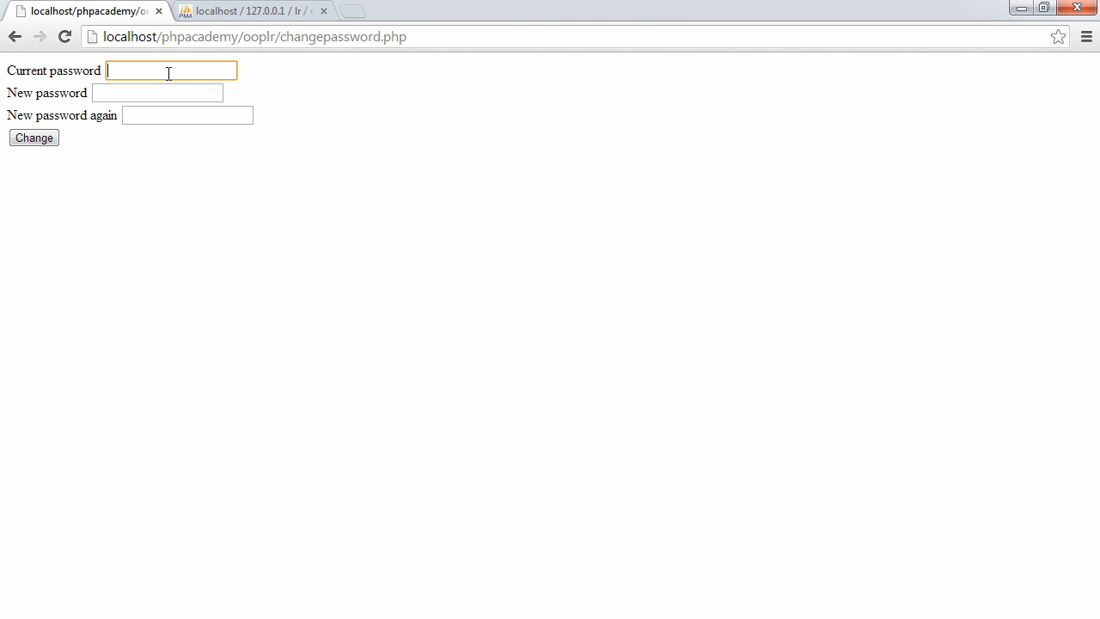
pyautogui.write('password')
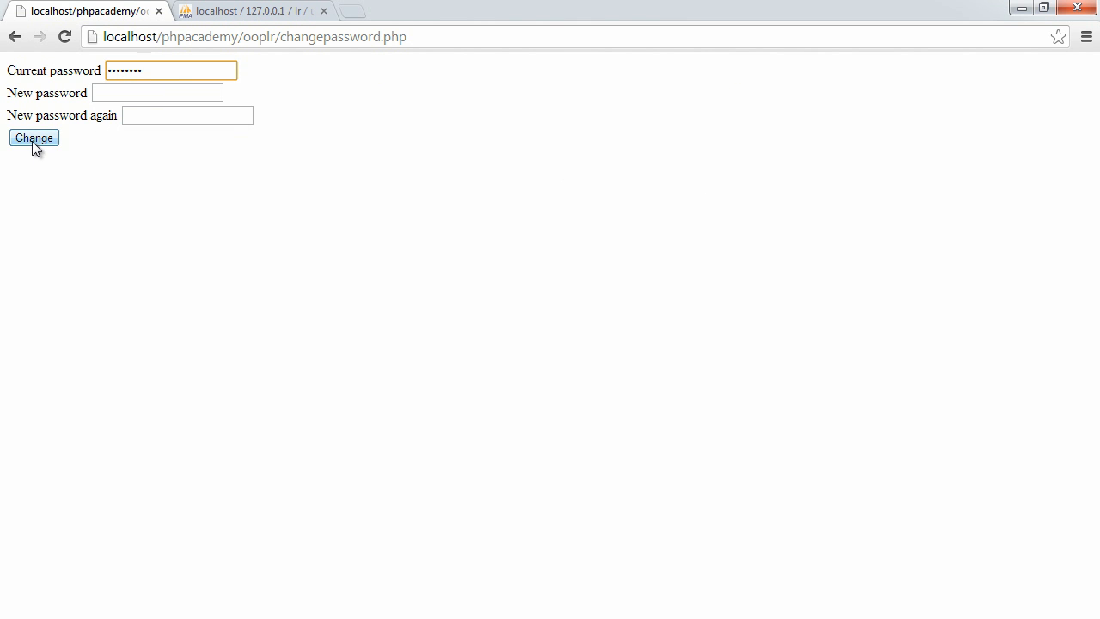
pyautogui.click(33, 138)
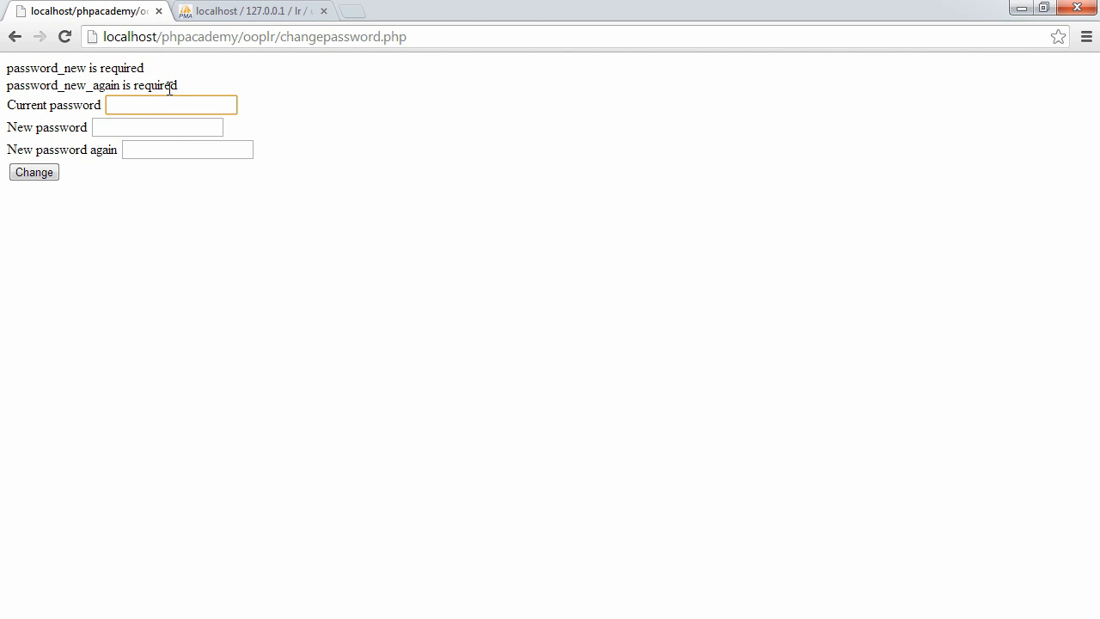
# Step: Fill the new password fields and submit the change-password form again
pyautogui.write('password')
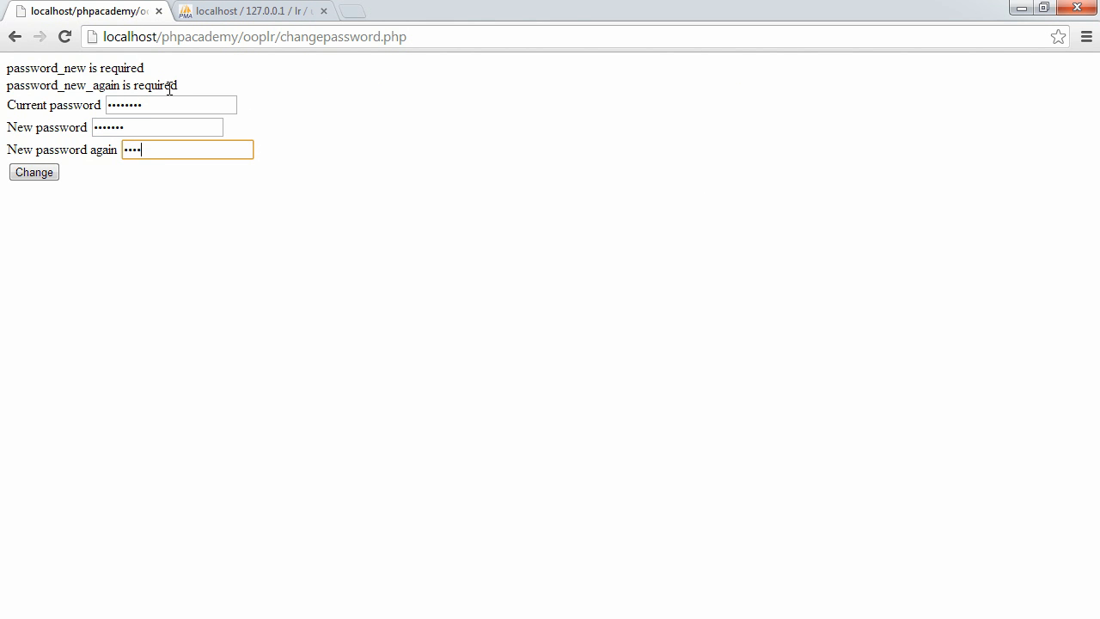
pyautogui.click(34, 172)
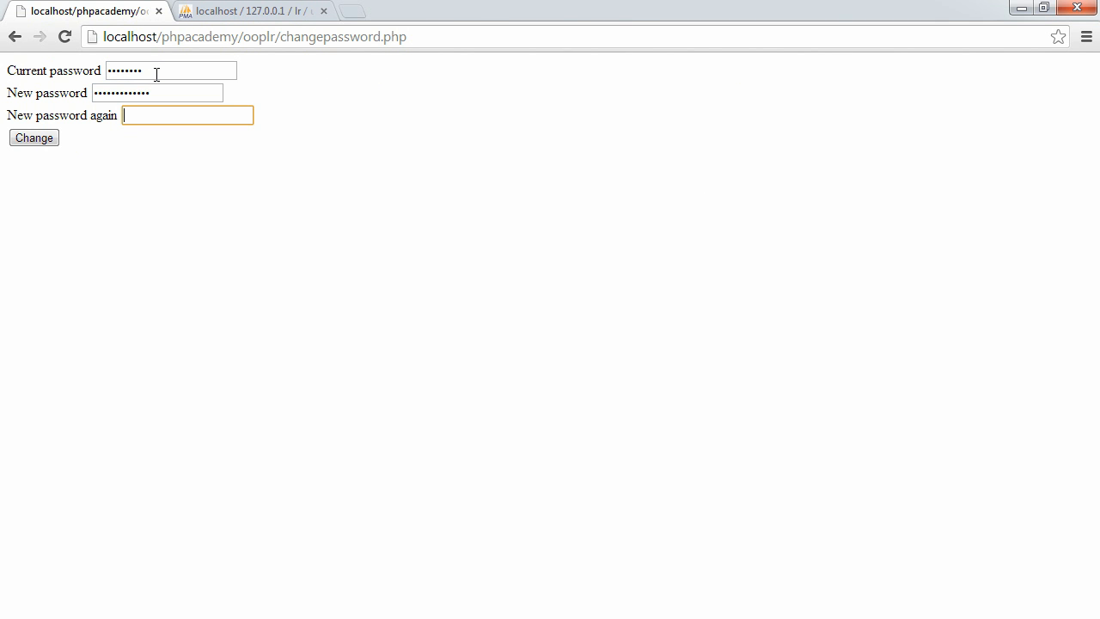
pyautogui.click(34, 138)
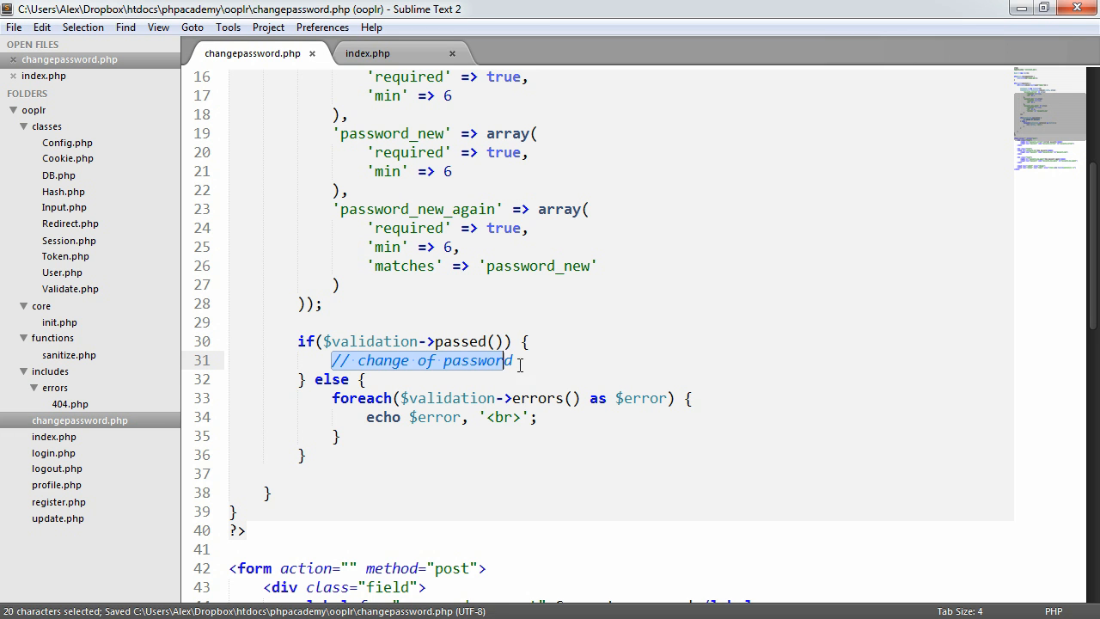
# Step: Delete the placeholder comment, review User.php's update() method, and return to the main file
pyautogui.press('Delete')
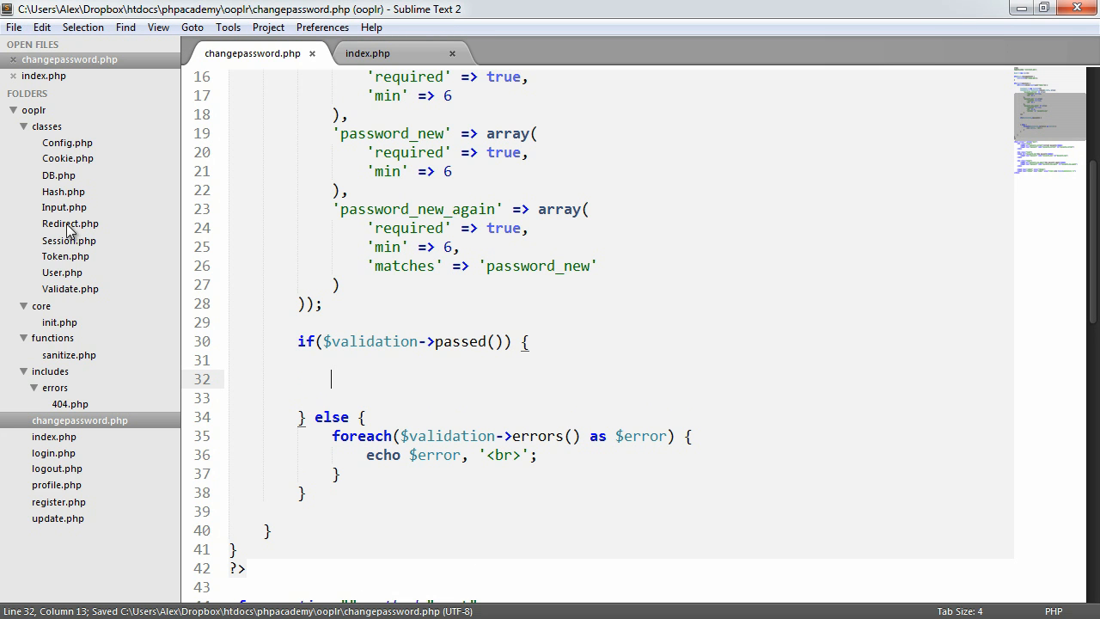
pyautogui.click(62, 272)
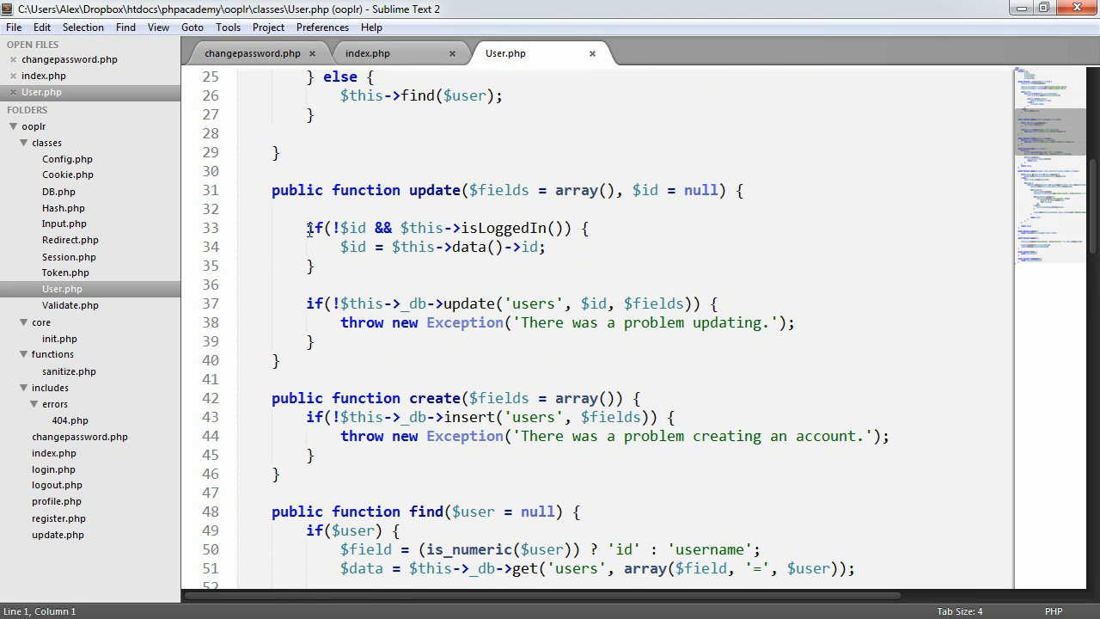
pyautogui.click(277, 360)
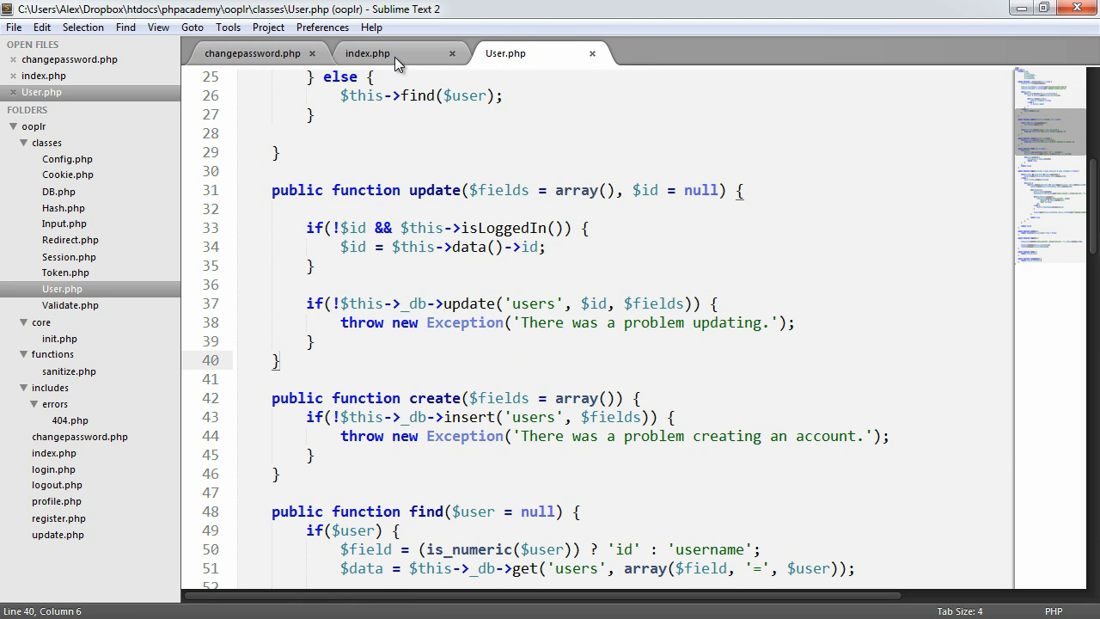
pyautogui.click(253, 53)
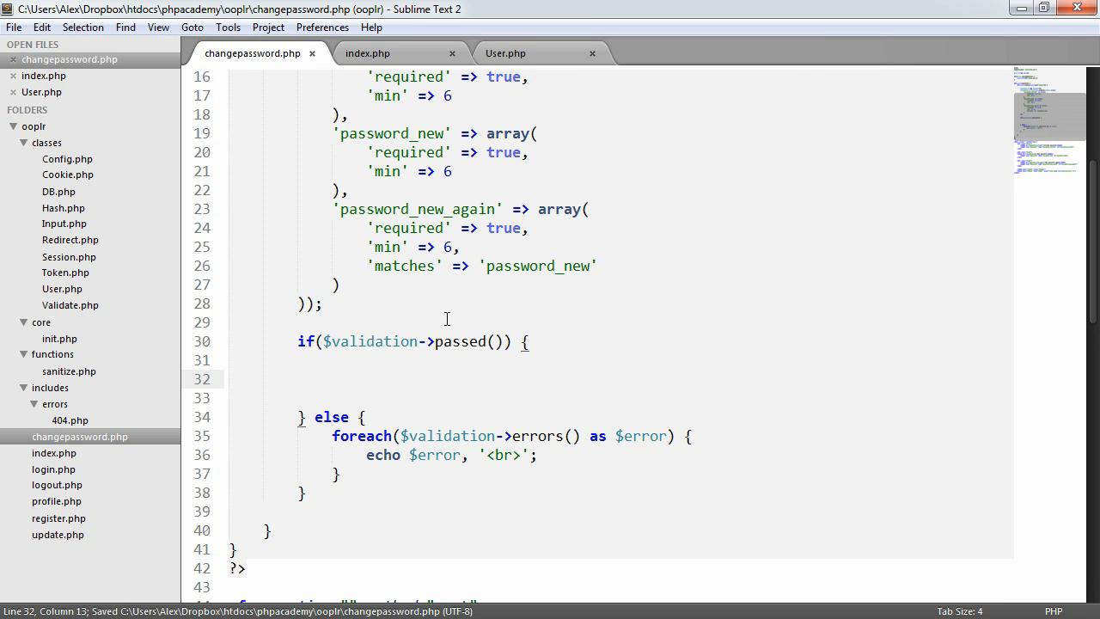
pyautogui.moveTo(511, 319)
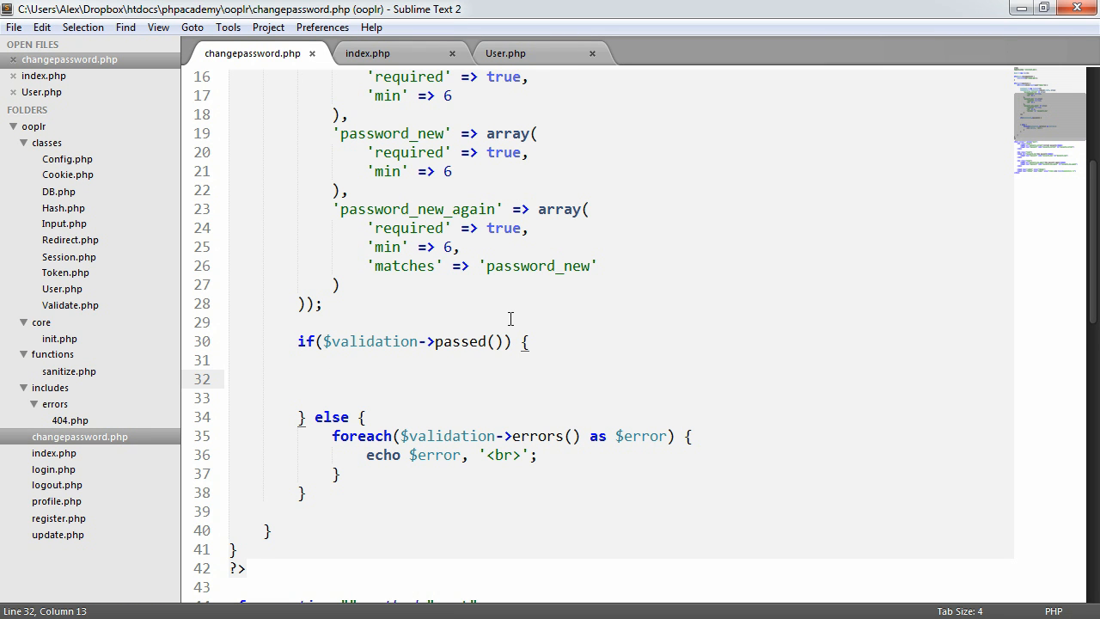
# Step: Add an if comparing Hash::make(Input::get('password_current'), salt) with the stored password, and save
pyautogui.click(331, 380)
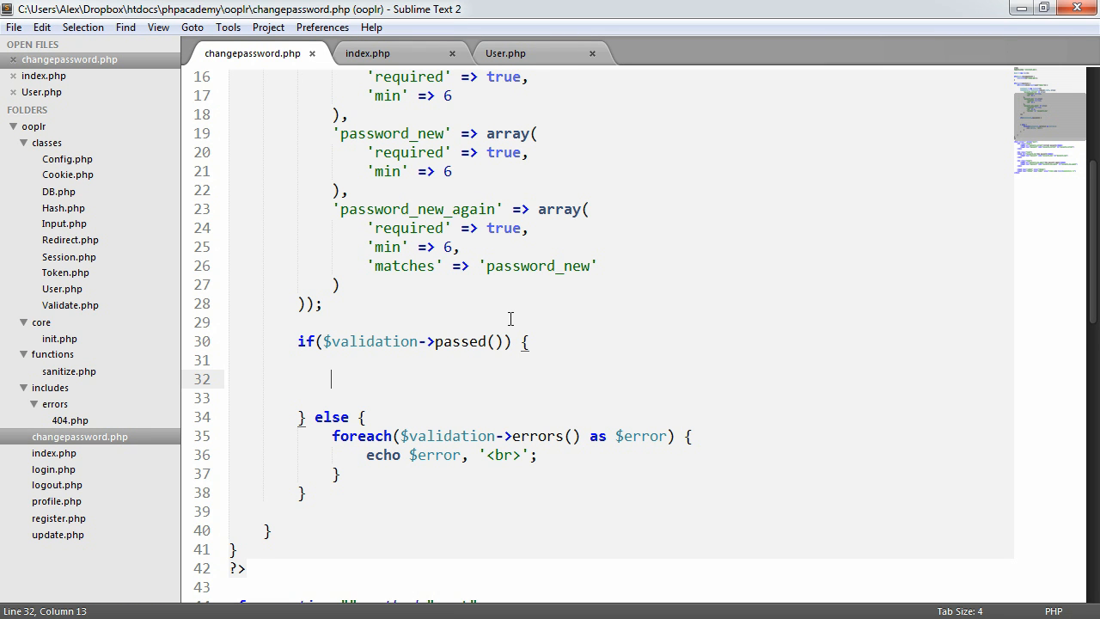
pyautogui.write('if() {')
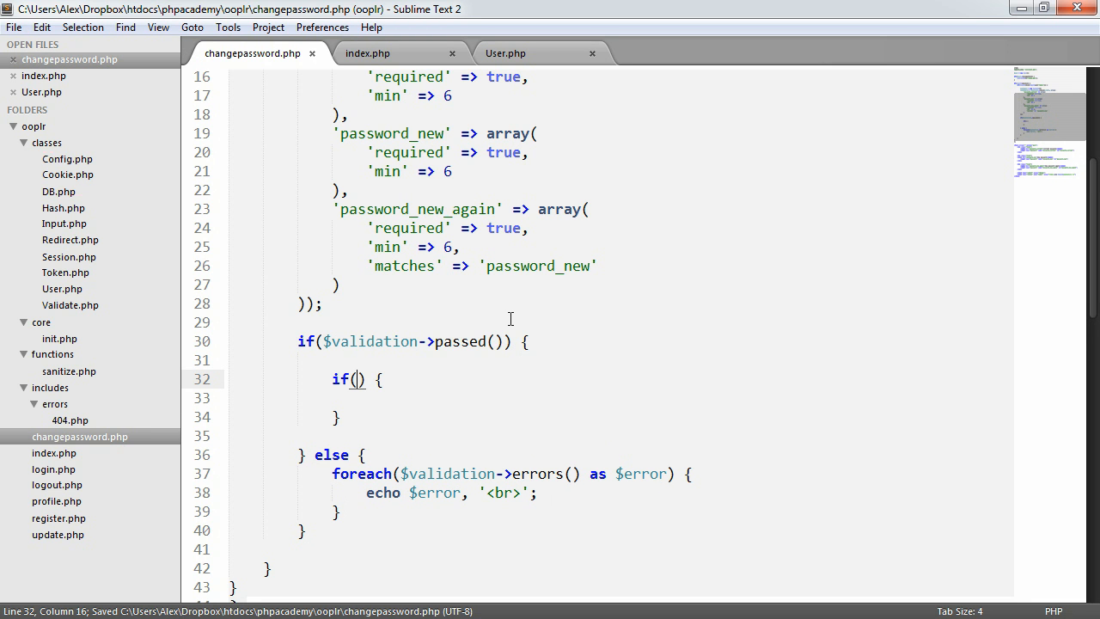
pyautogui.write('Hash::make(')
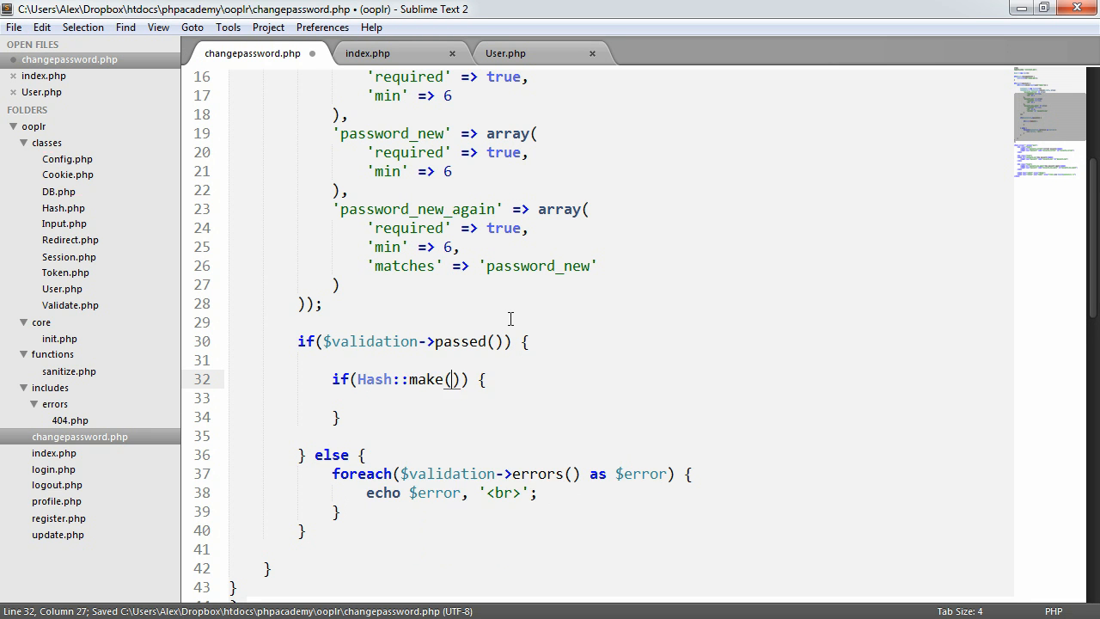
pyautogui.write('Input::get(')
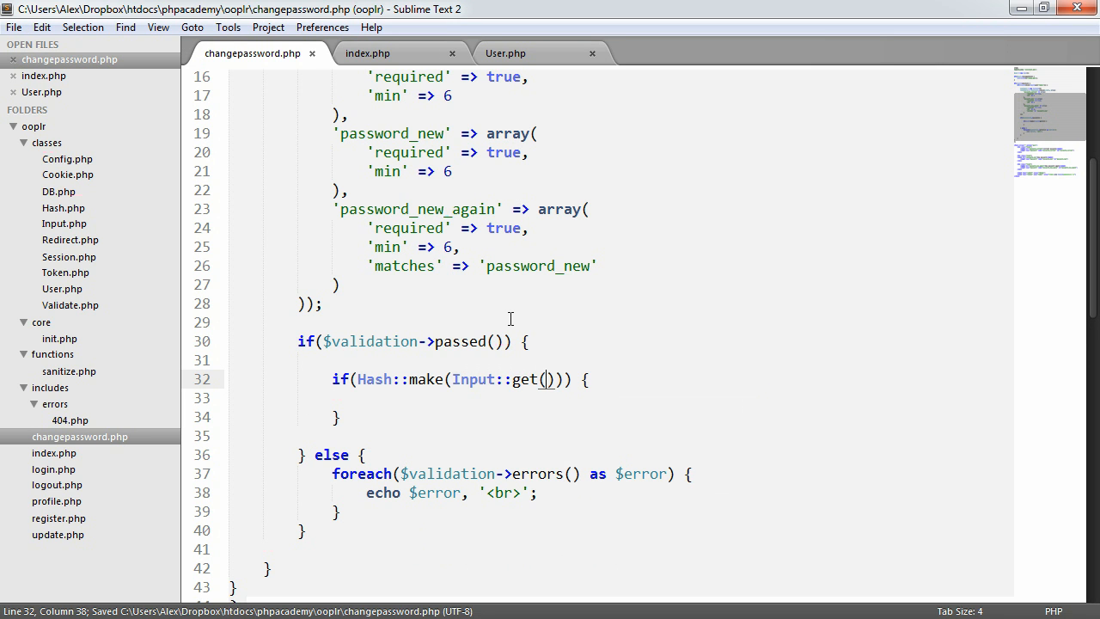
pyautogui.write("'password'")
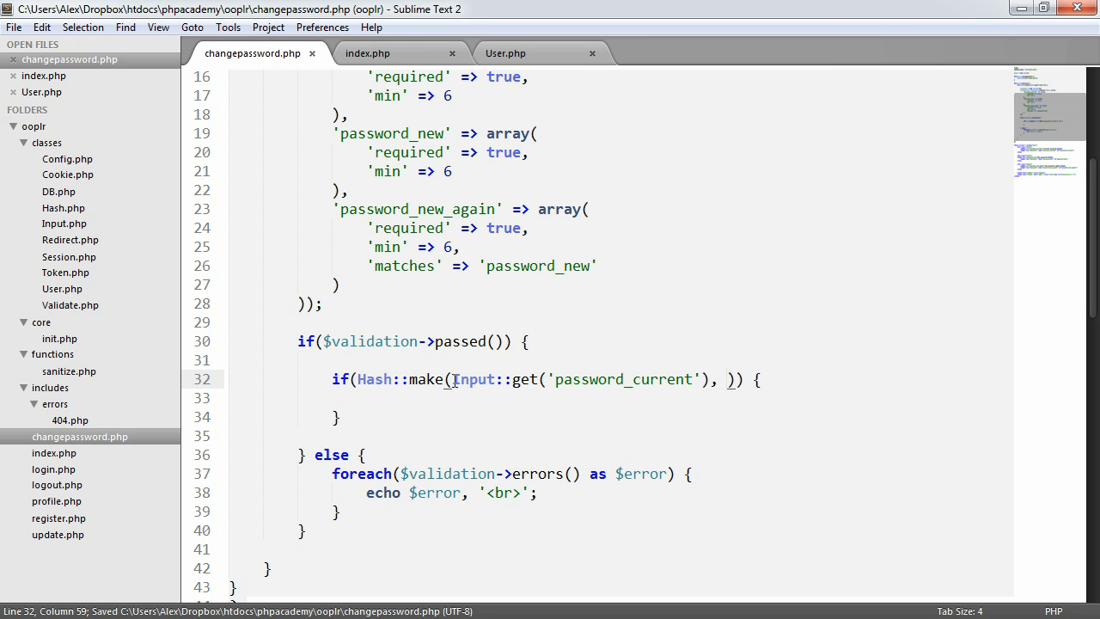
pyautogui.write('$user->data(')
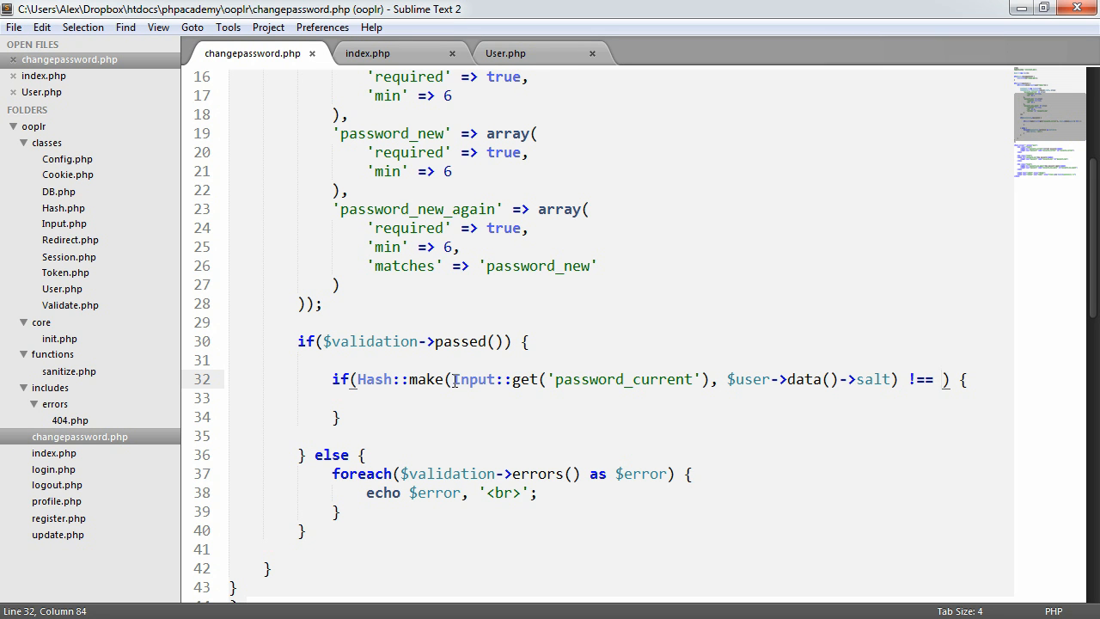
pyautogui.press('ctrl+s')
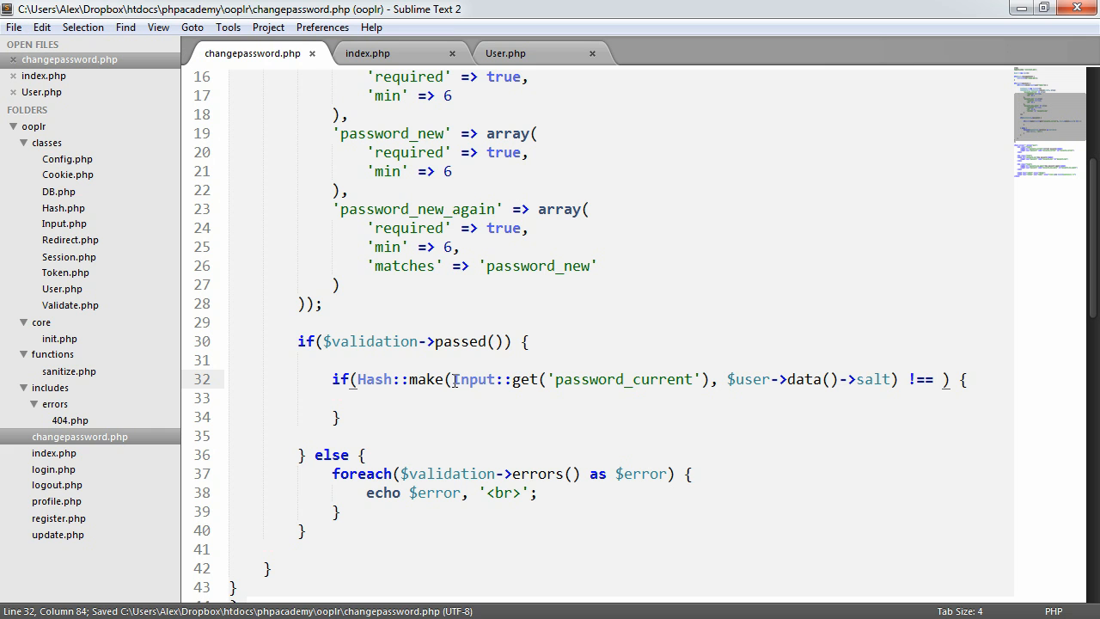
# Step: Echo 'Your current password is wrong.' on mismatch and a temporary echo 'OK' in the else branch
pyautogui.write('$user->da')
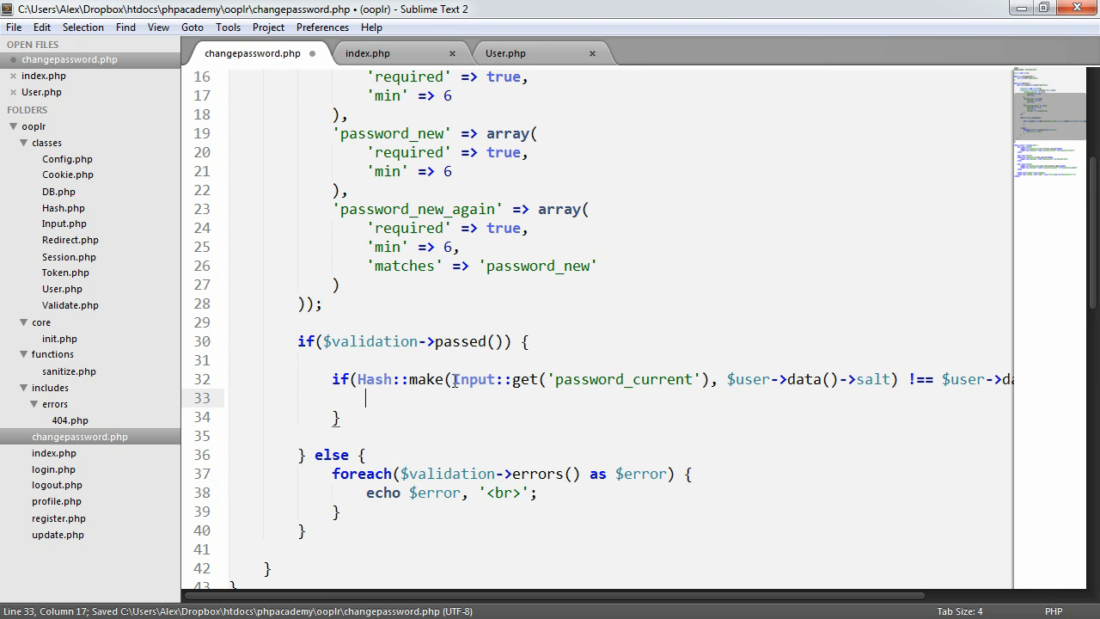
pyautogui.write("echo ''")
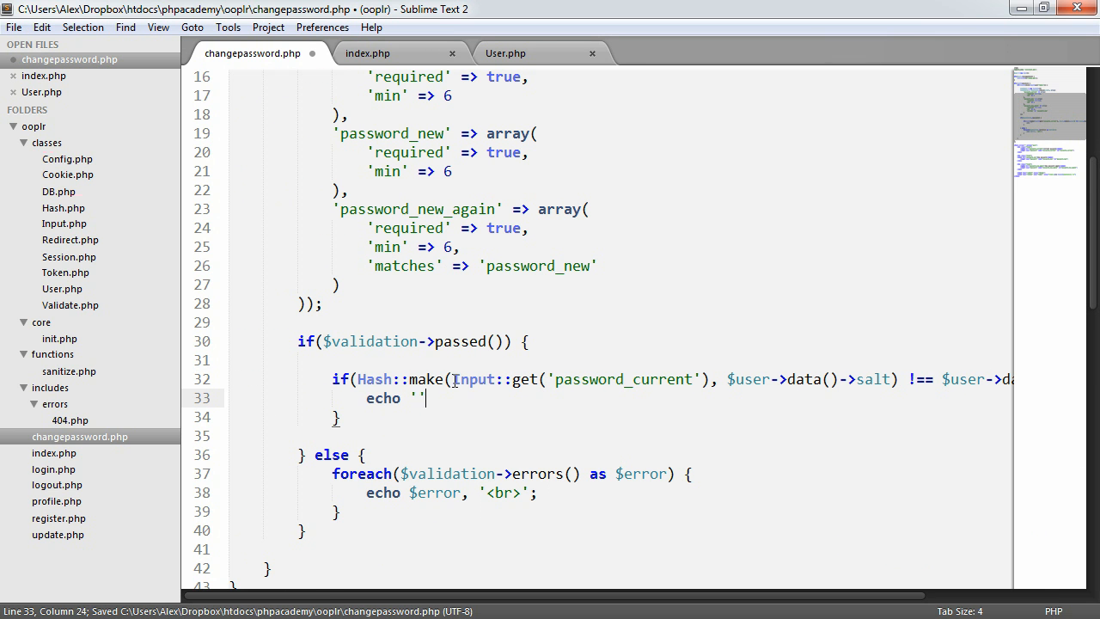
pyautogui.write('Your c')
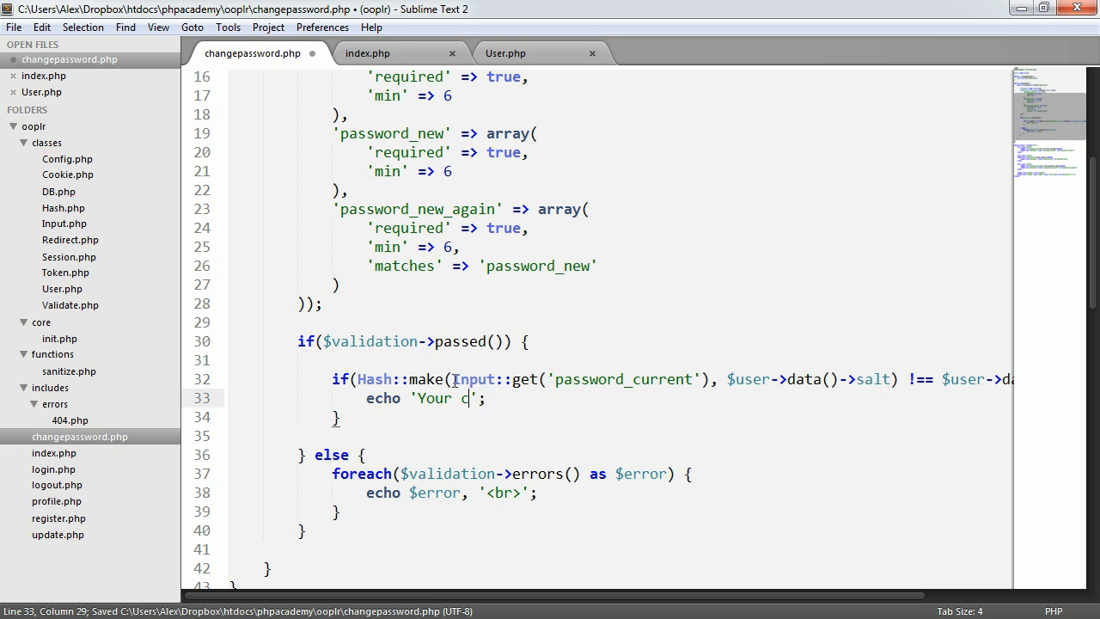
pyautogui.write('urrent password is wrong.')
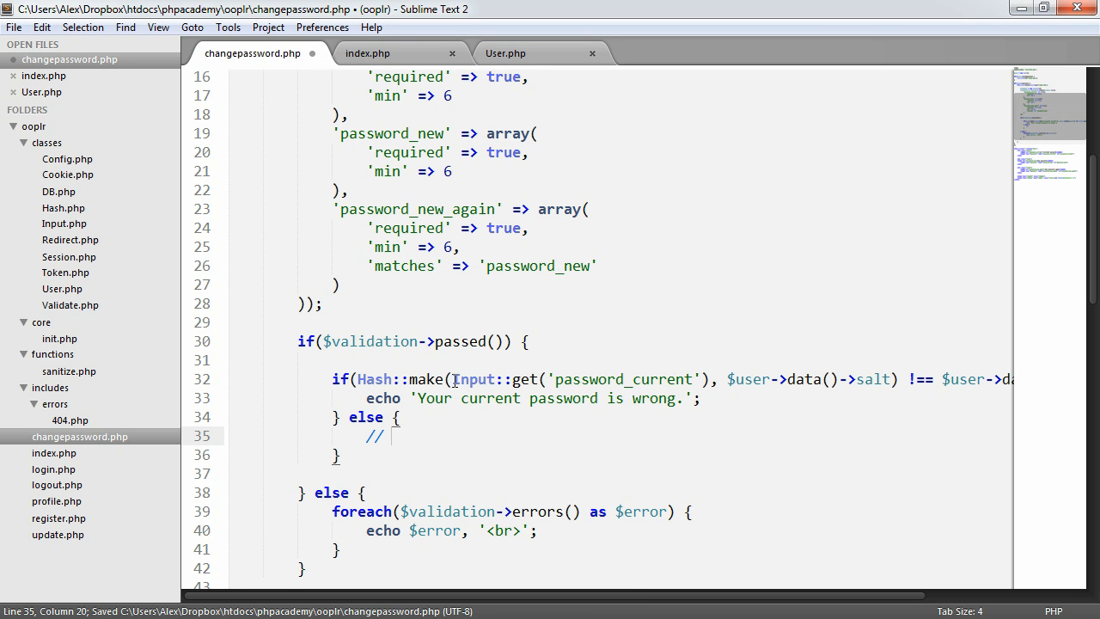
pyautogui.press('BackSpace')
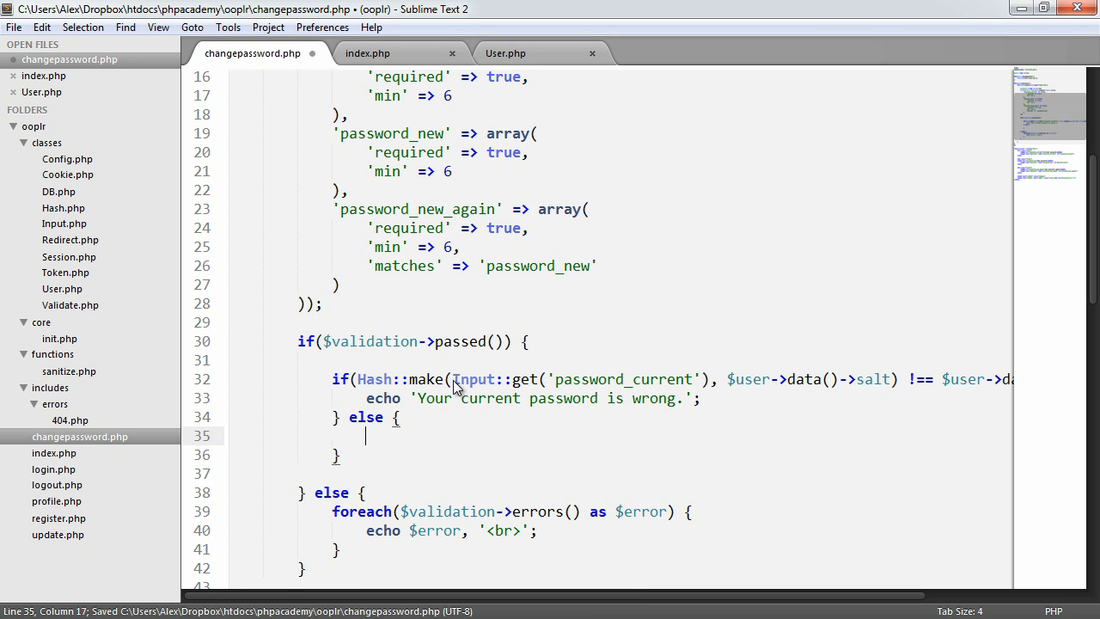
pyautogui.write("echo 'OK'")
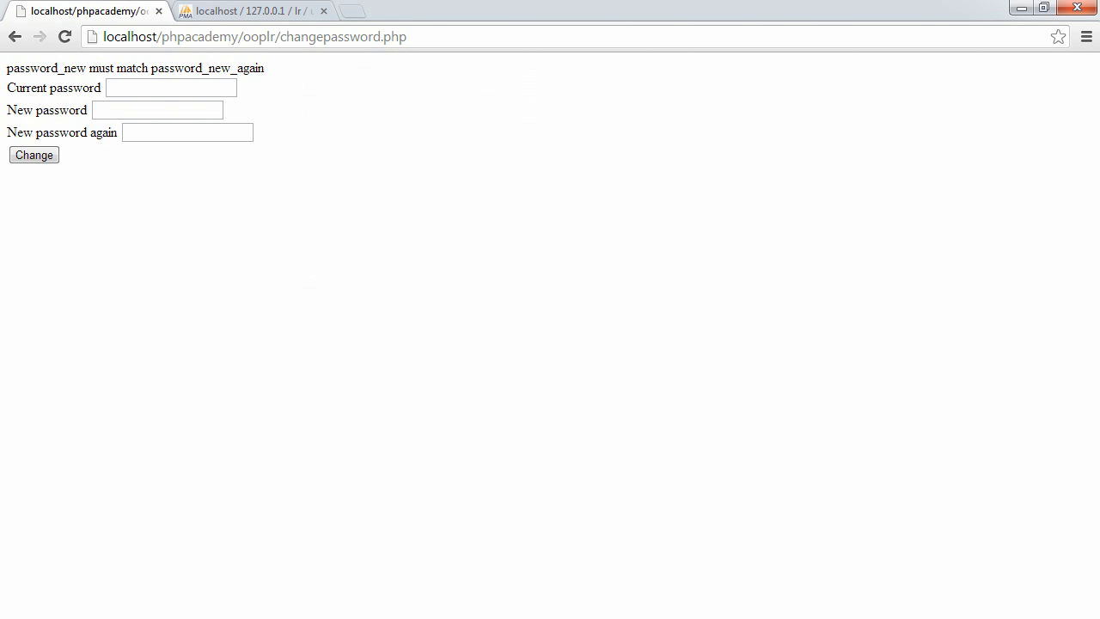
# Step: Reload the change-password form, fill current and new passwords, and submit it twice
pyautogui.click(170, 70)
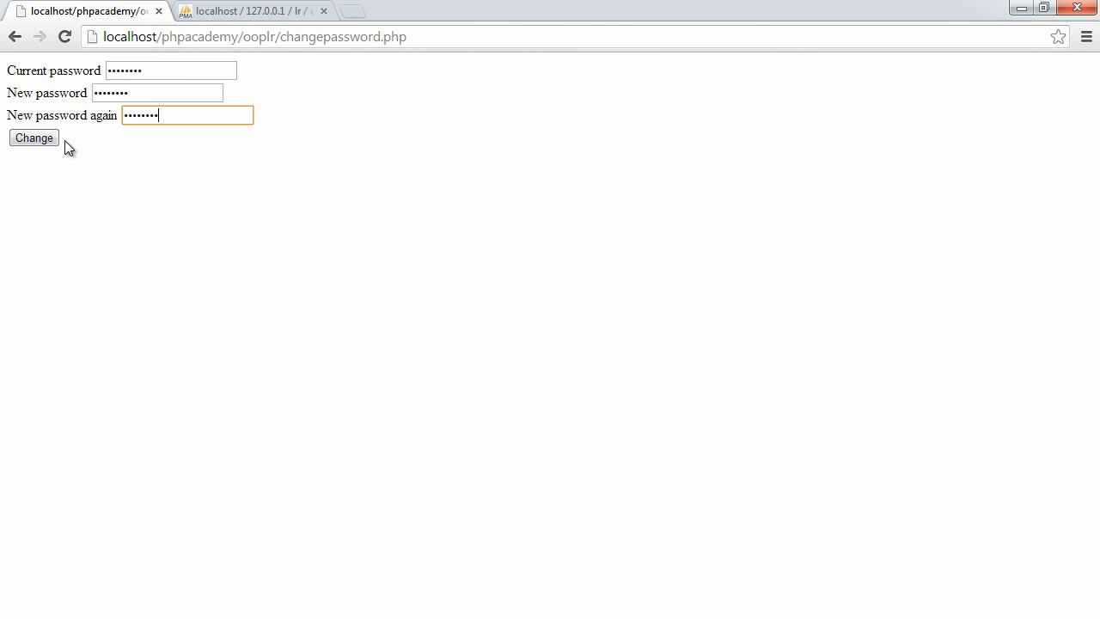
pyautogui.click(33, 138)
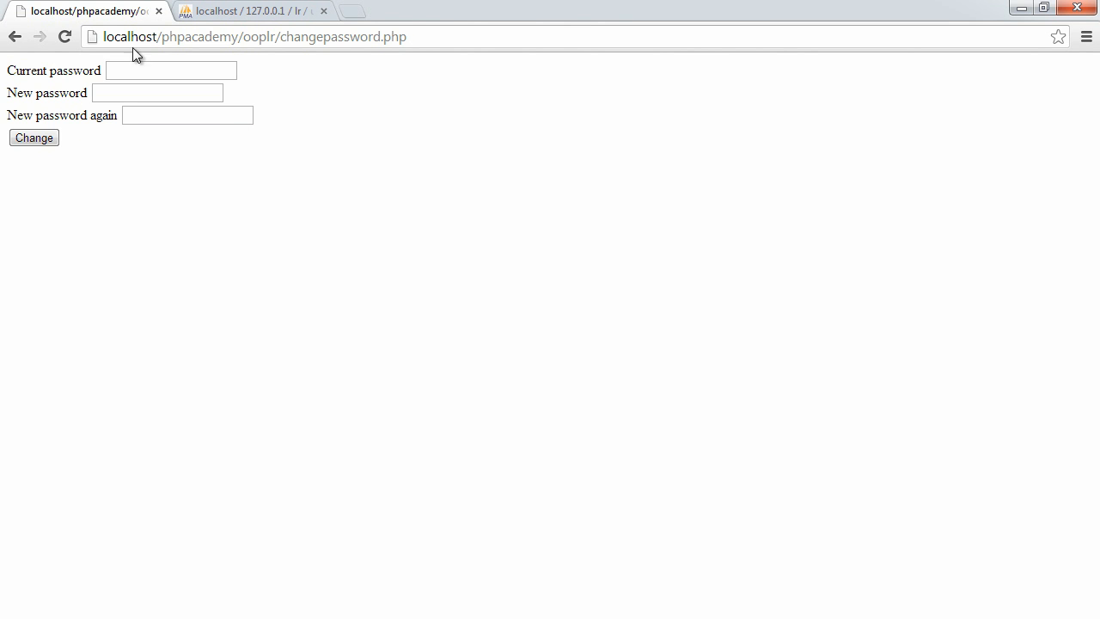
pyautogui.click(170, 70)
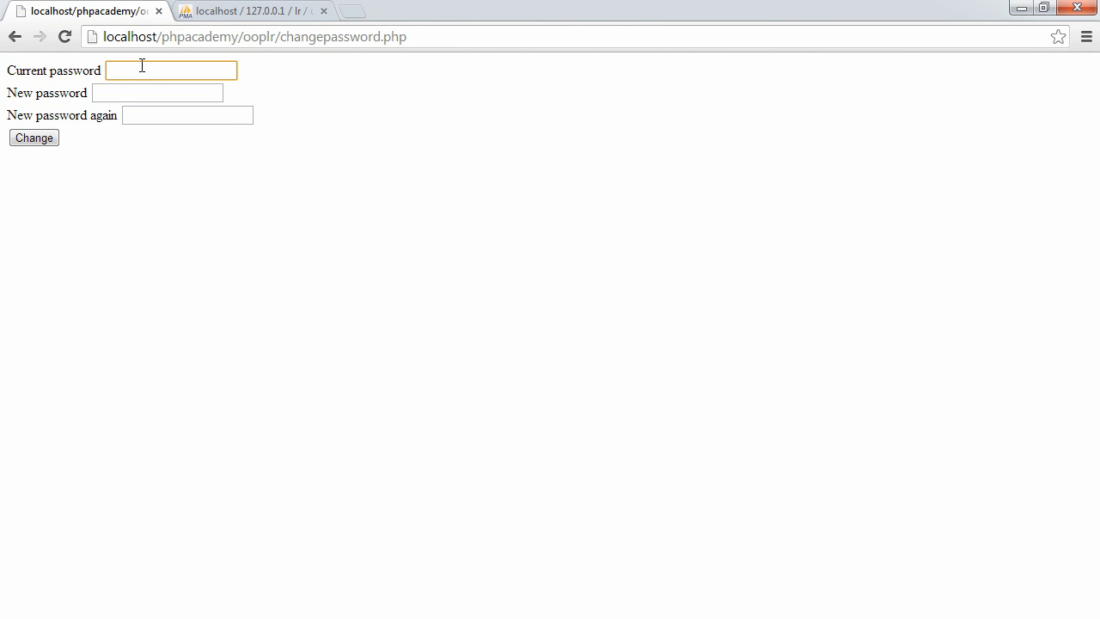
pyautogui.write('••')
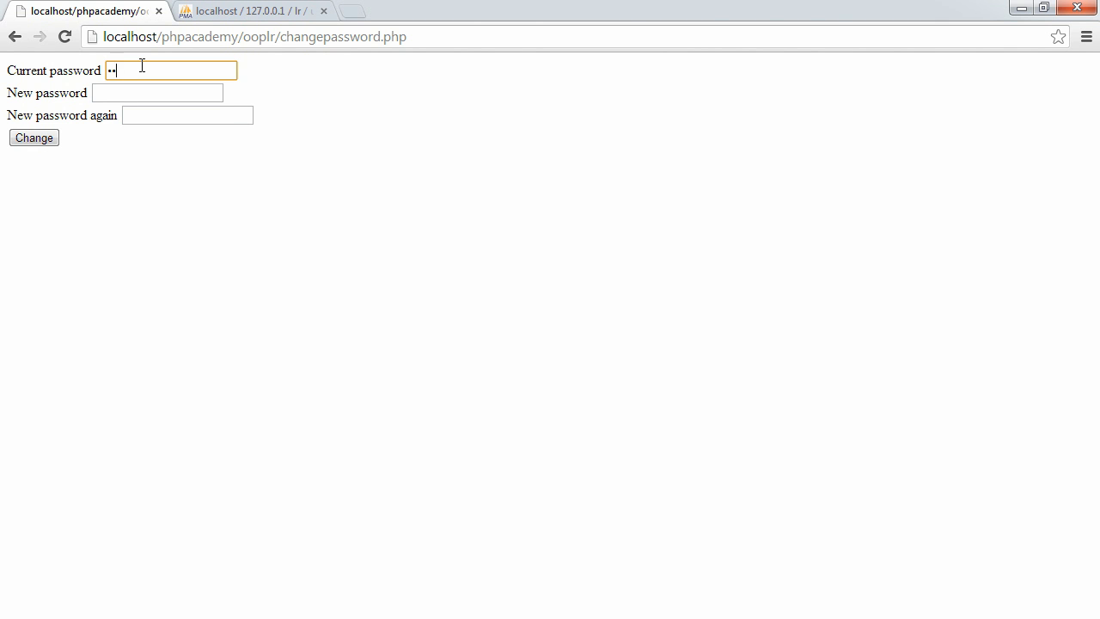
pyautogui.write('password')
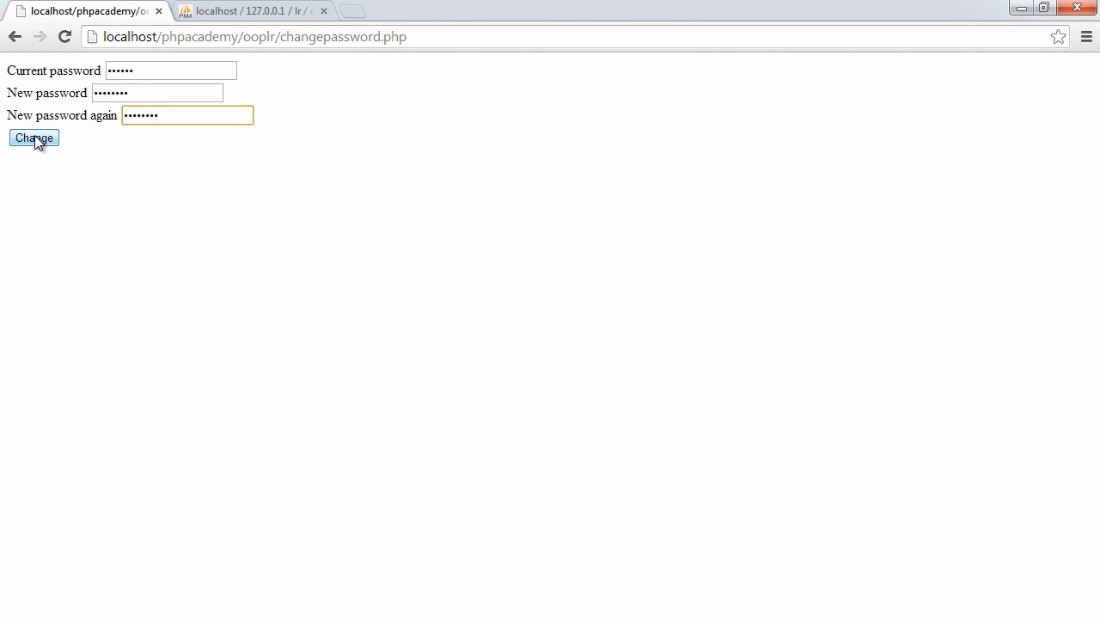
pyautogui.click(34, 138)
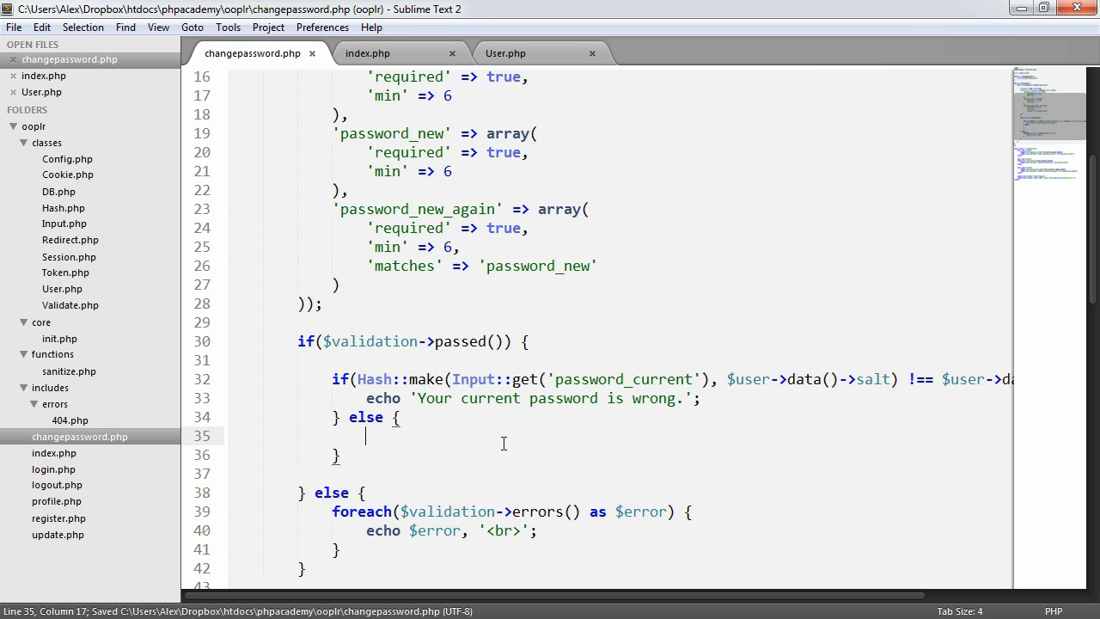
# Step: Generate $salt = Hash::salt(32) and start the $user->update(array(...)) call
pyautogui.write('$salt =')
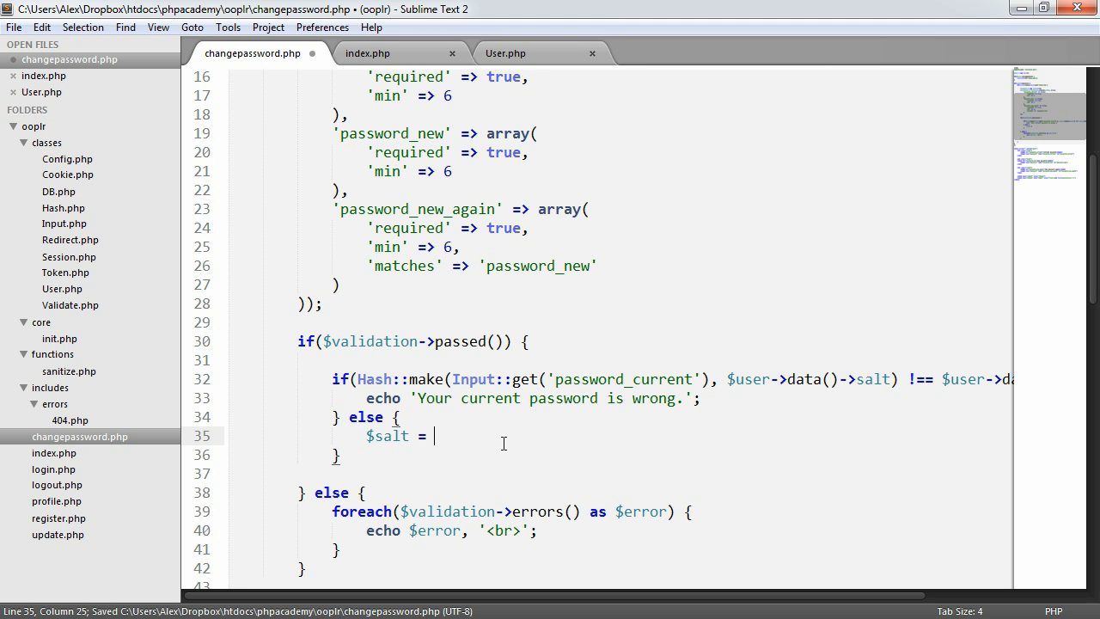
pyautogui.write('Hash::')
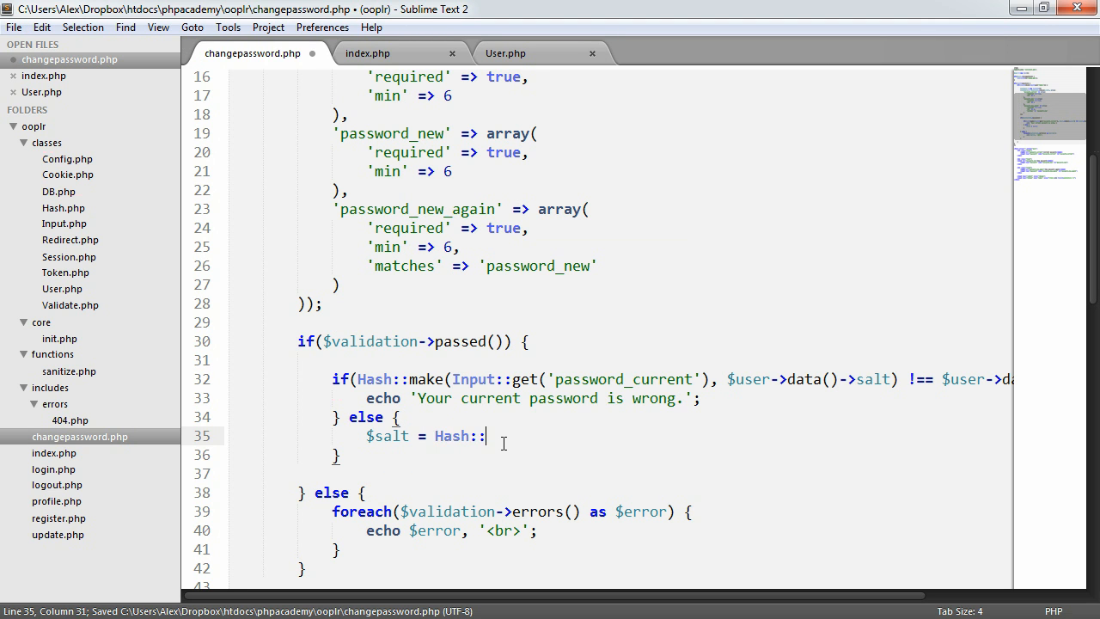
pyautogui.write('salt();')
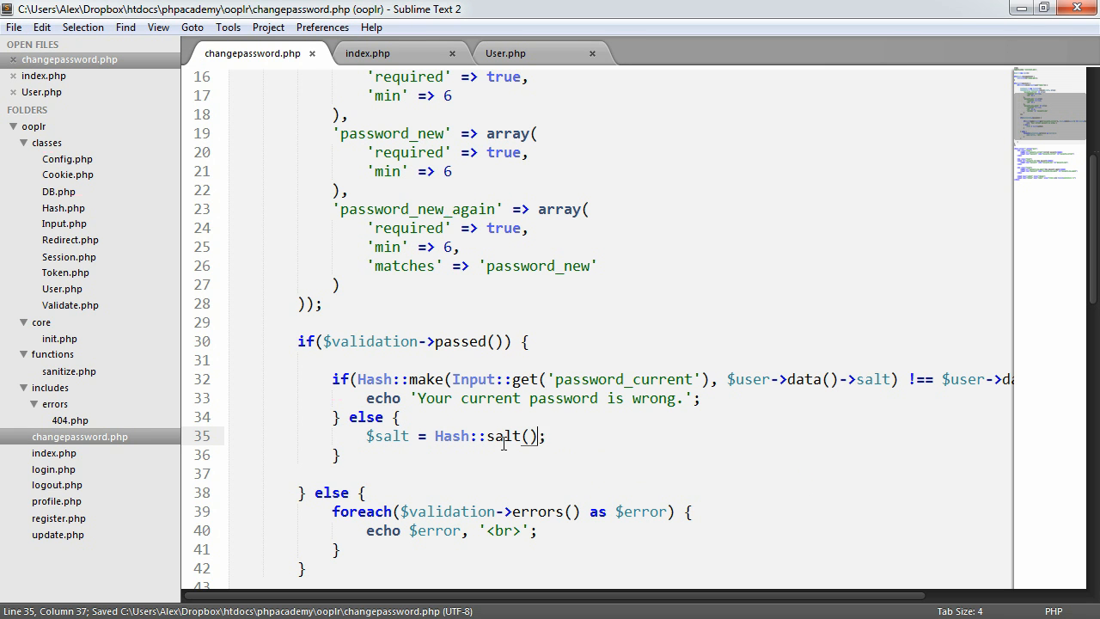
pyautogui.write('32')
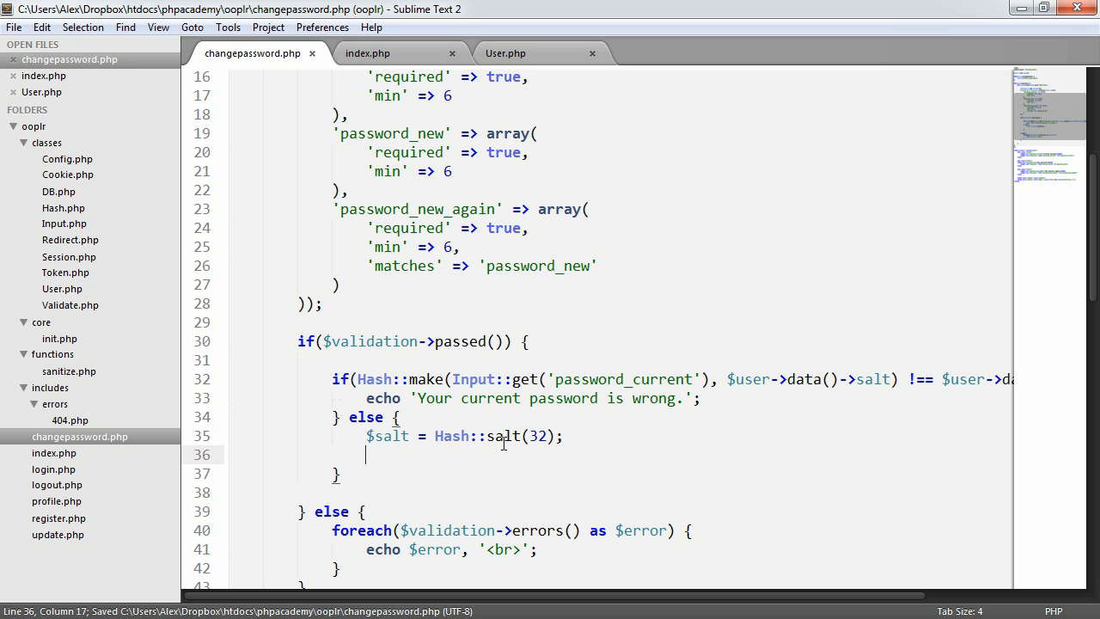
pyautogui.write('$user->')
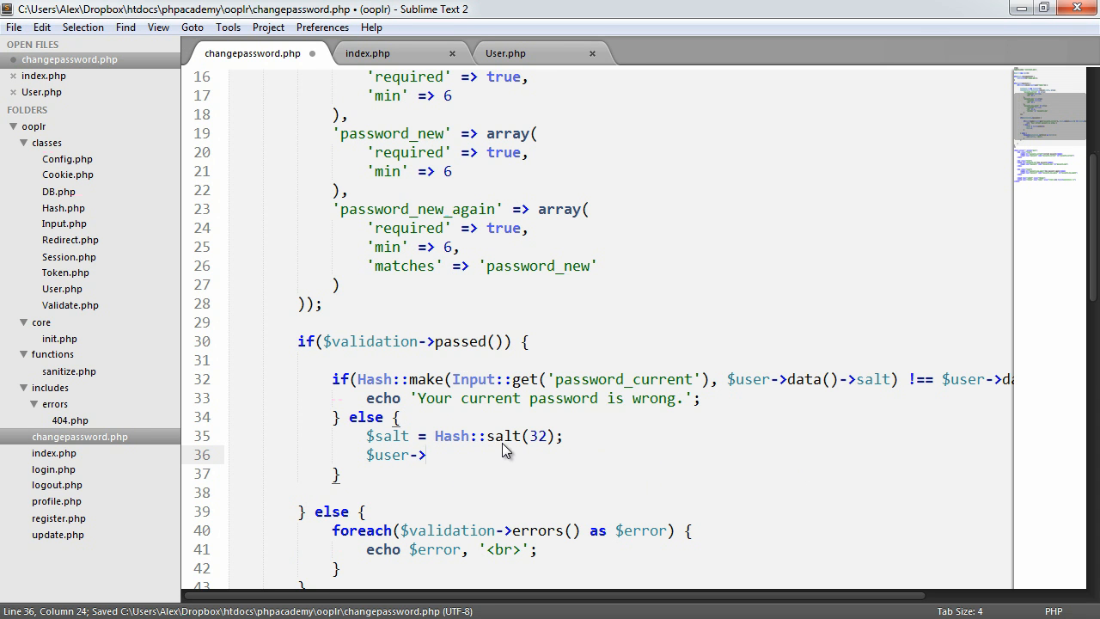
pyautogui.write('update(array(')
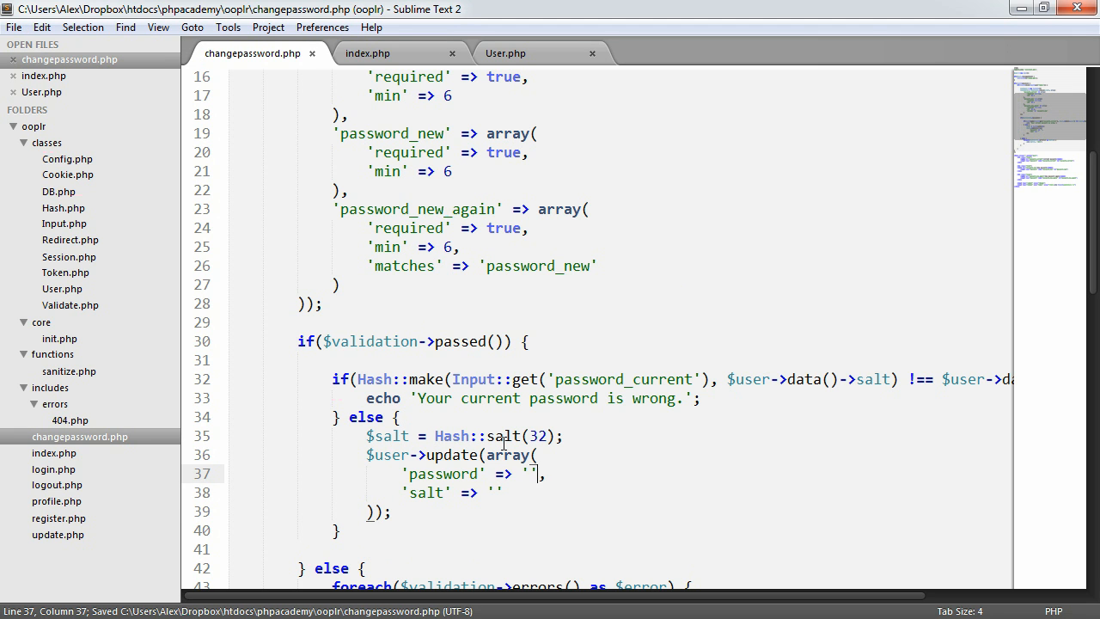
# Step: Set 'password' => Hash::make(Input::get('password_new'), $salt) and 'salt' => $salt in the update array
pyautogui.write('Input::get(')
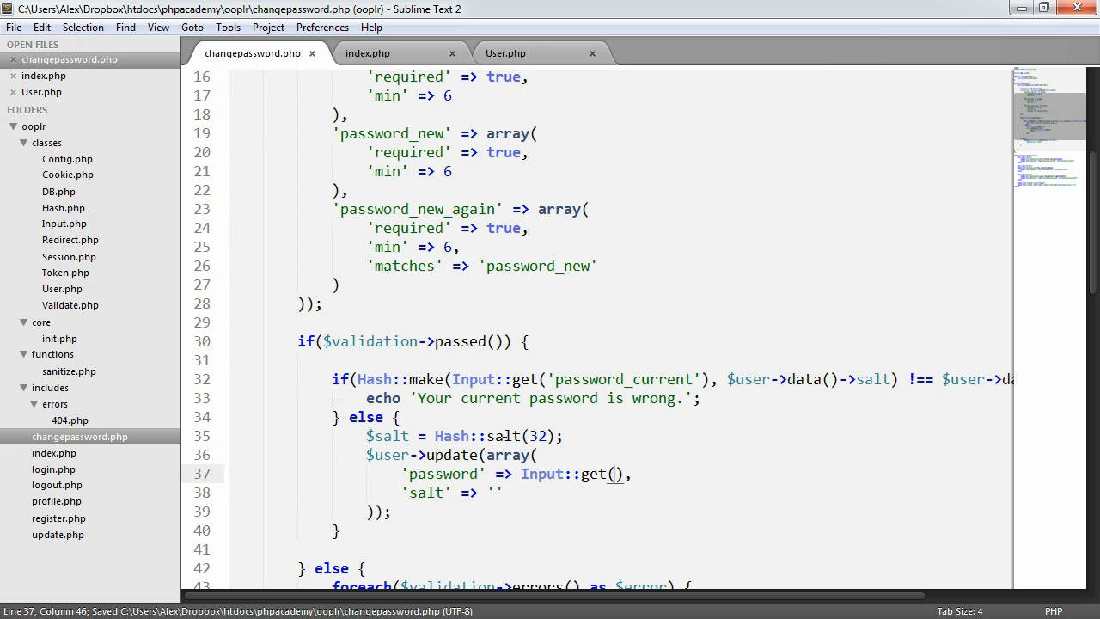
pyautogui.write("''")
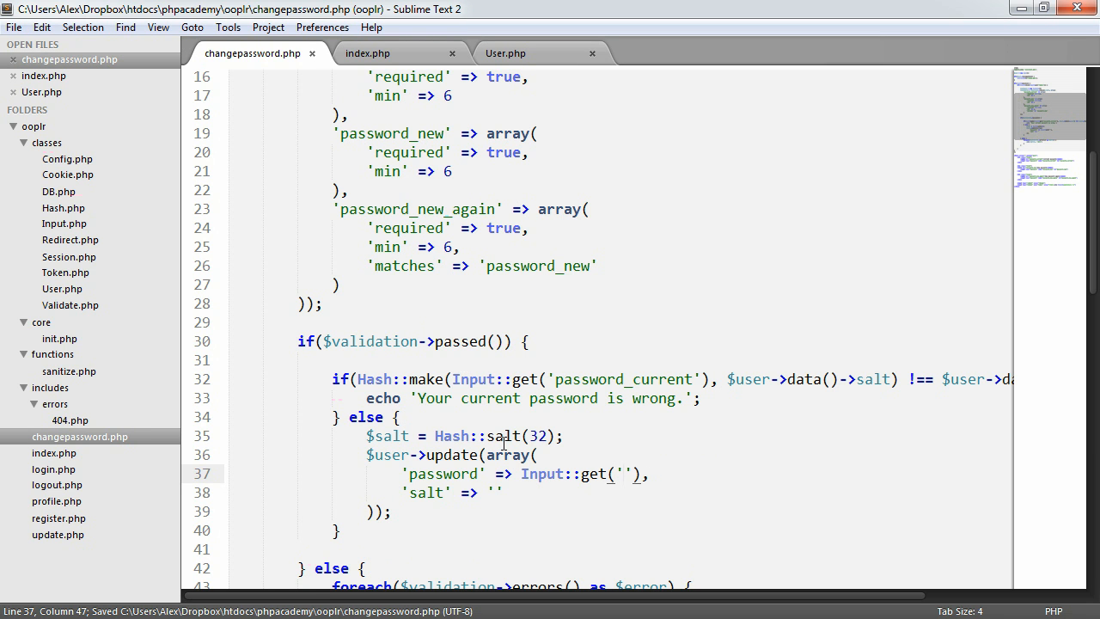
pyautogui.write('password_new')
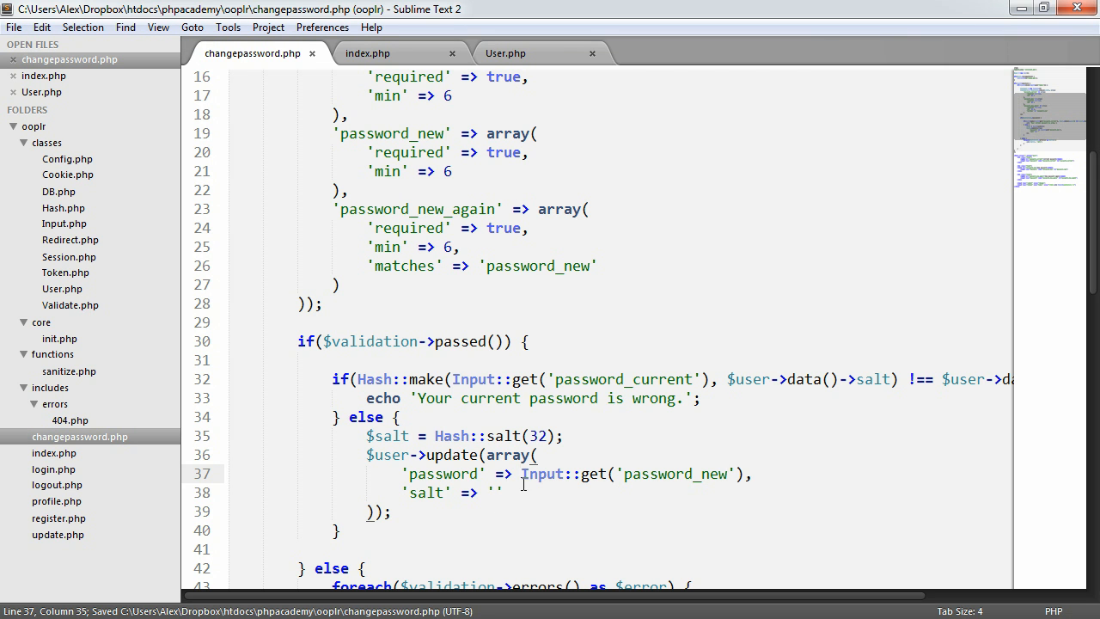
pyautogui.write('Hash::make(')
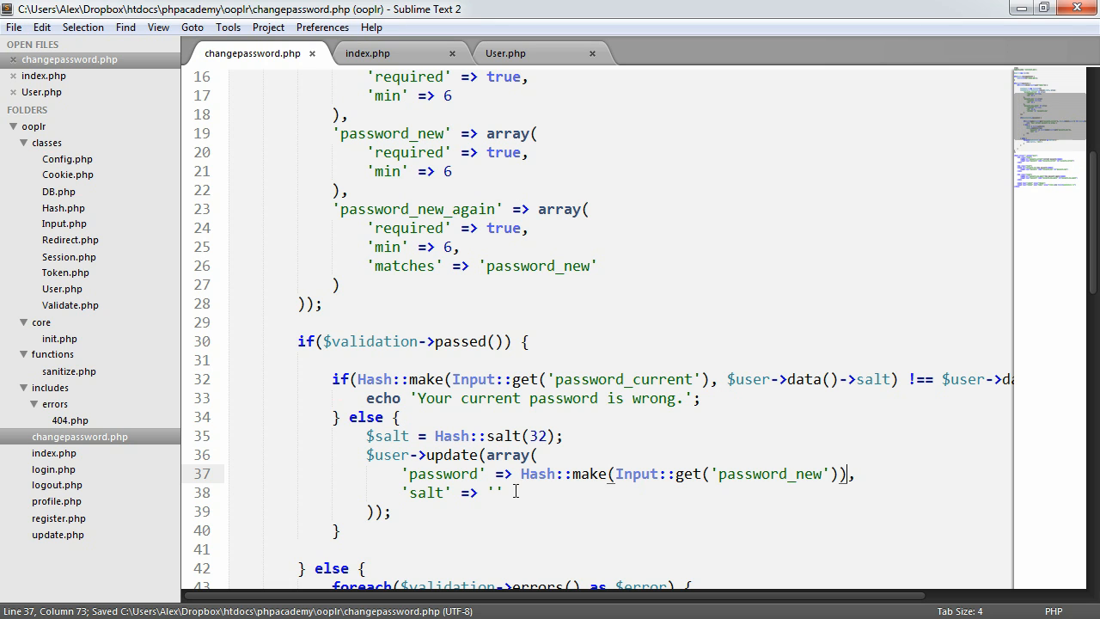
pyautogui.write(', $salt')
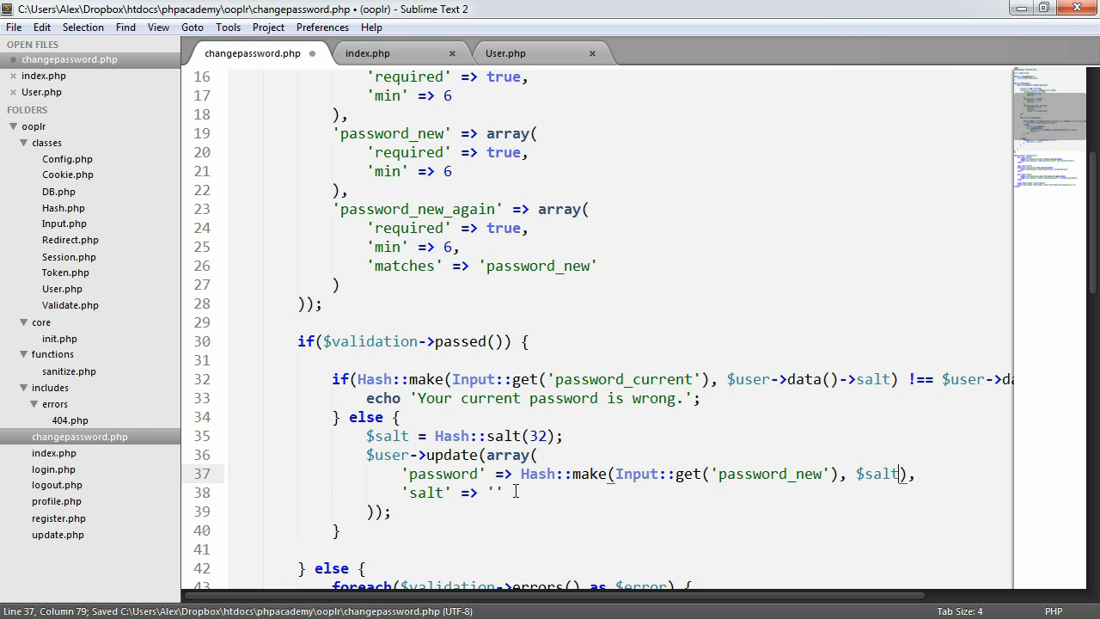
pyautogui.click(487, 492)
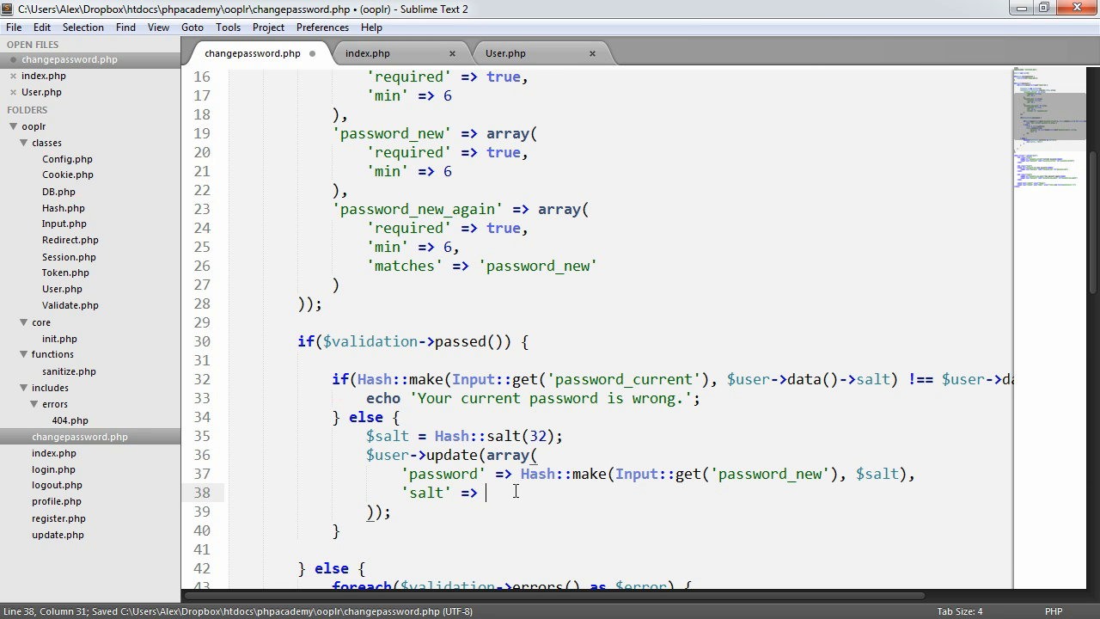
pyautogui.write('$salt')
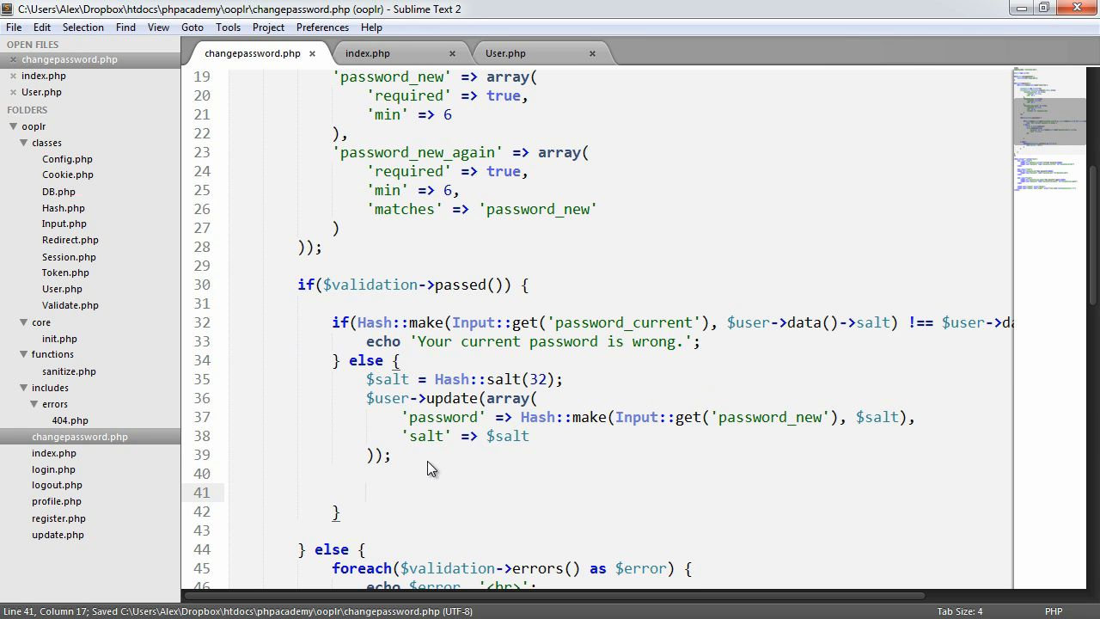
# Step: Add Session::flash('home', 'Your password has been changed!') and start Redirect::to('index.php')
pyautogui.write('Session::flash')
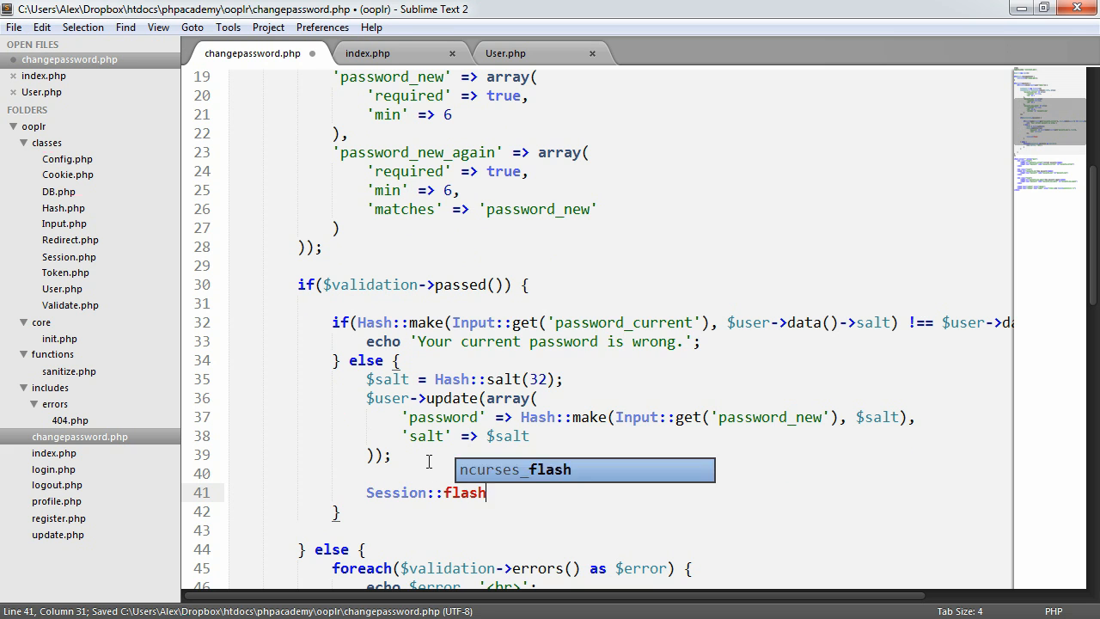
pyautogui.write("('home', '');")
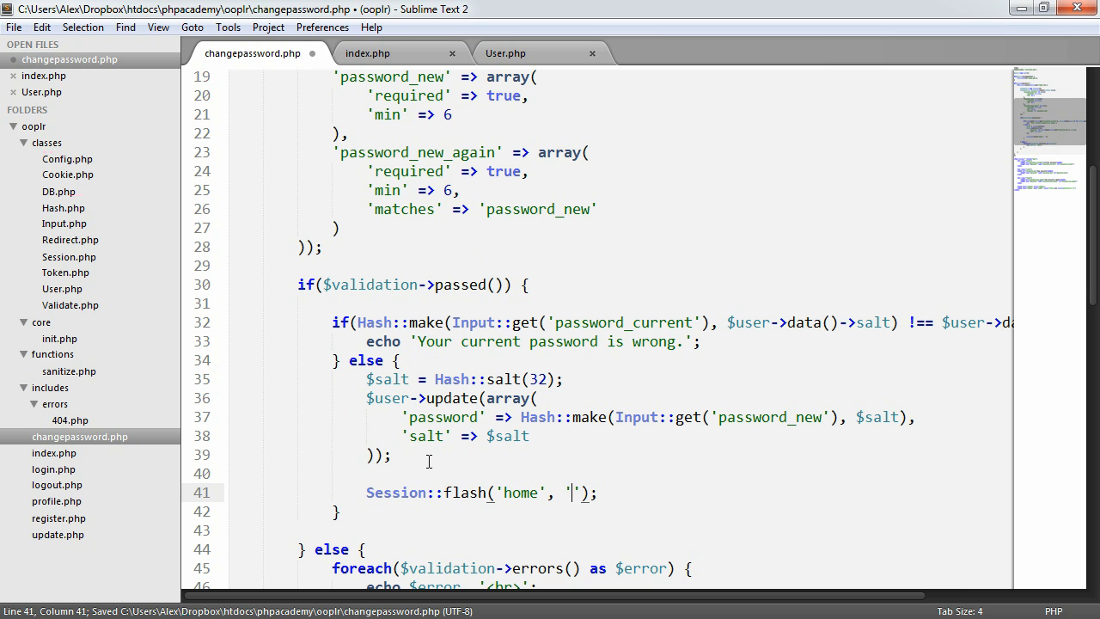
pyautogui.write('Your password has')
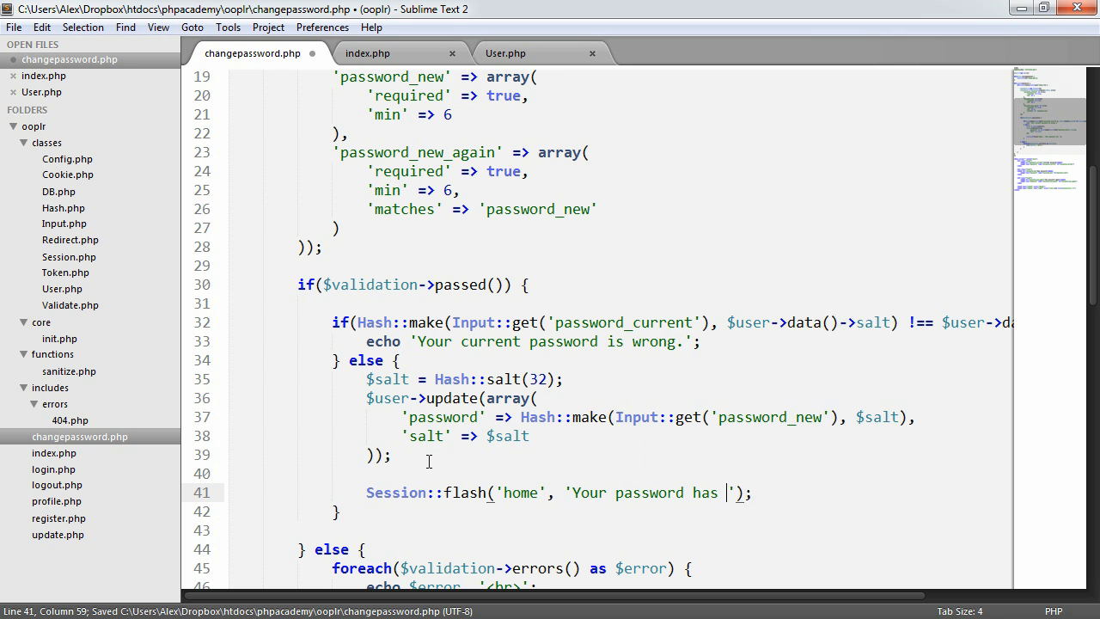
pyautogui.write('been changed!')
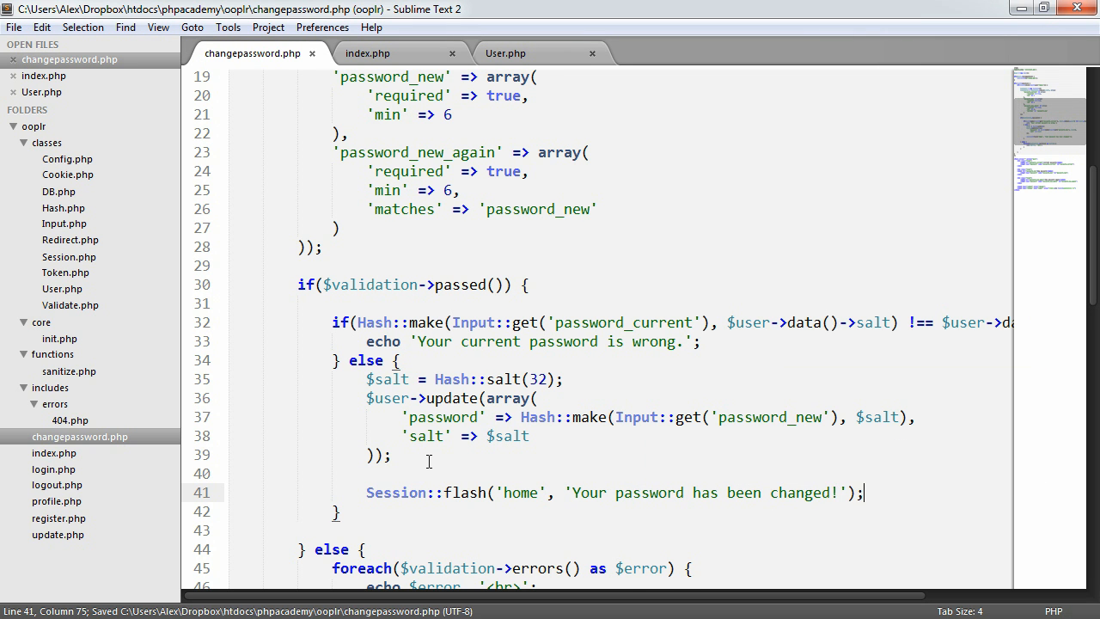
pyautogui.write('Redirect::to')
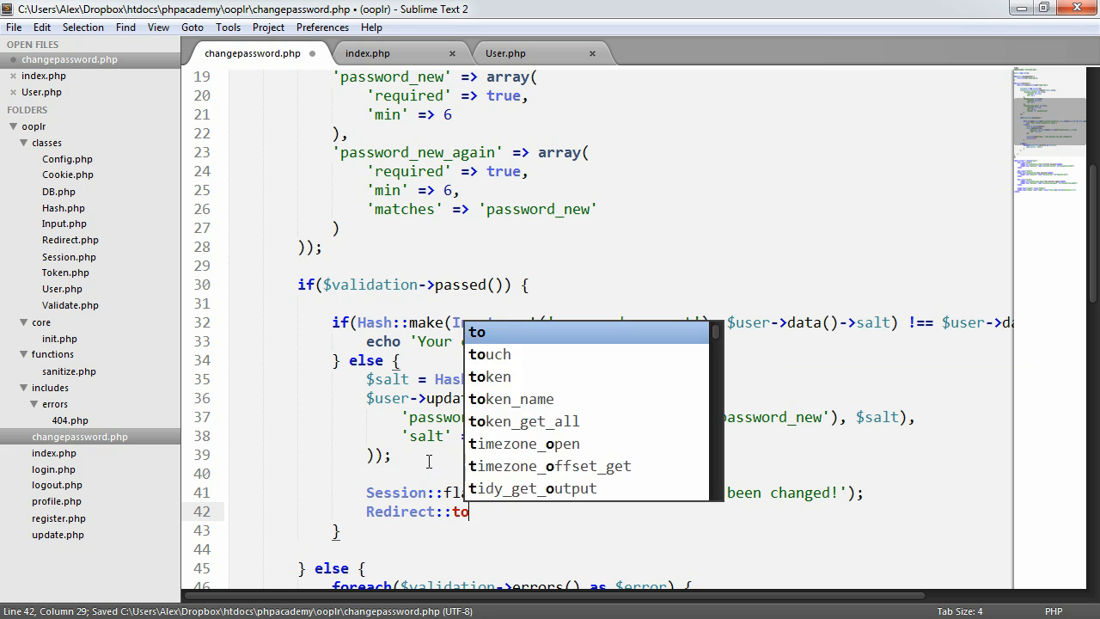
pyautogui.write("('i")
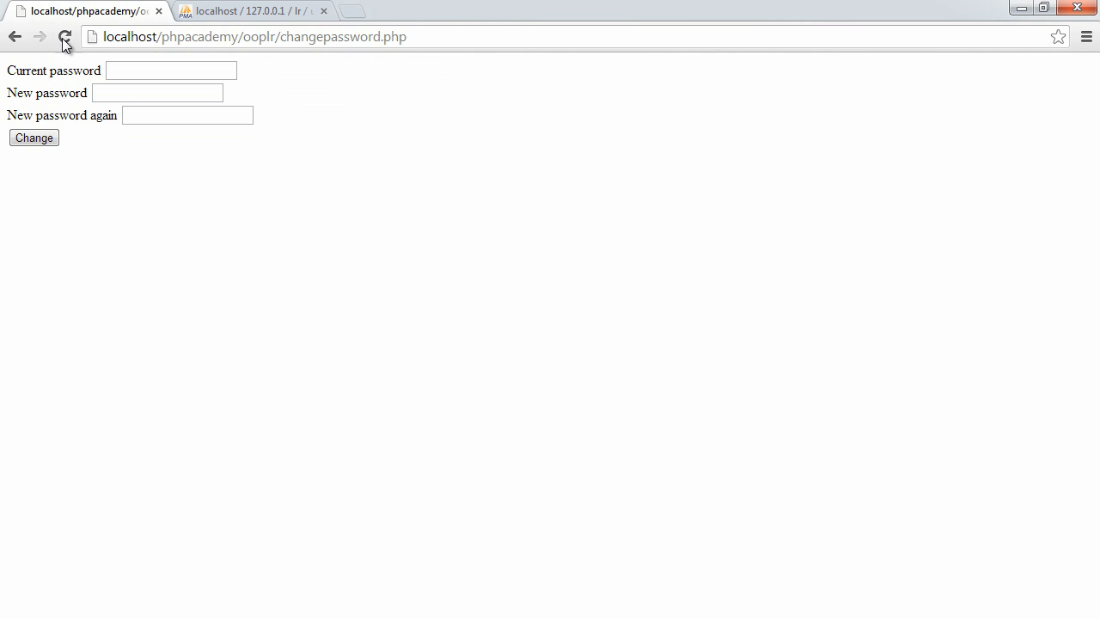
# Step: Submit the form with current and new passwords, log out, and bring up the phpMyAdmin users table
pyautogui.click(170, 71)
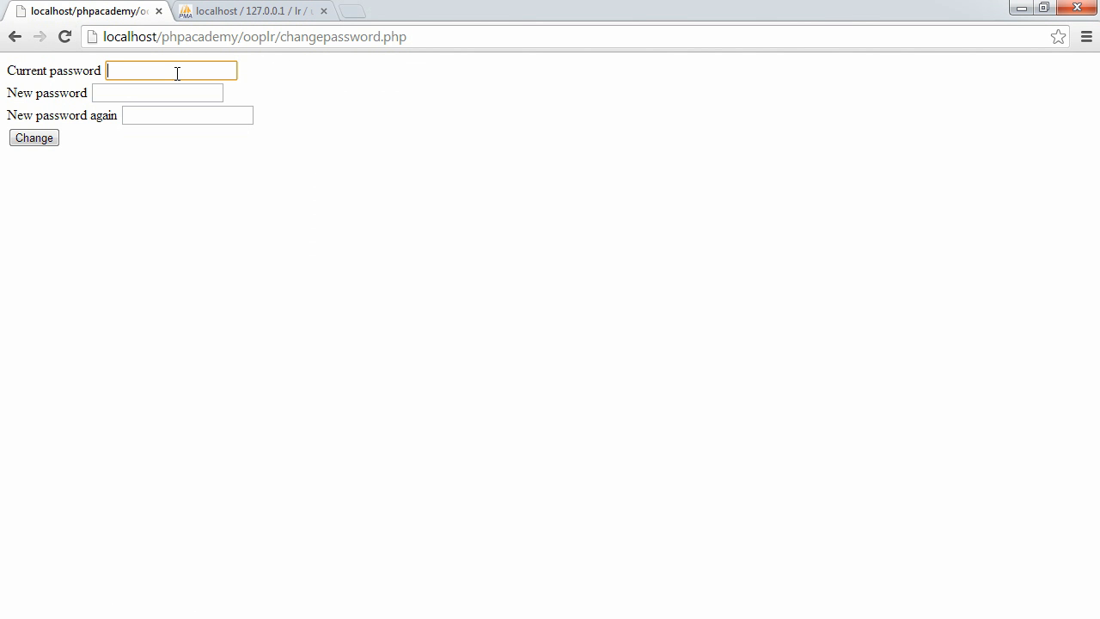
pyautogui.write('password')
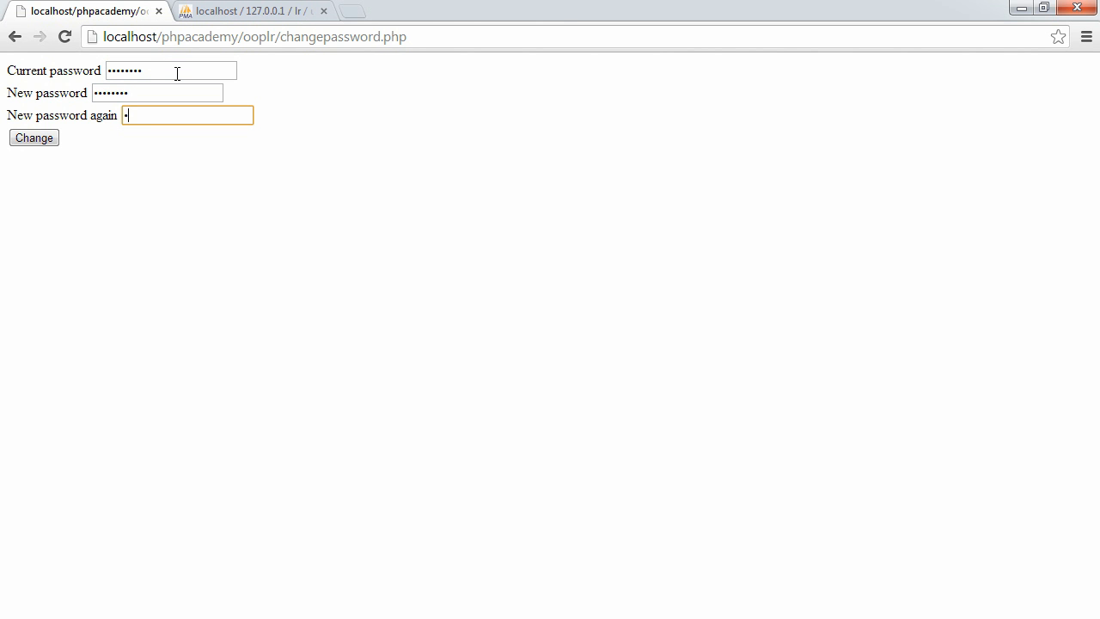
pyautogui.click(33, 138)
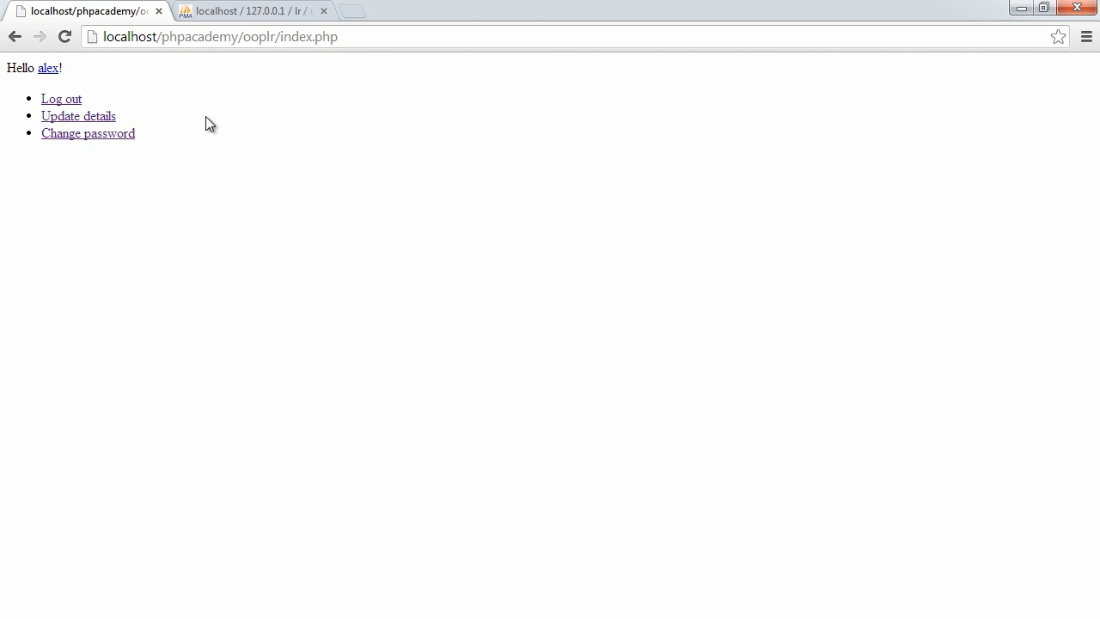
pyautogui.moveTo(61, 99)
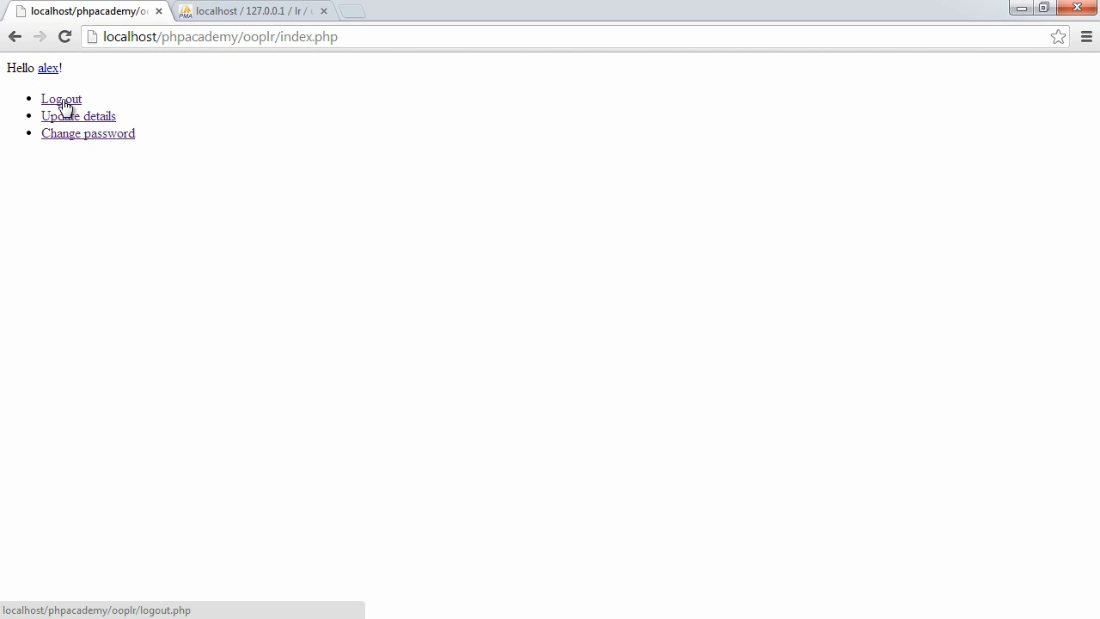
pyautogui.click(61, 98)
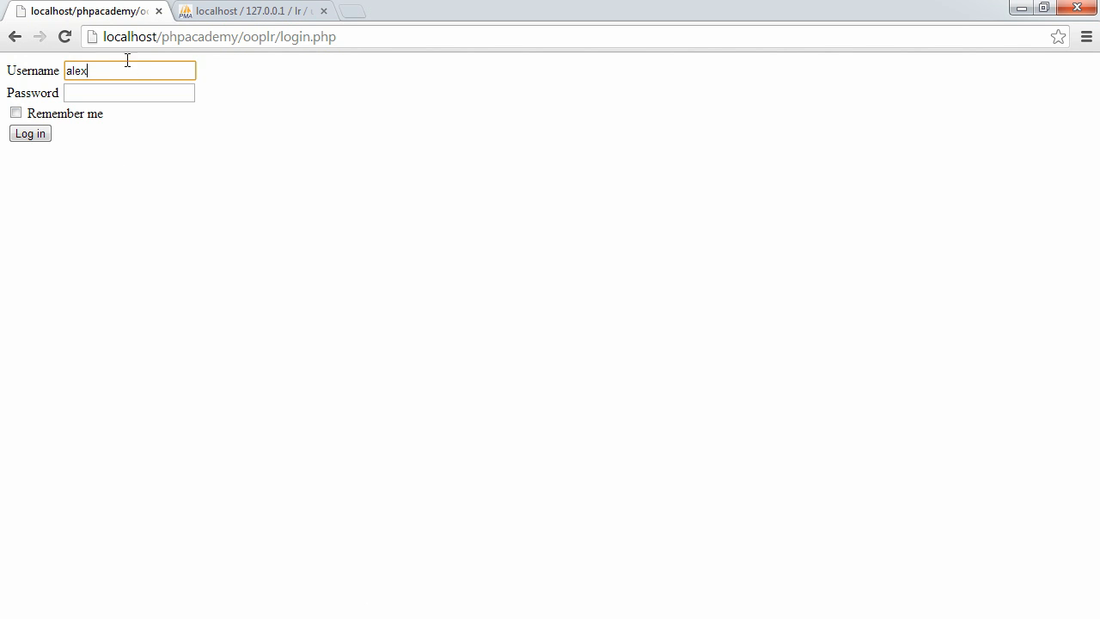
pyautogui.click(250, 11)
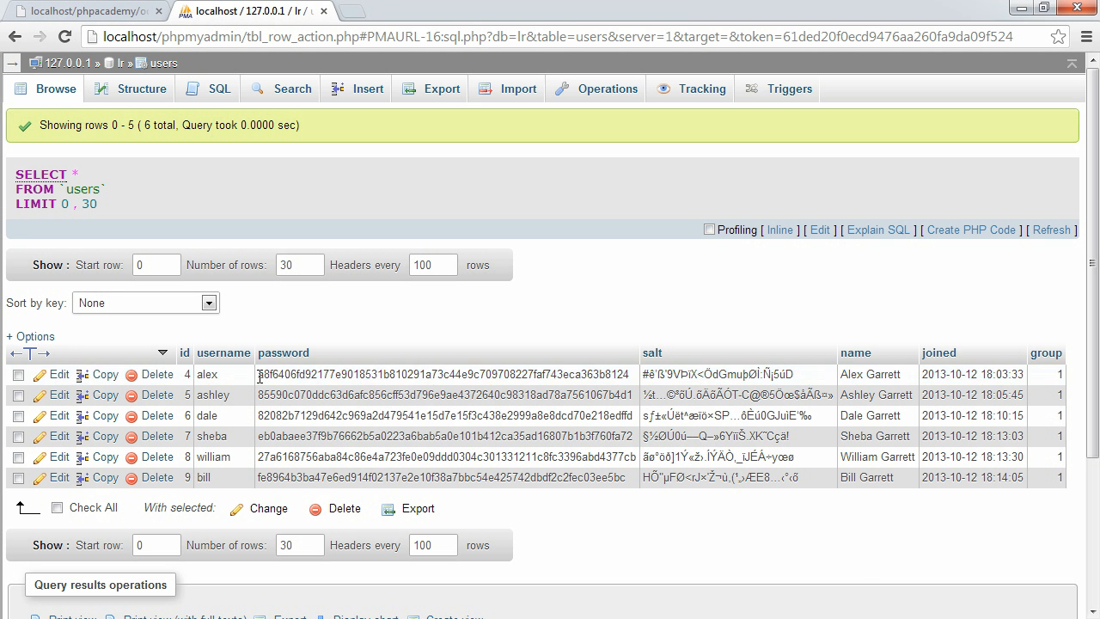
pyautogui.moveTo(283, 352)
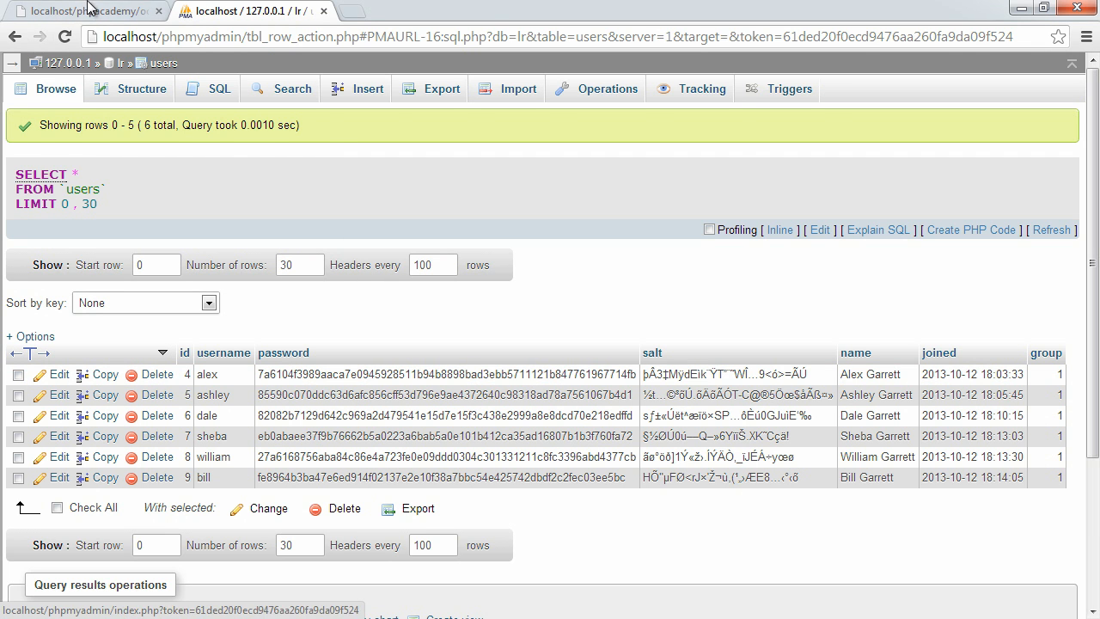
# Step: Log in with the new password, check the users table for the new hash and salt, and return home
pyautogui.click(86, 10)
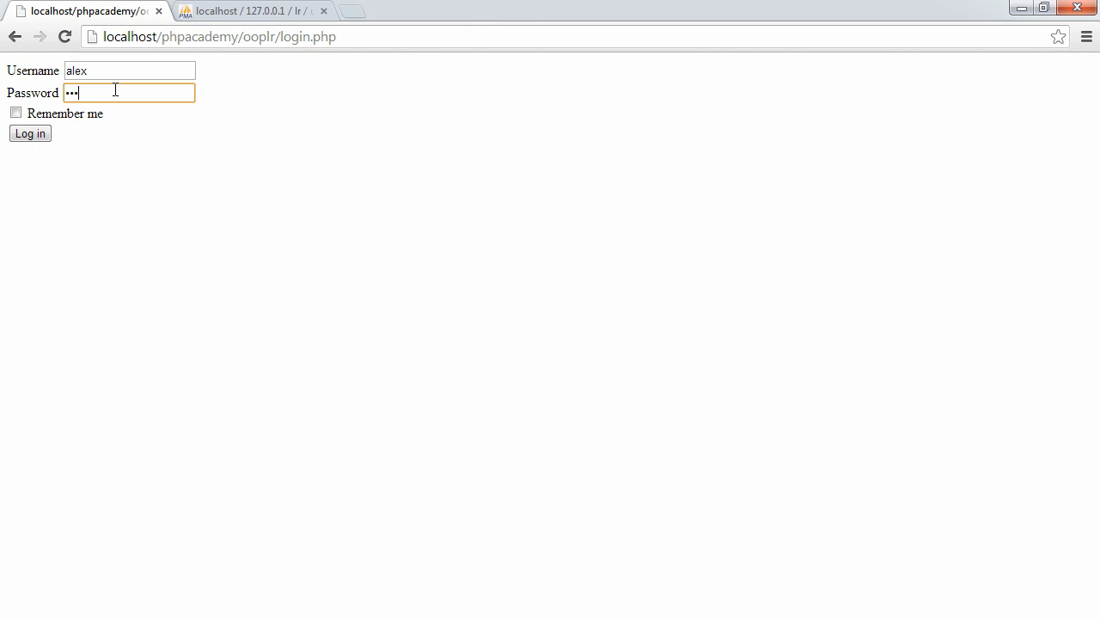
pyautogui.click(30, 133)
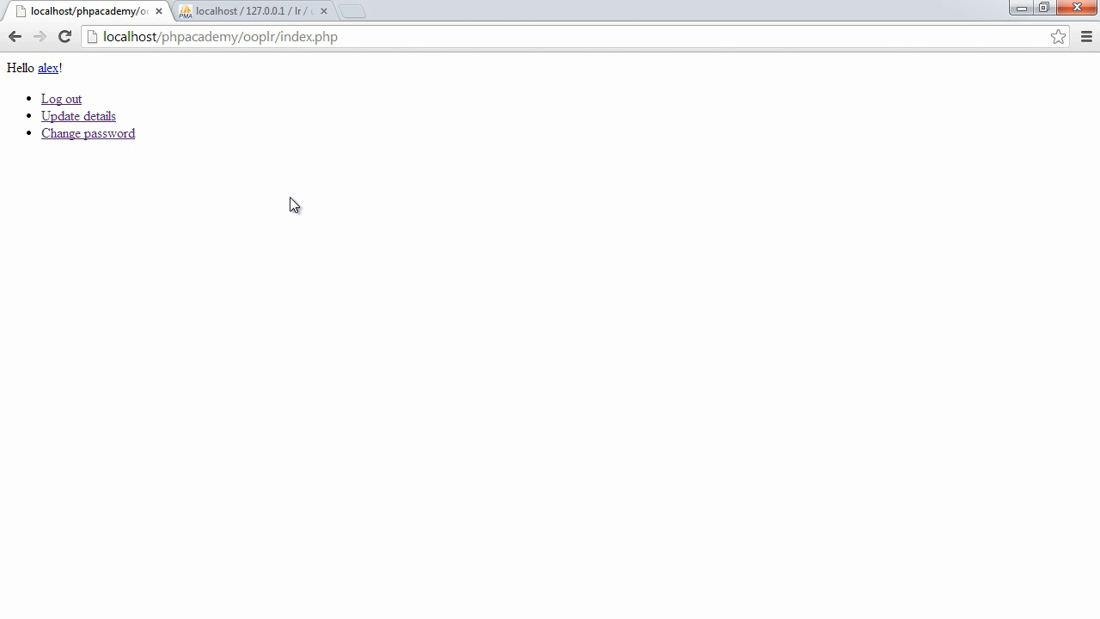
pyautogui.click(249, 10)
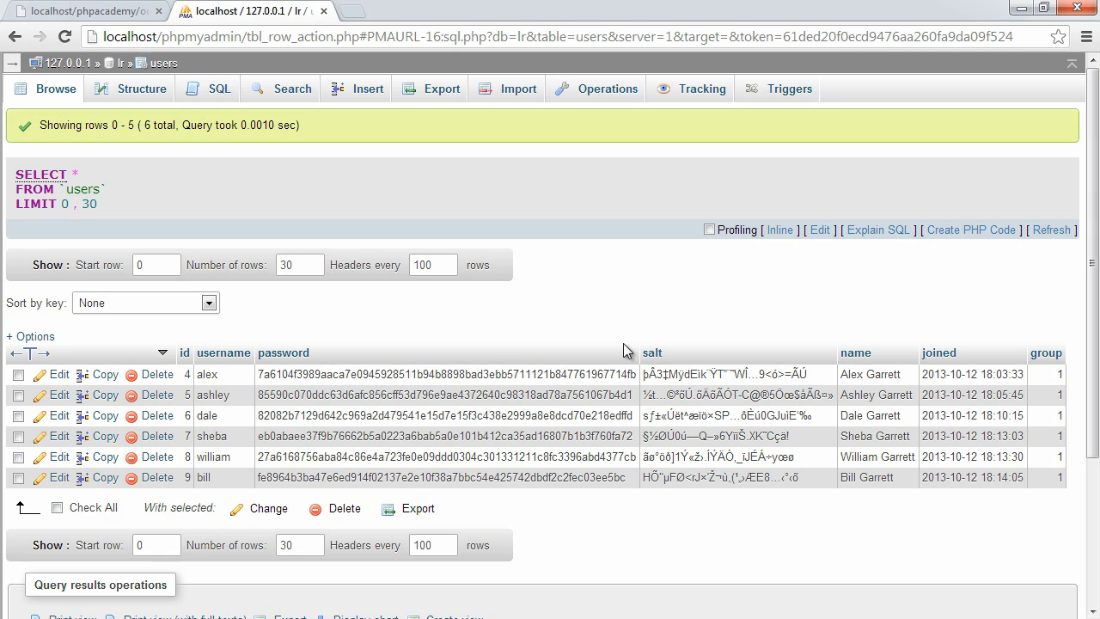
pyautogui.moveTo(739, 322)
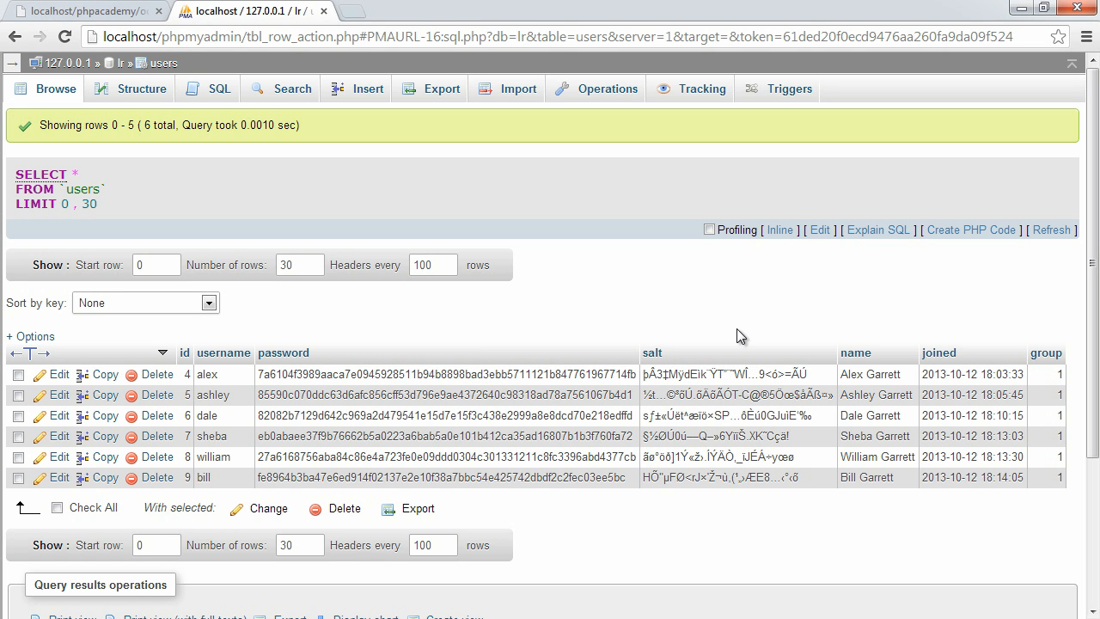
pyautogui.moveTo(720, 352)
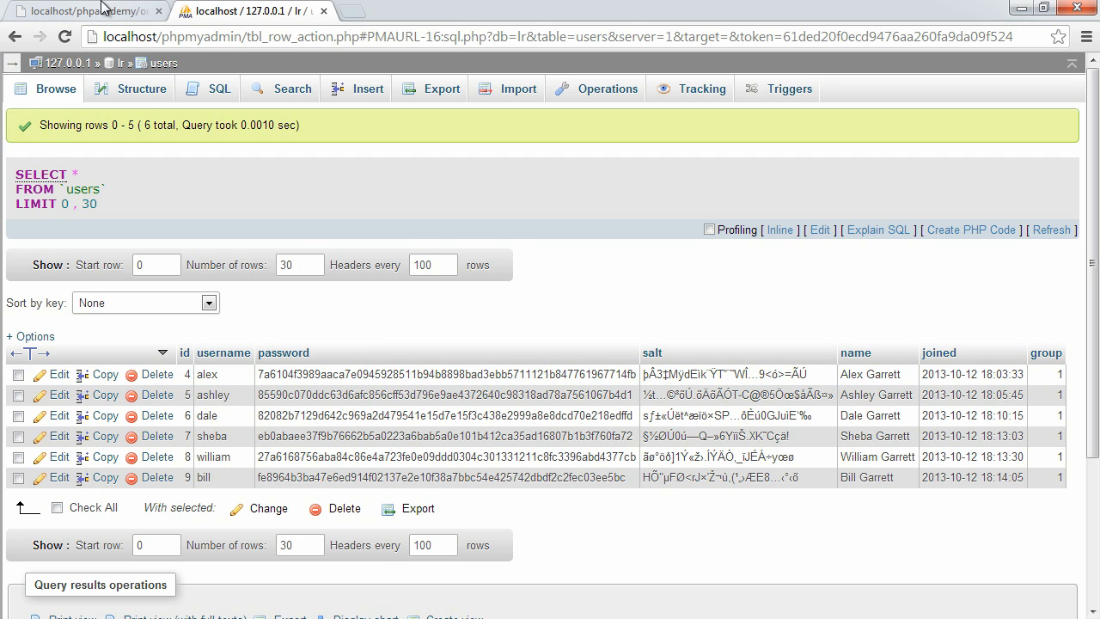
pyautogui.click(86, 10)
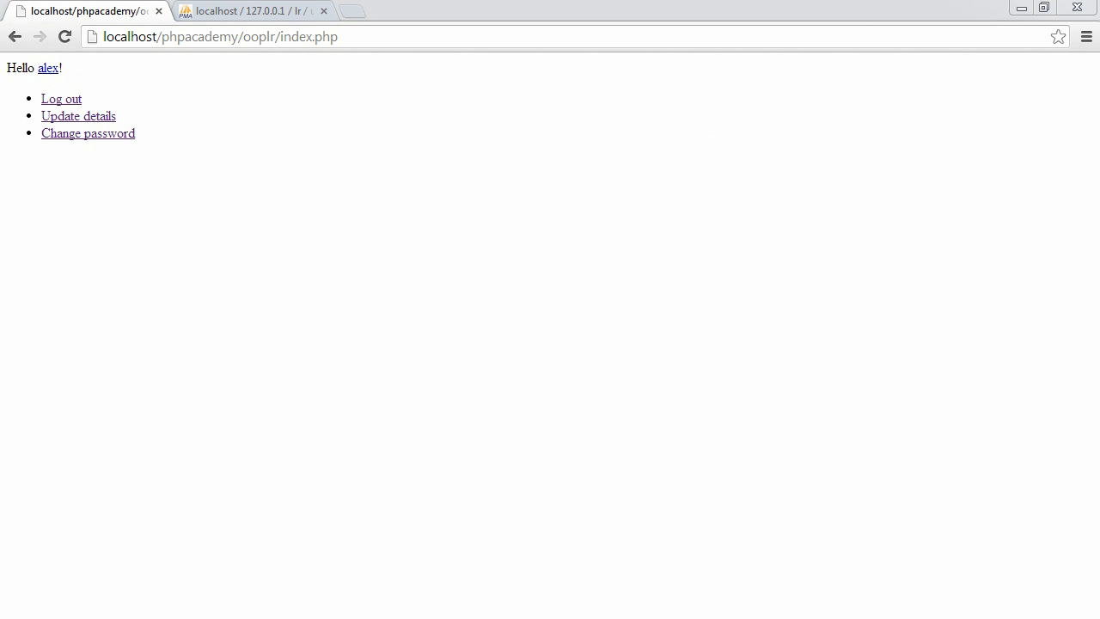